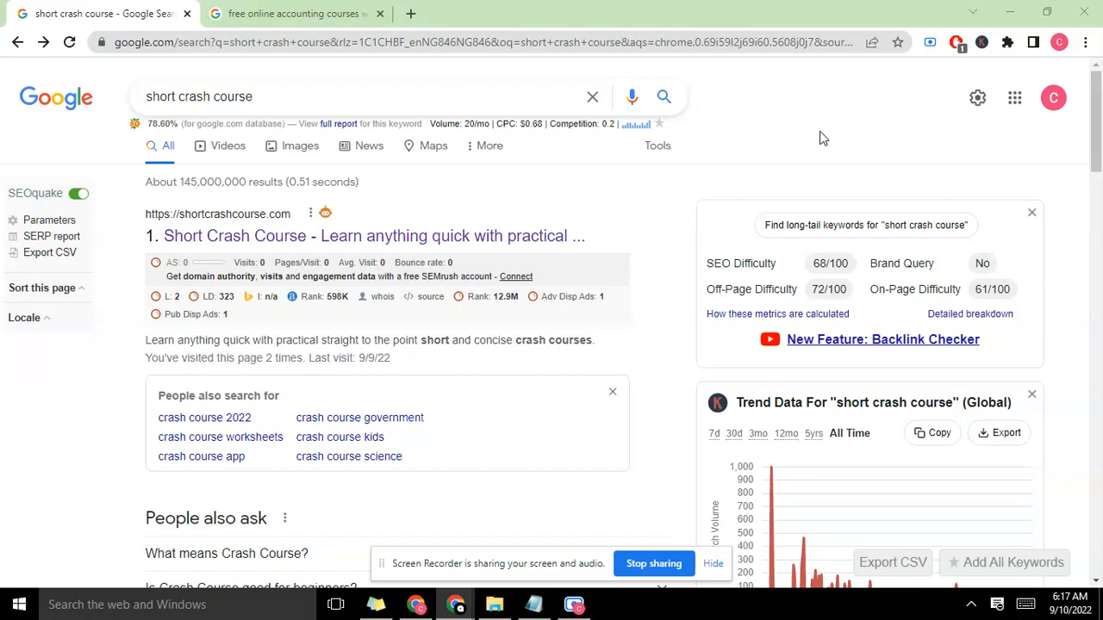
mouse_move(779, 127)
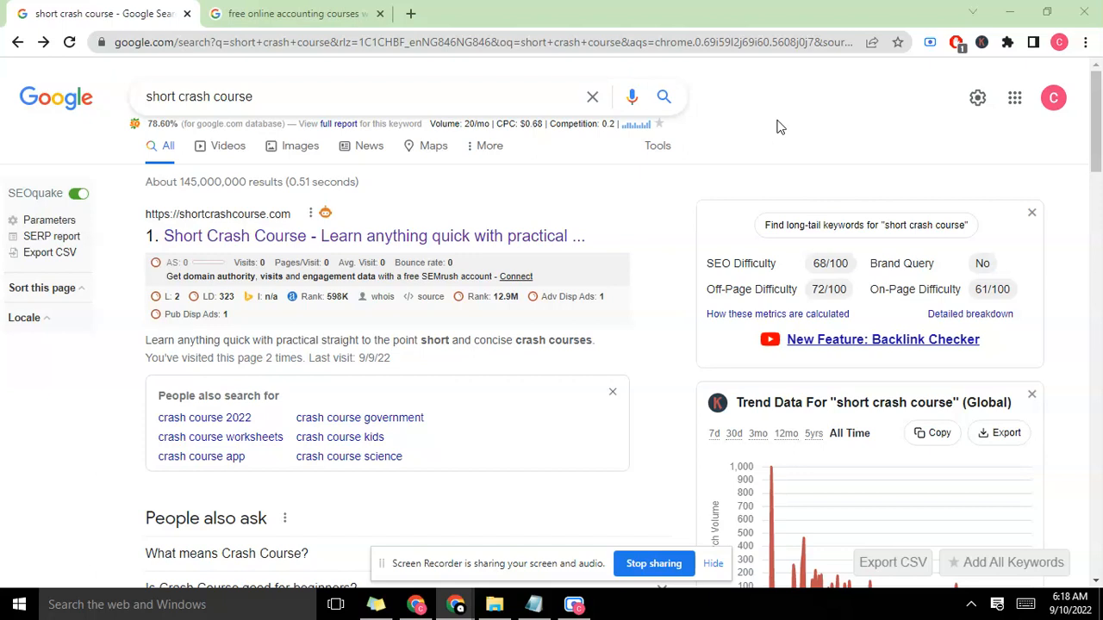
- Open the Short Crash Course homepage from its top 'short crash course' Google result
left_click(982, 41)
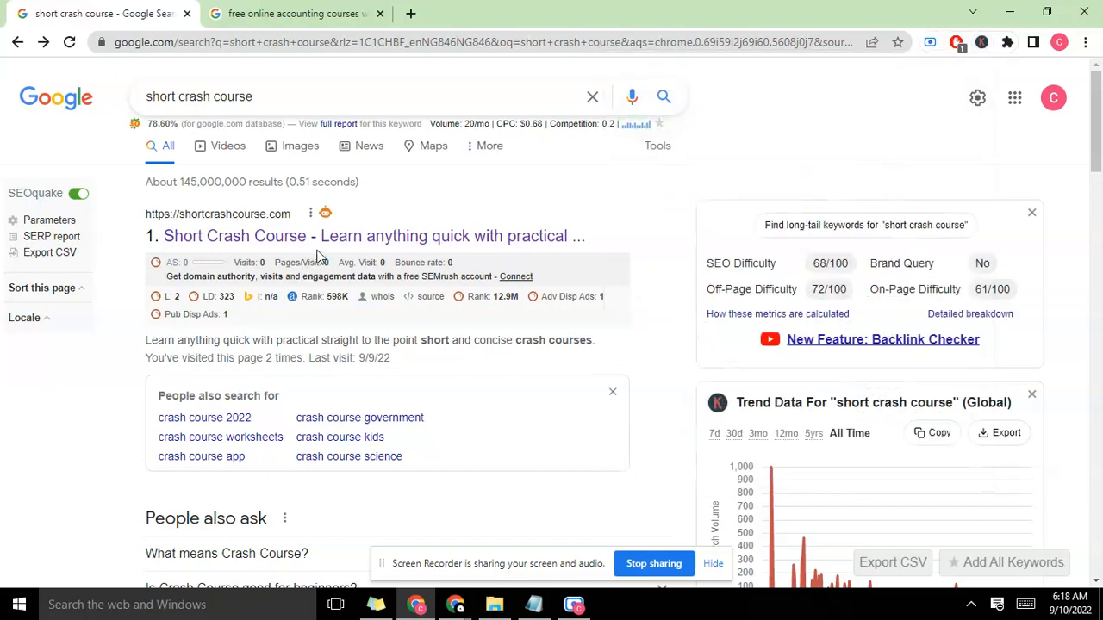
left_click(372, 235)
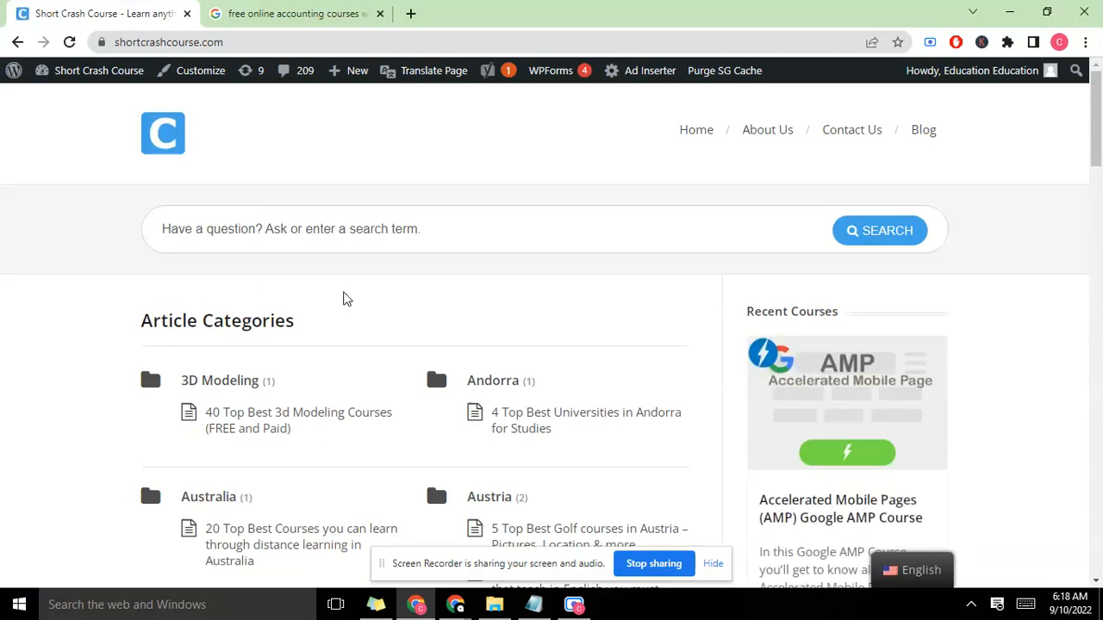
scroll("down", 3)
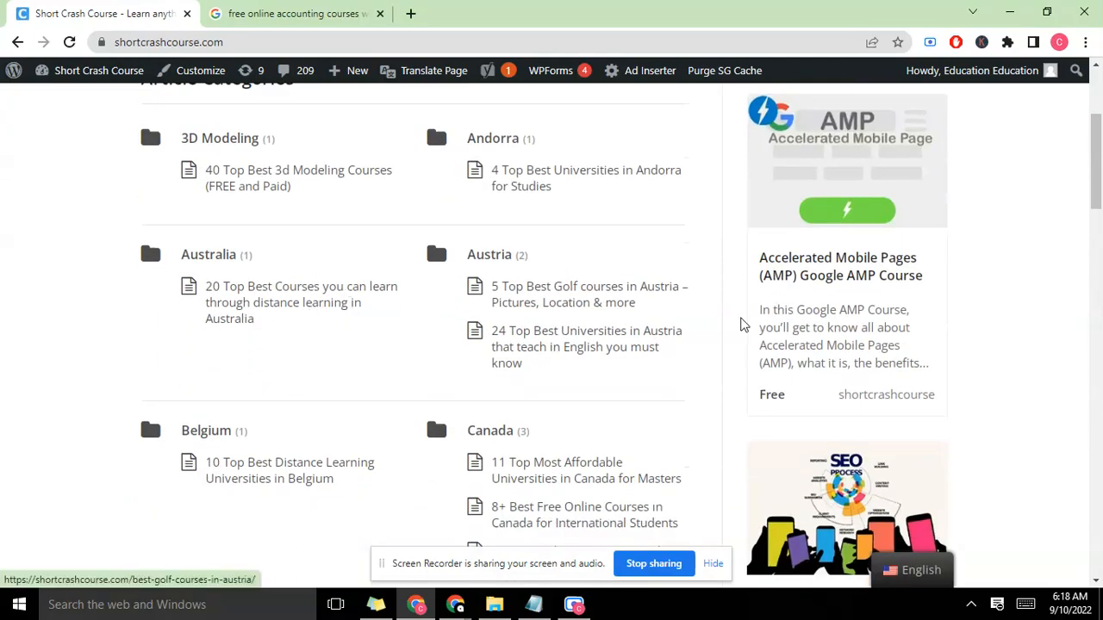
scroll("down", 3)
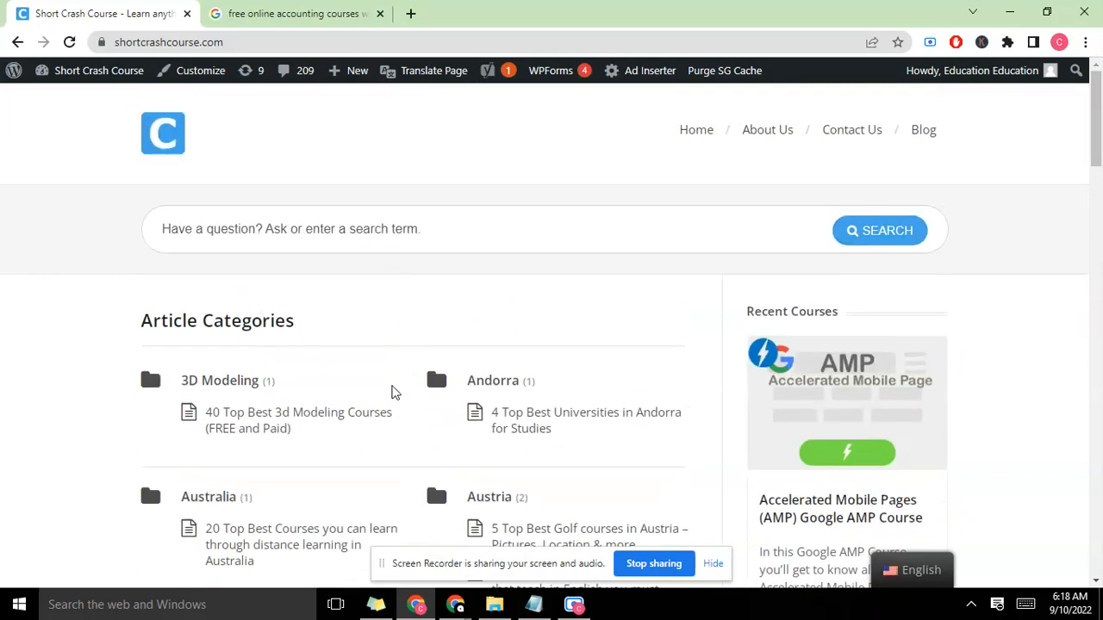
scroll("down", 3)
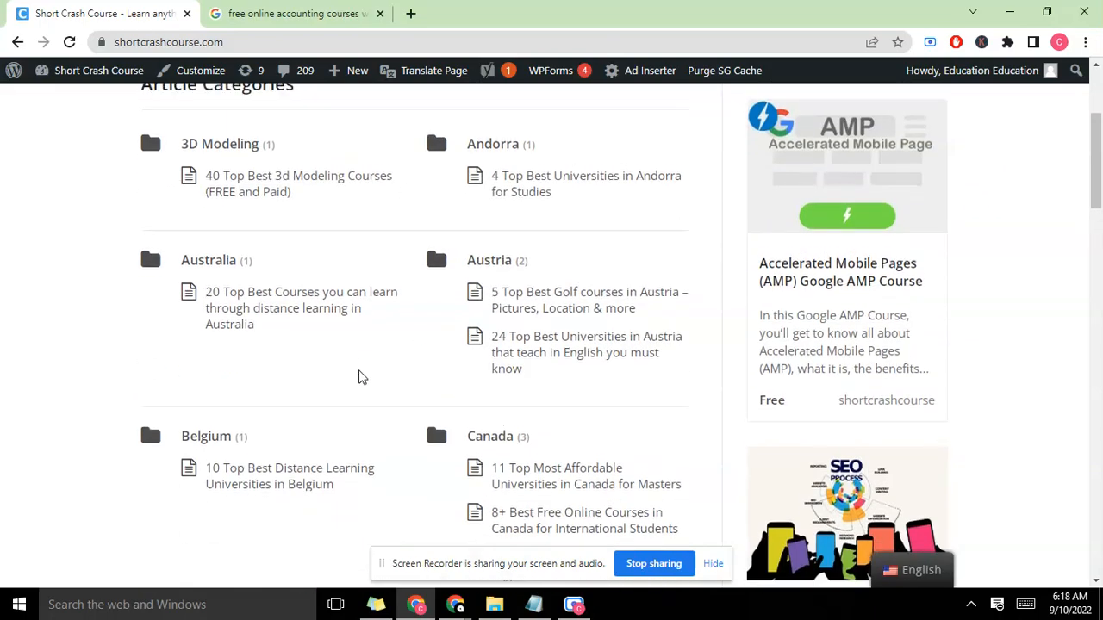
scroll("down", 3)
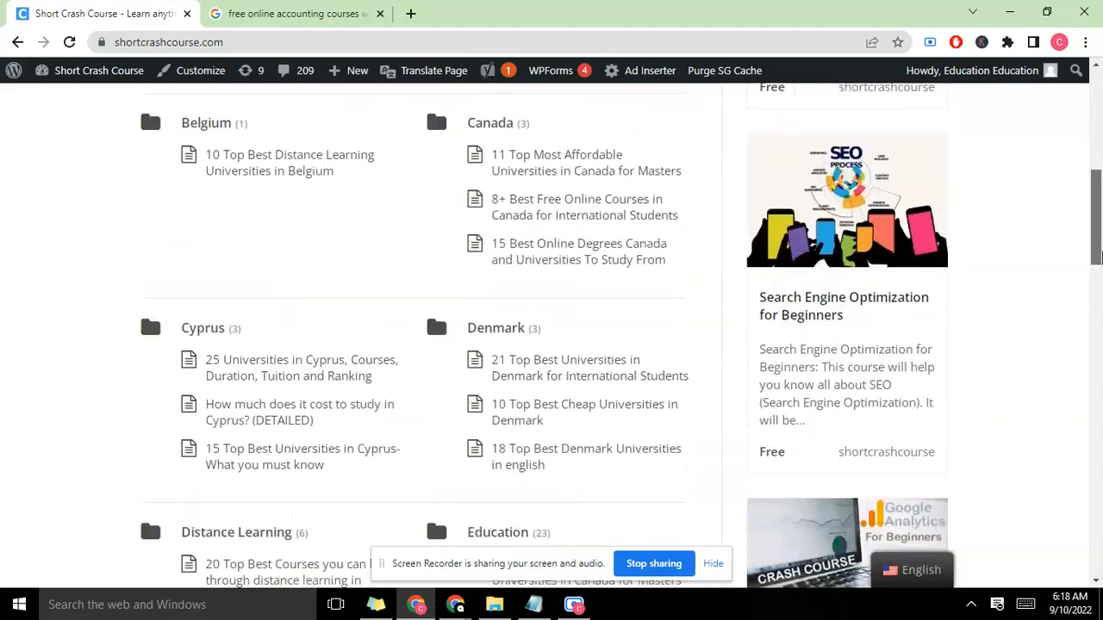
scroll("down", 3)
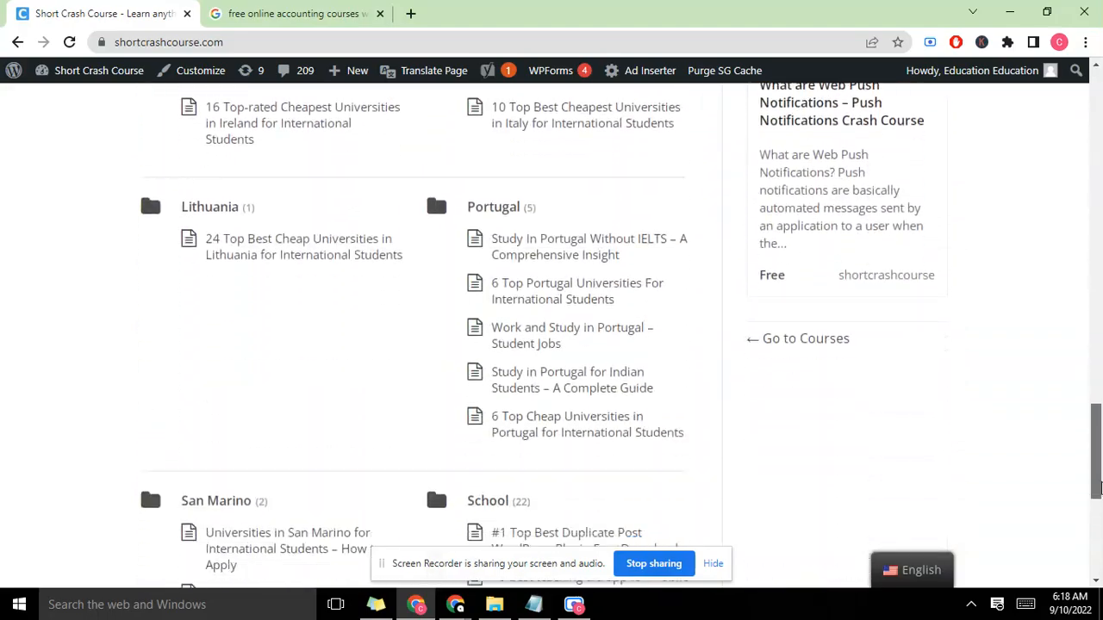
scroll("up", 3)
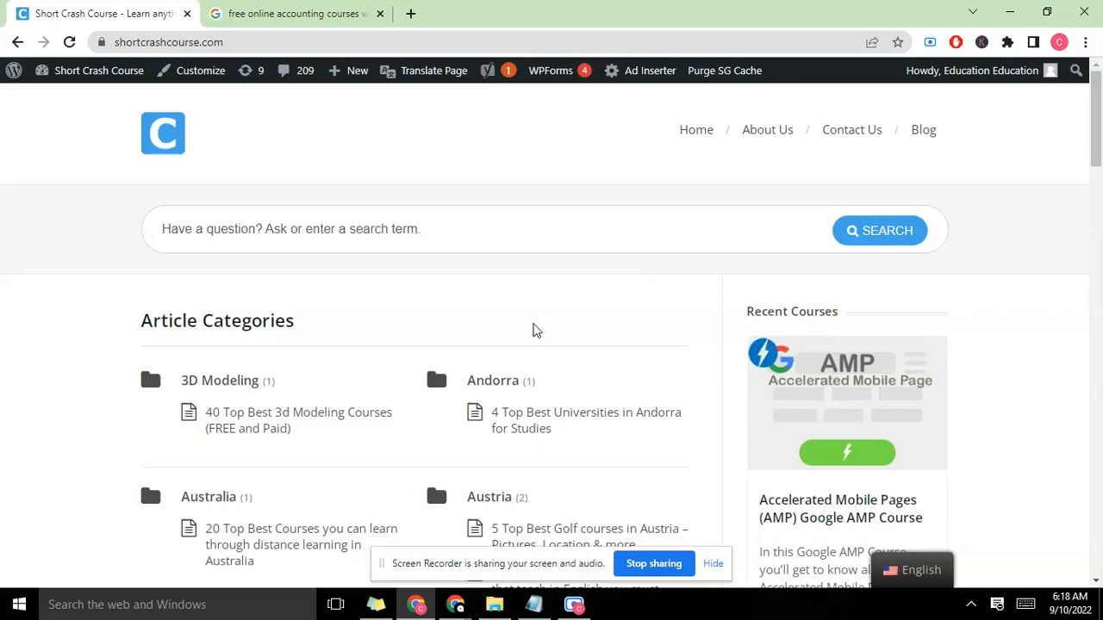
mouse_move(482, 393)
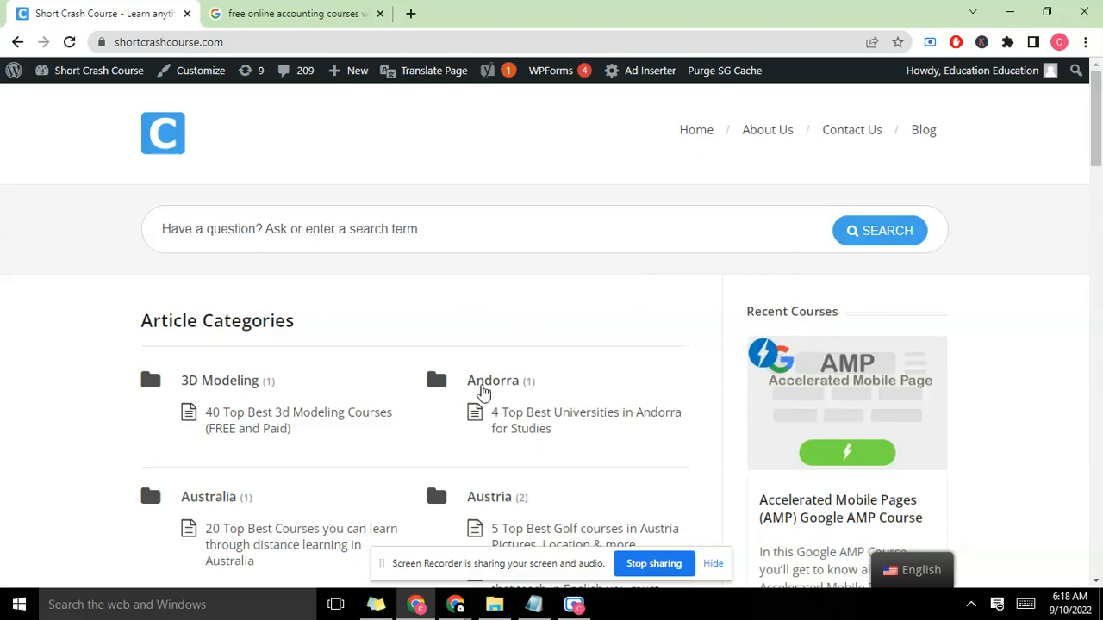
mouse_move(479, 365)
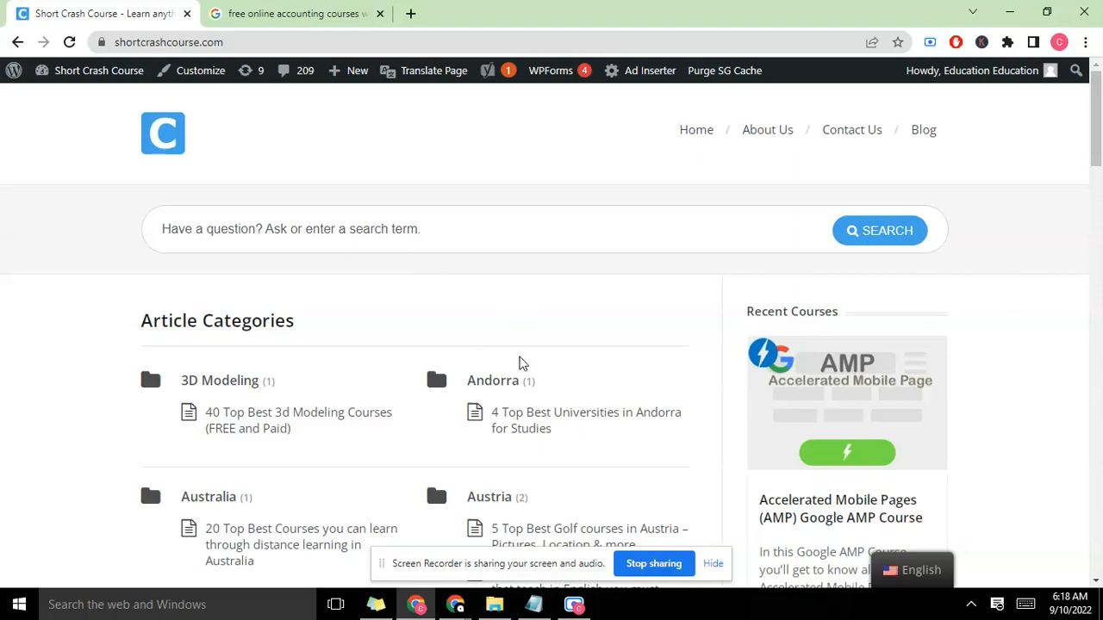
mouse_move(457, 308)
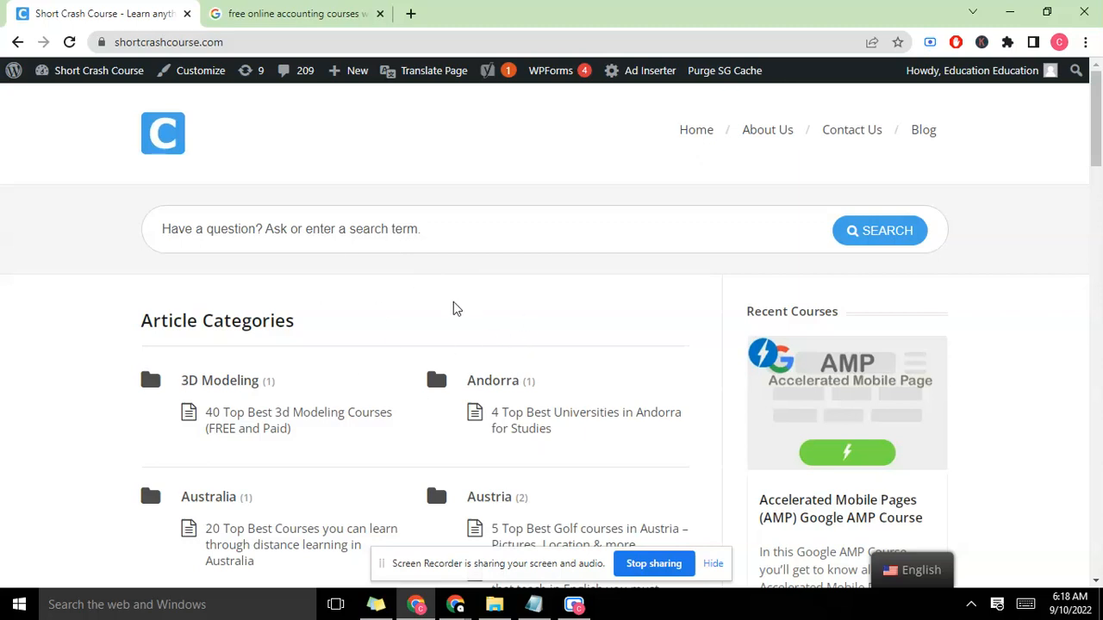
mouse_move(462, 309)
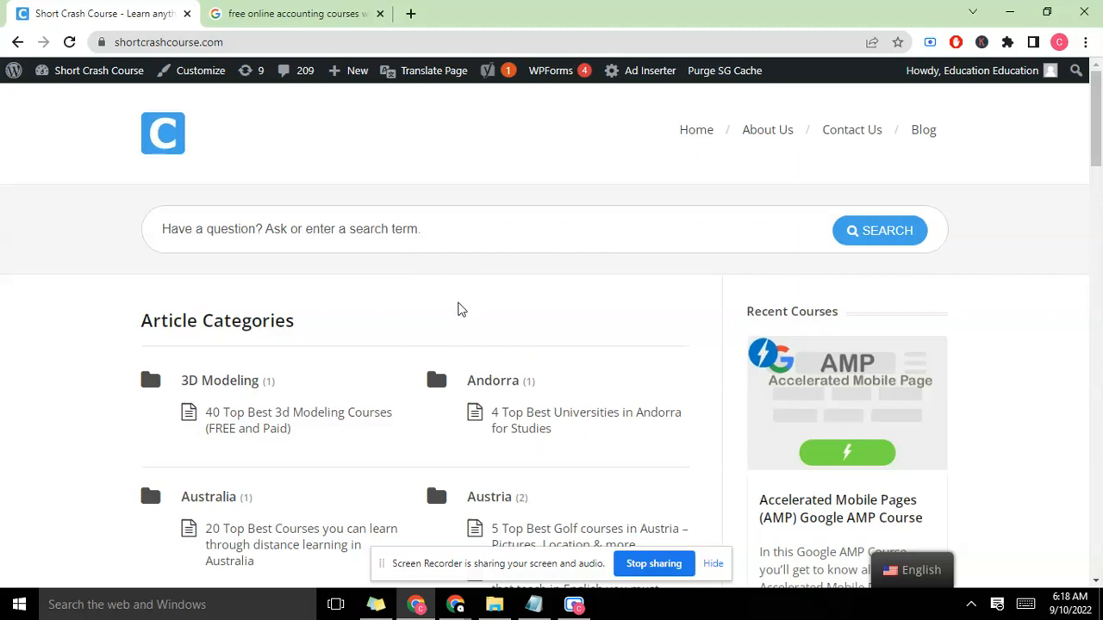
mouse_move(297, 14)
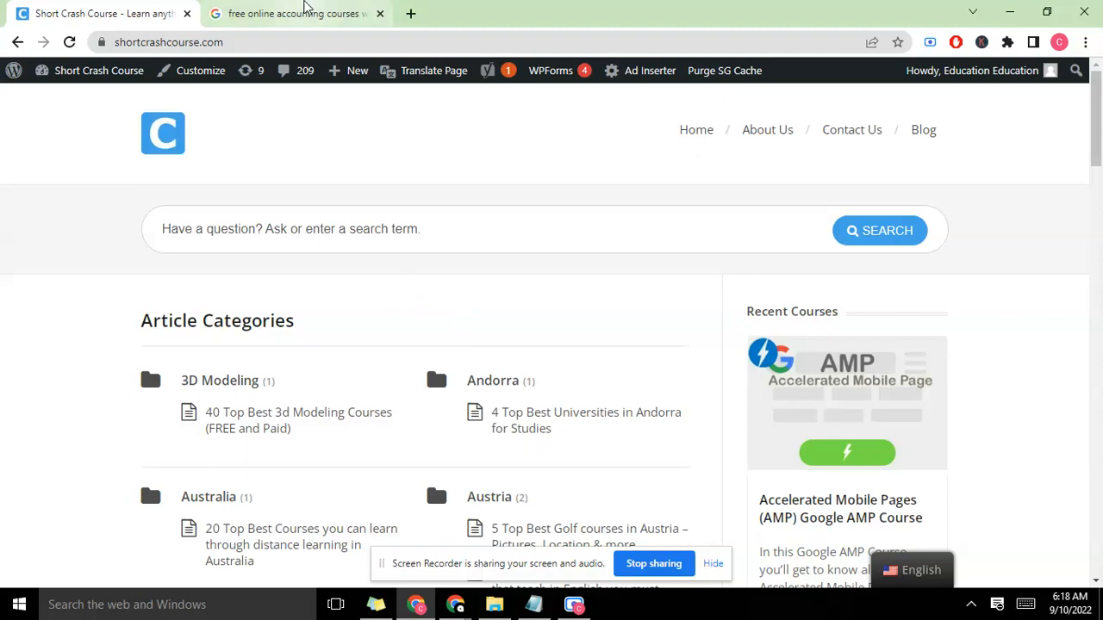
scroll("down", 3)
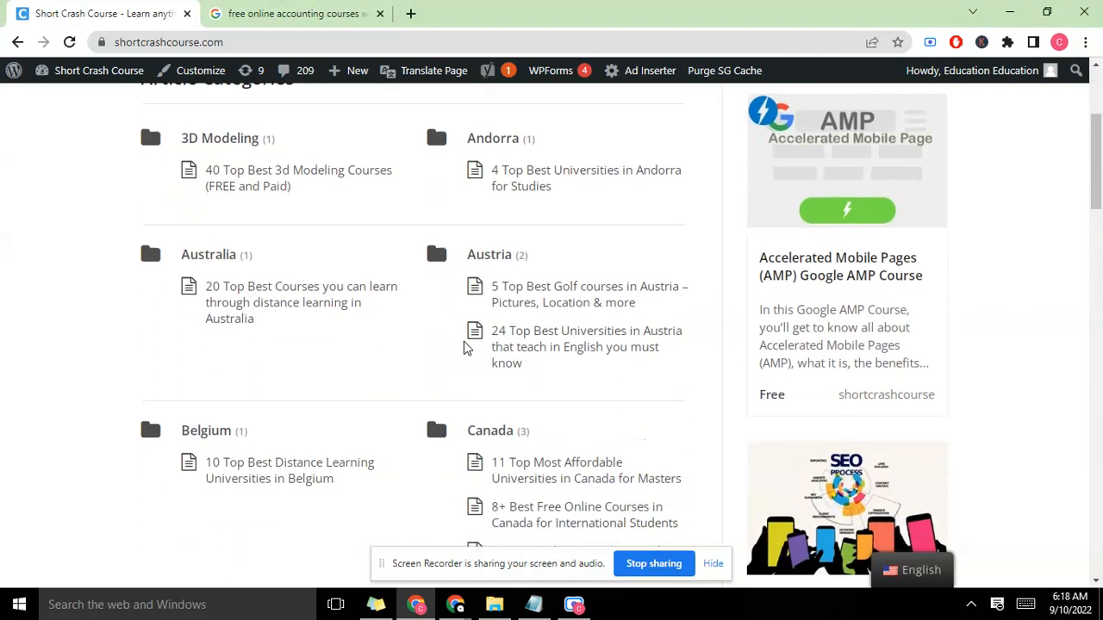
scroll("down", 3)
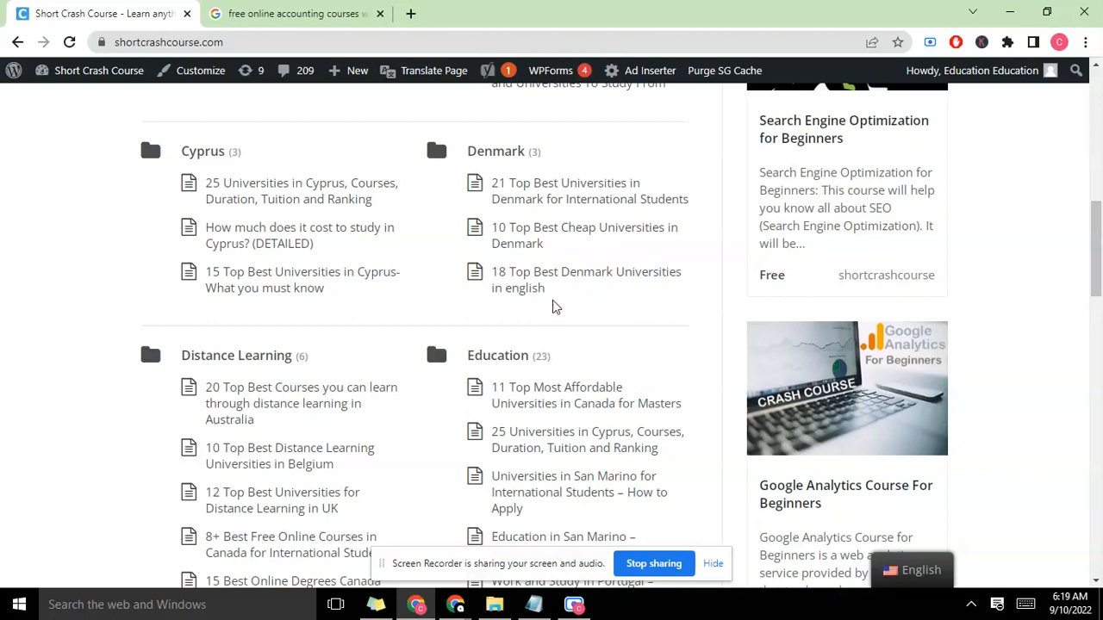
mouse_move(483, 354)
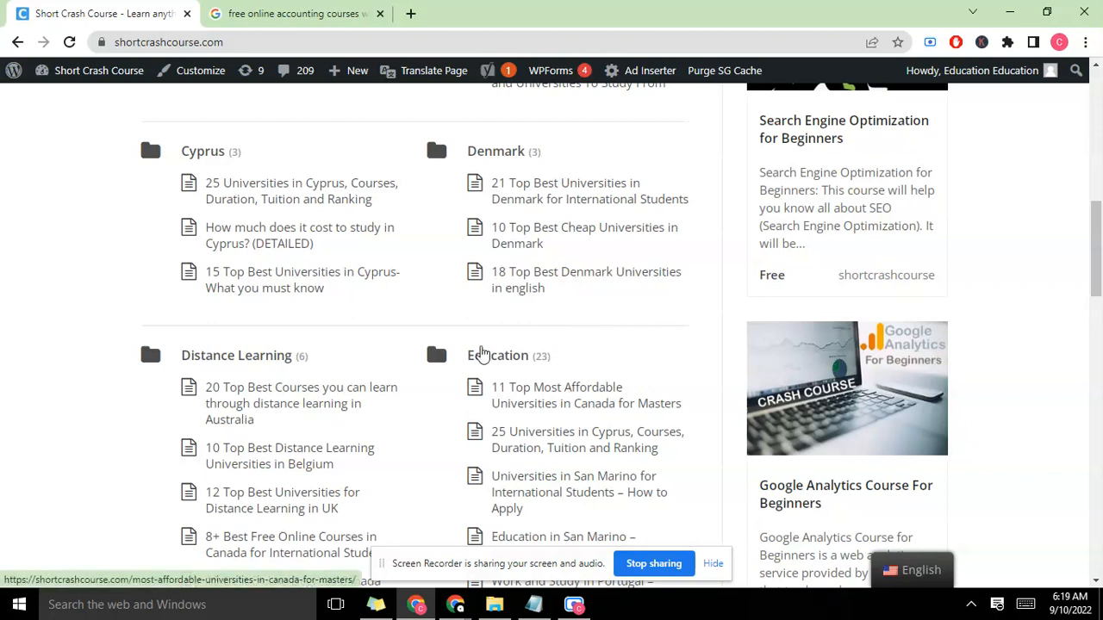
mouse_move(500, 393)
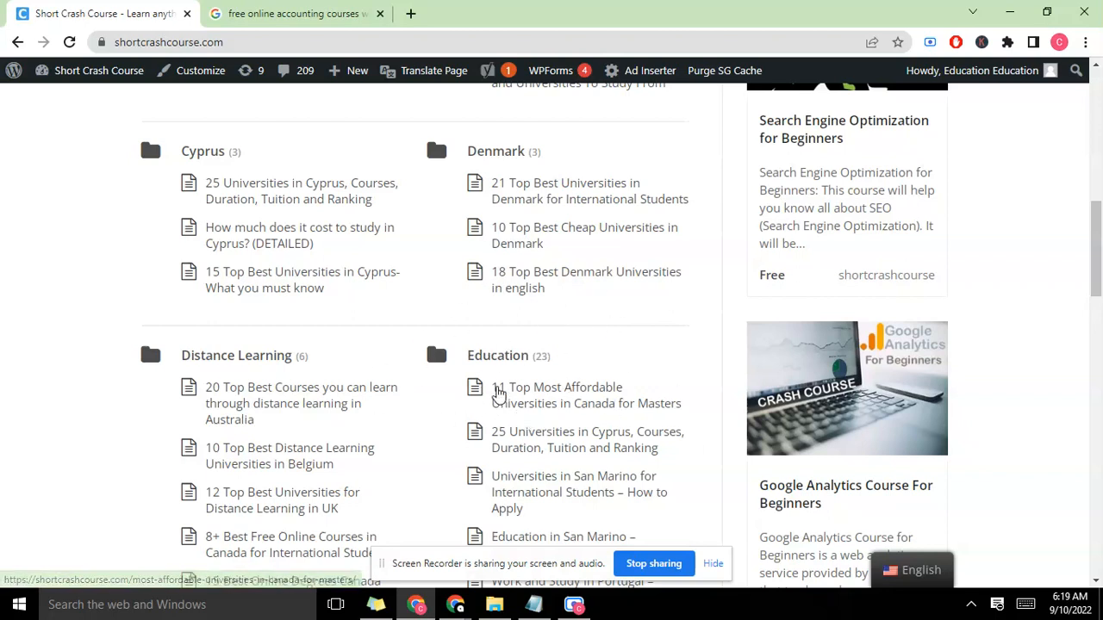
scroll("down", 3)
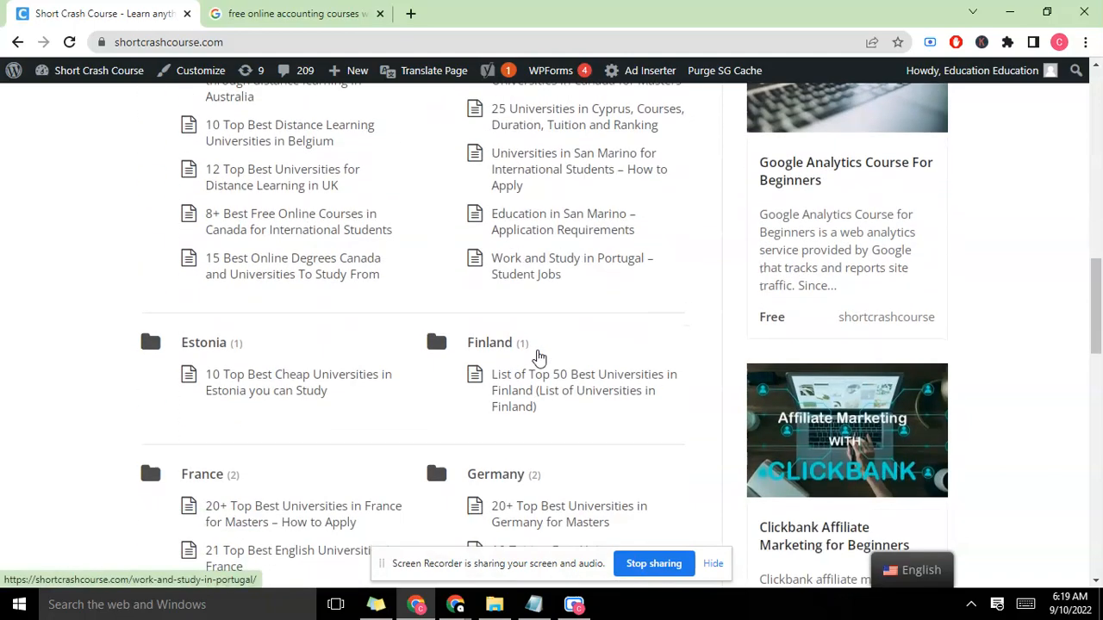
scroll("down", 3)
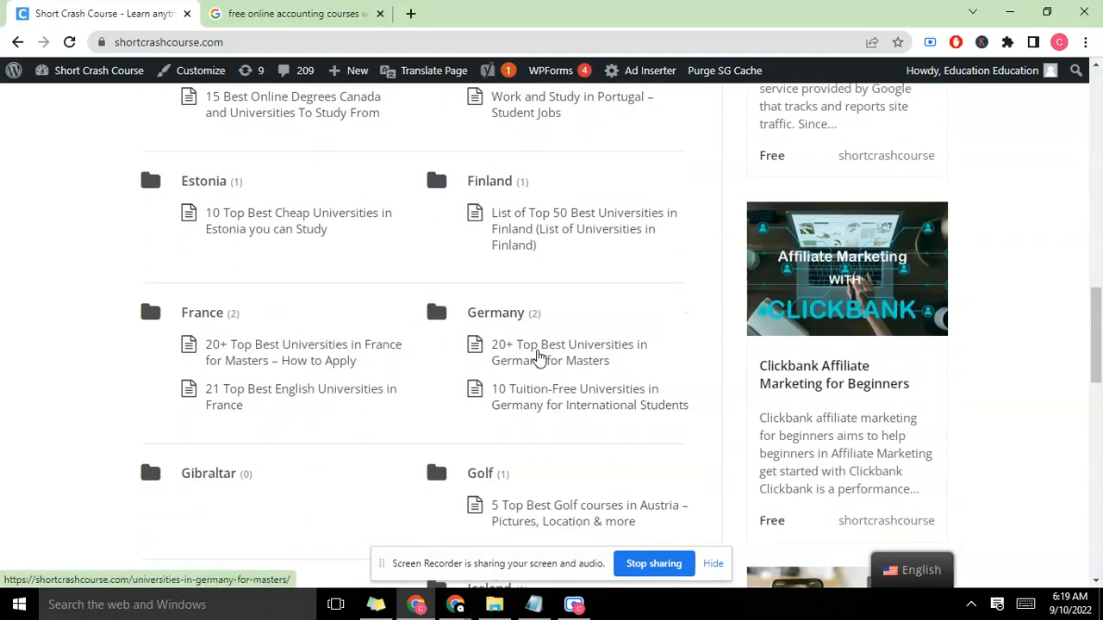
scroll("down", 3)
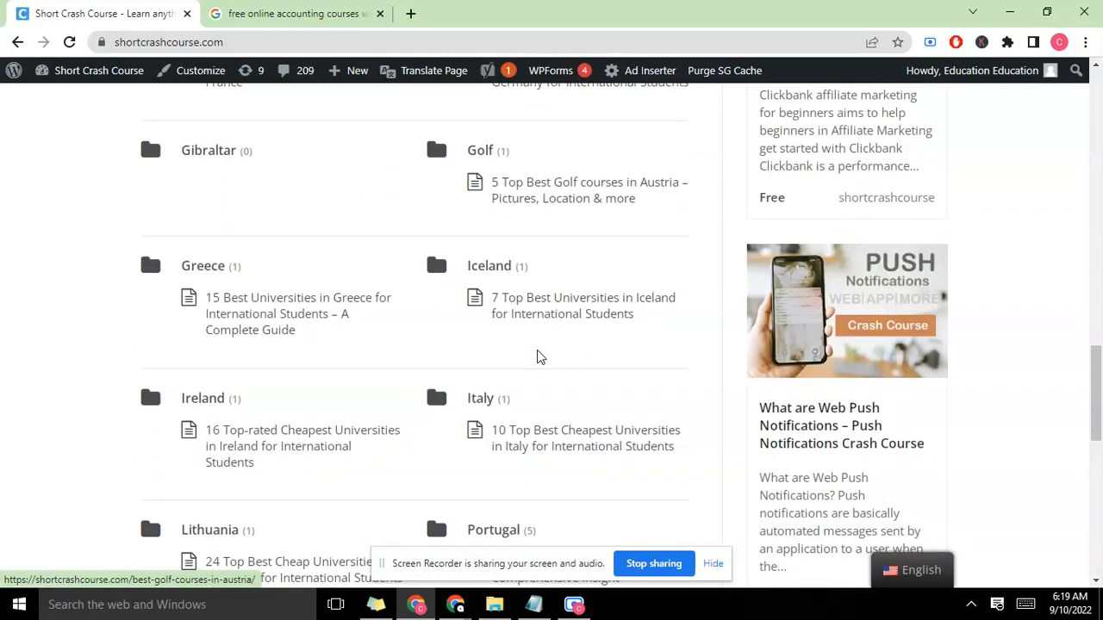
scroll("down", 3)
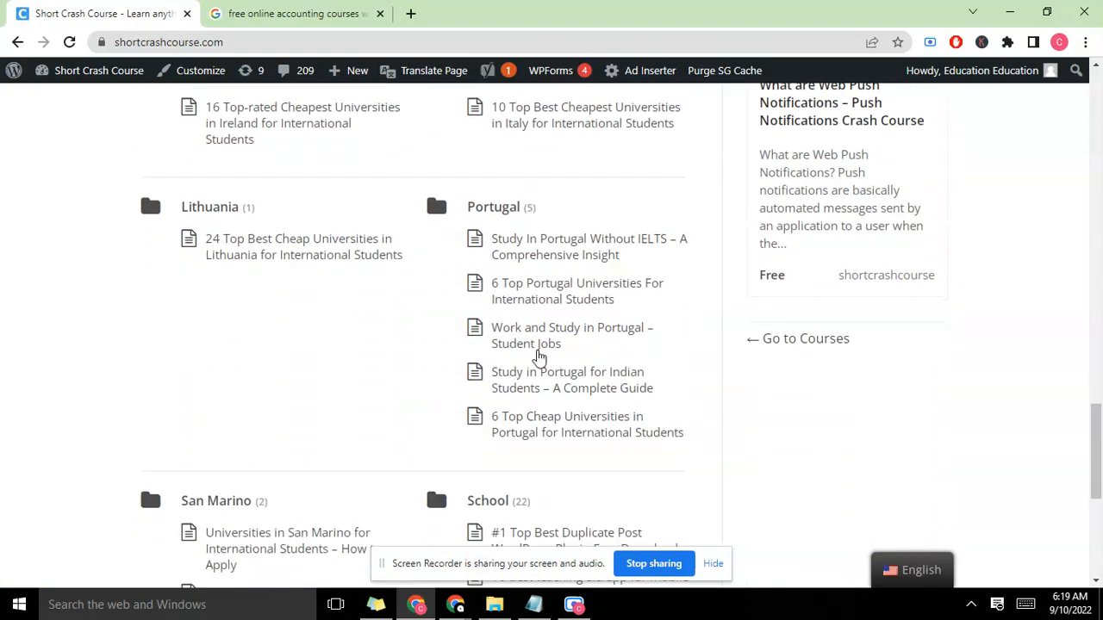
scroll("down", 3)
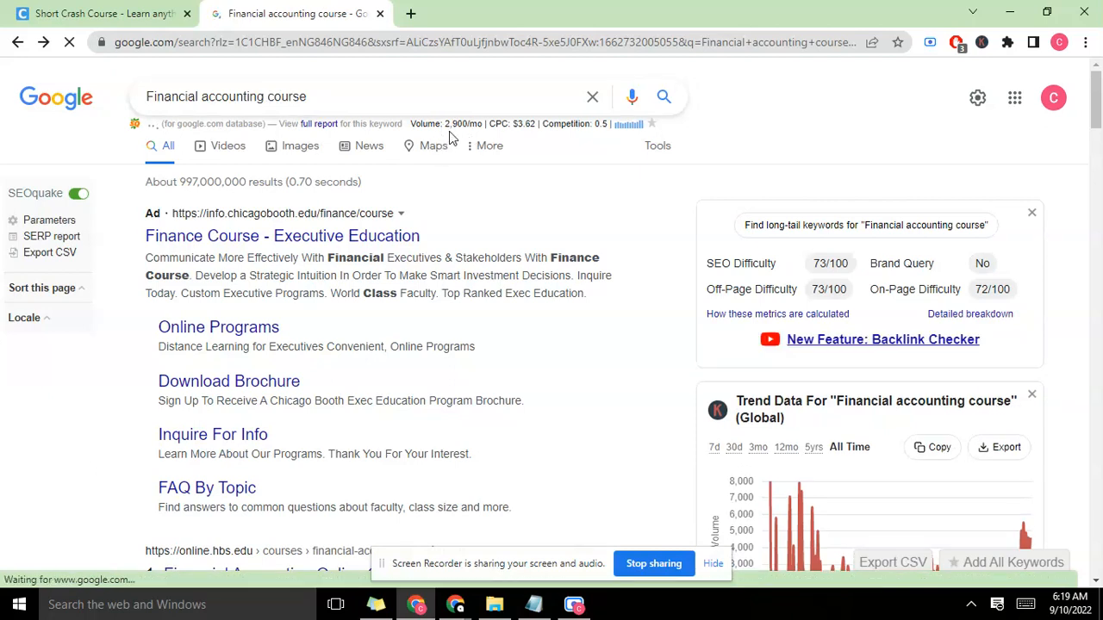
mouse_move(527, 141)
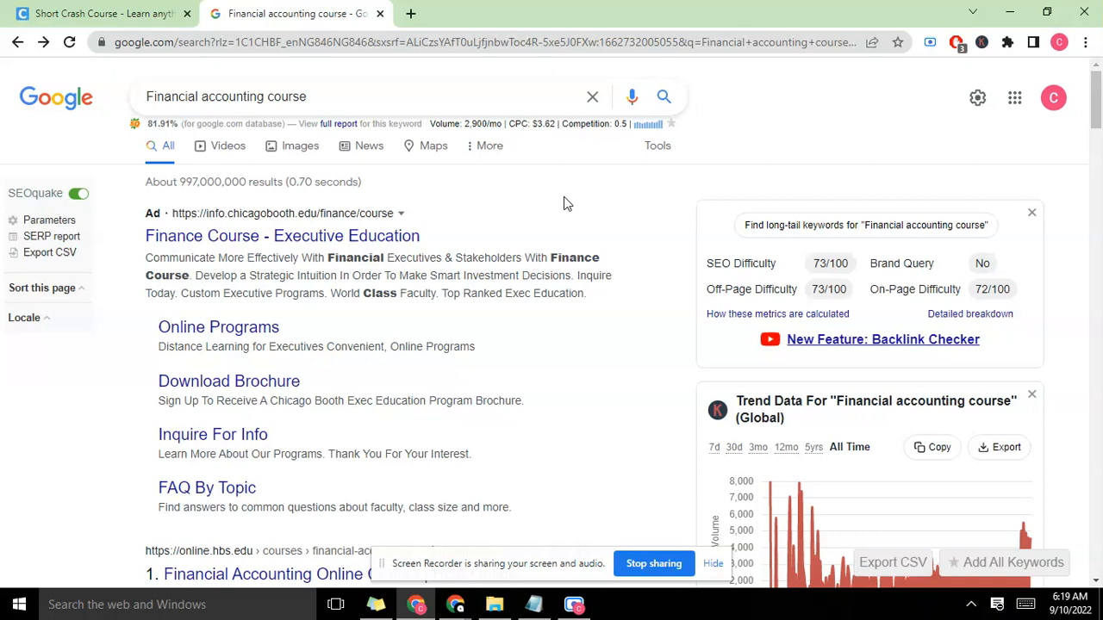
mouse_move(565, 207)
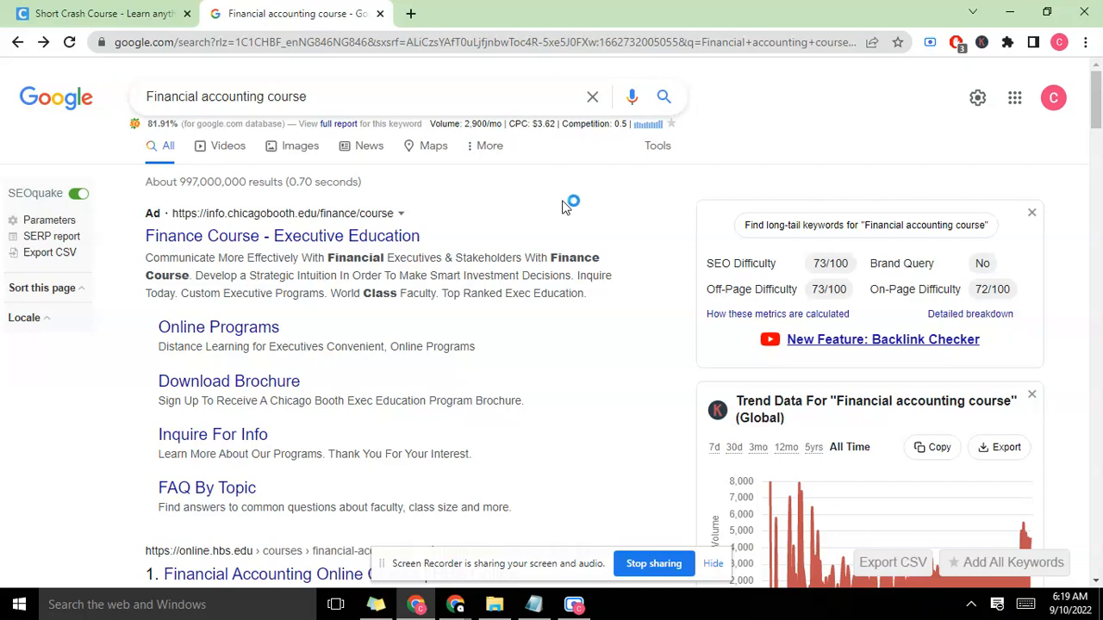
mouse_move(793, 260)
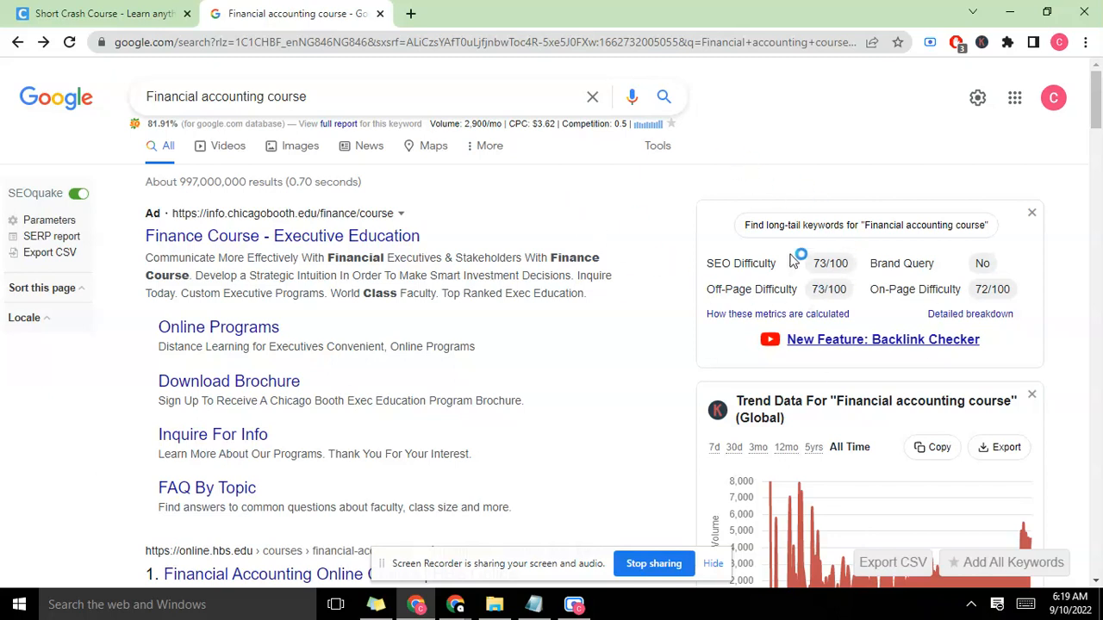
mouse_move(169, 169)
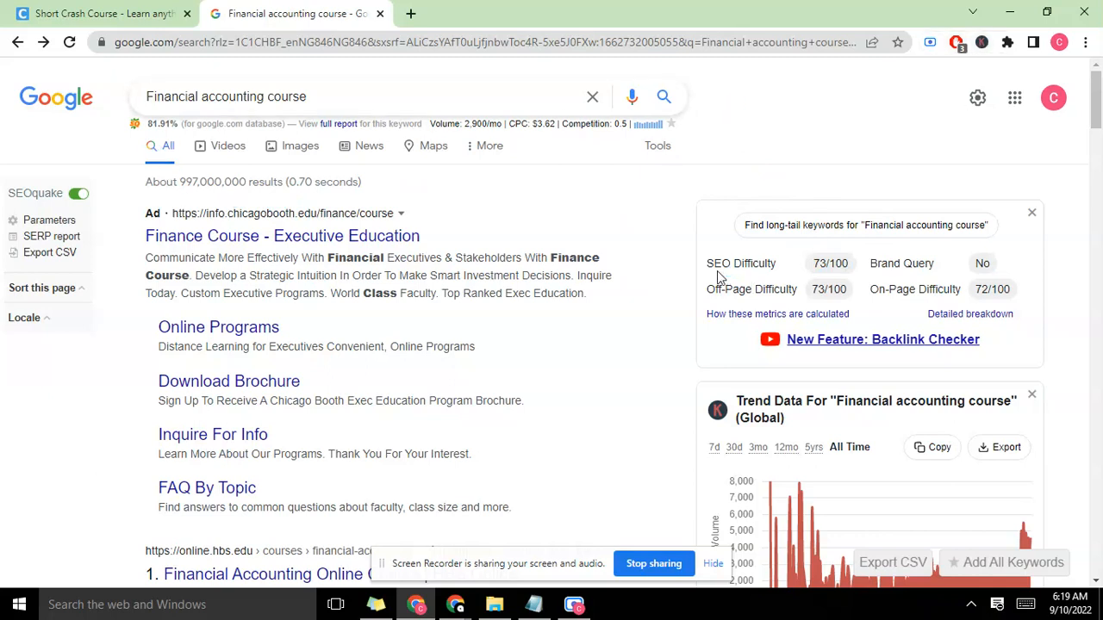
double_click(740, 262)
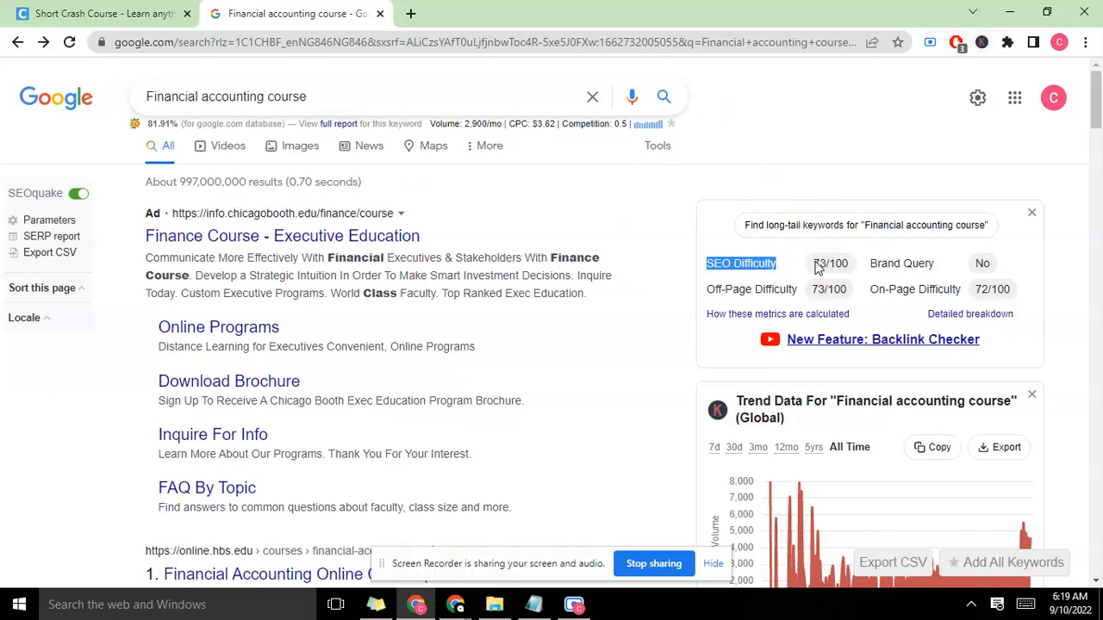
double_click(831, 262)
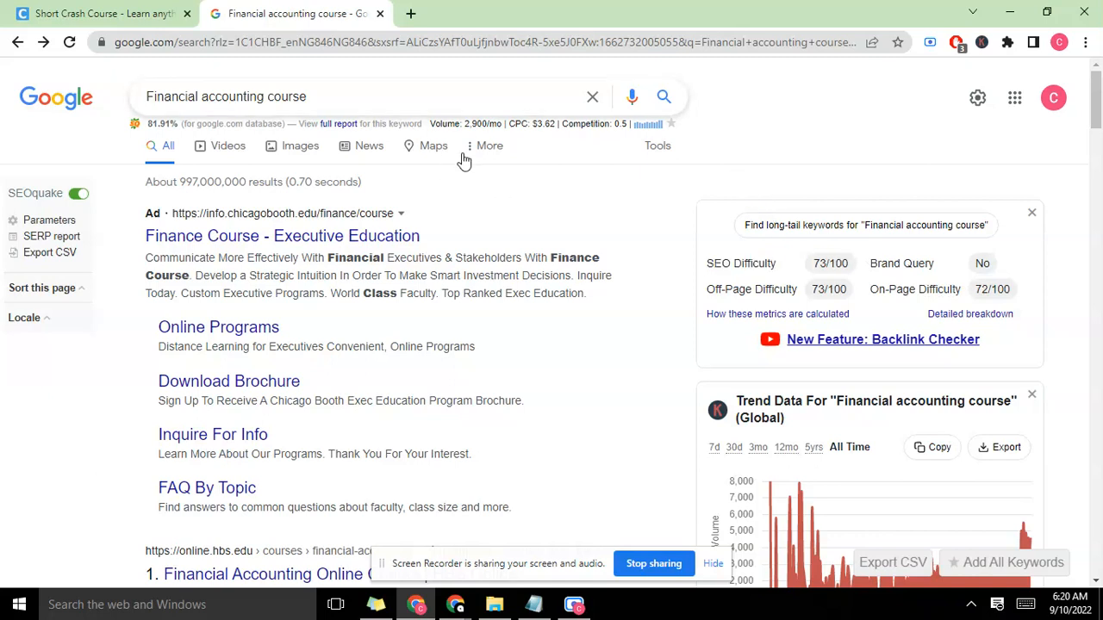
mouse_move(809, 254)
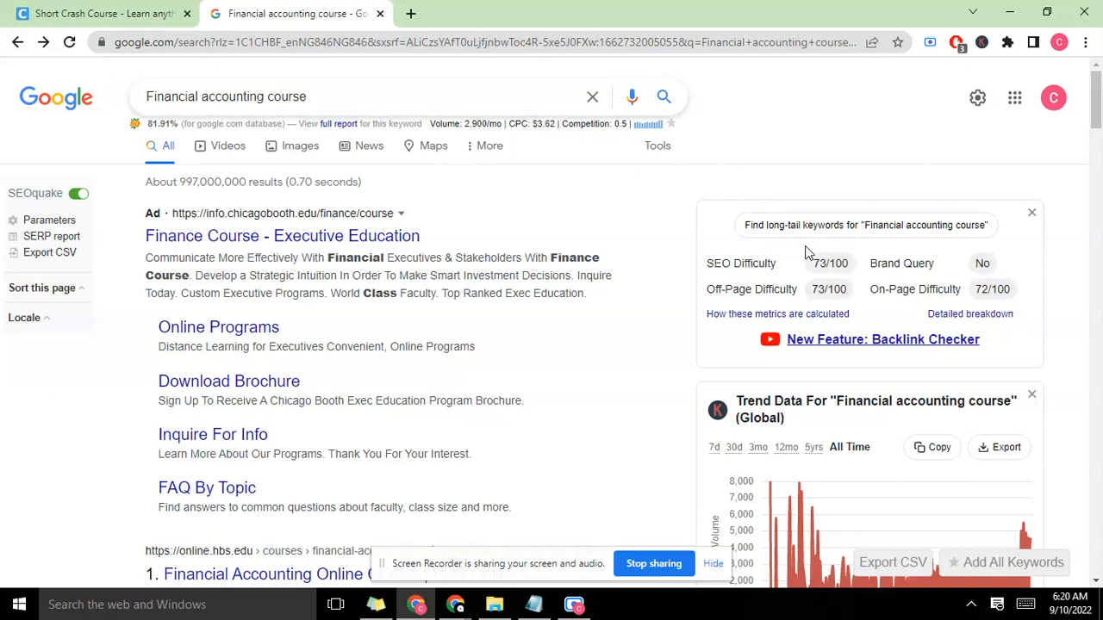
mouse_move(828, 290)
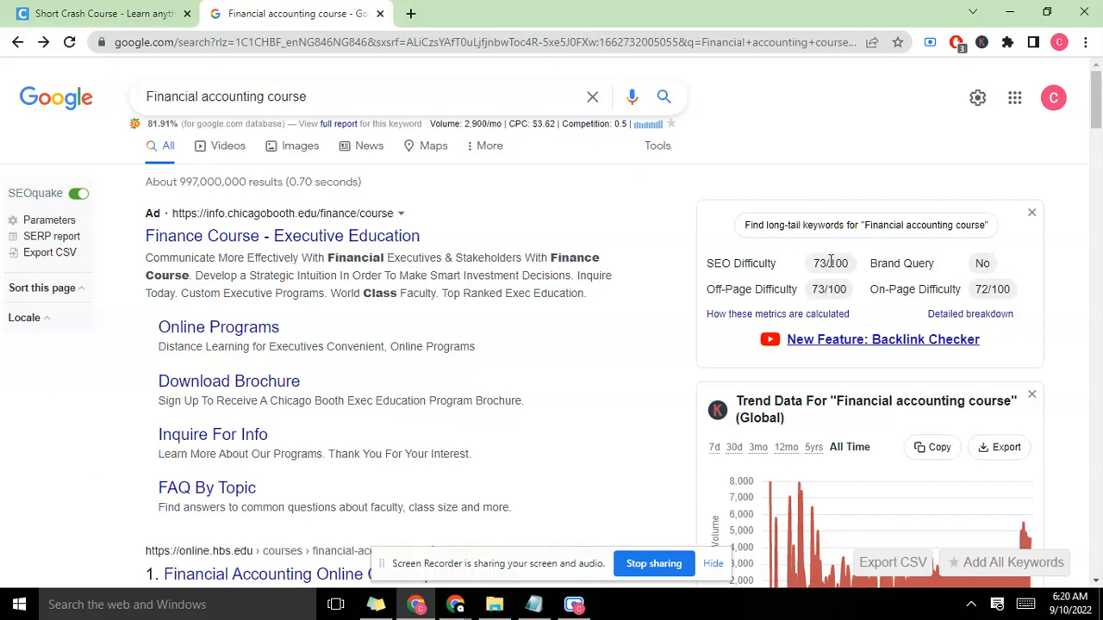
mouse_move(865, 285)
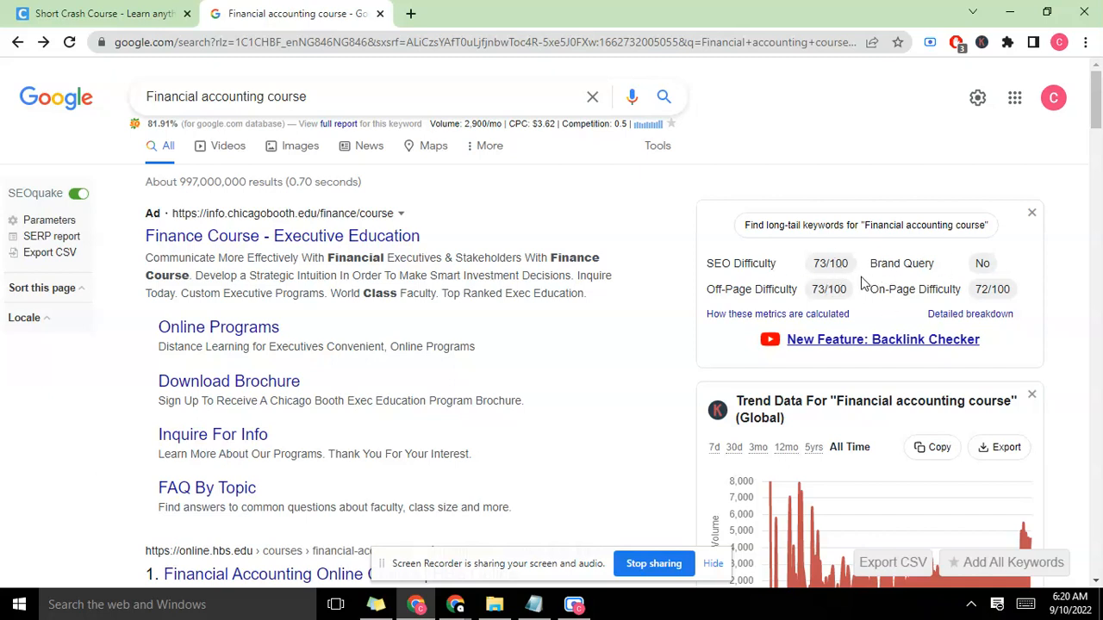
mouse_move(743, 279)
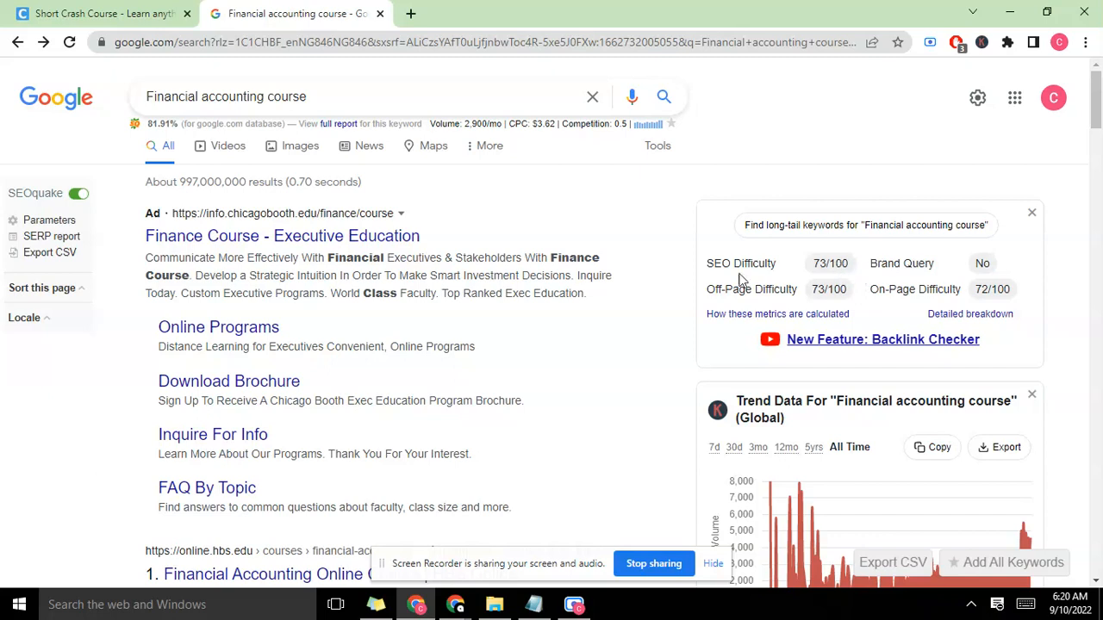
mouse_move(761, 231)
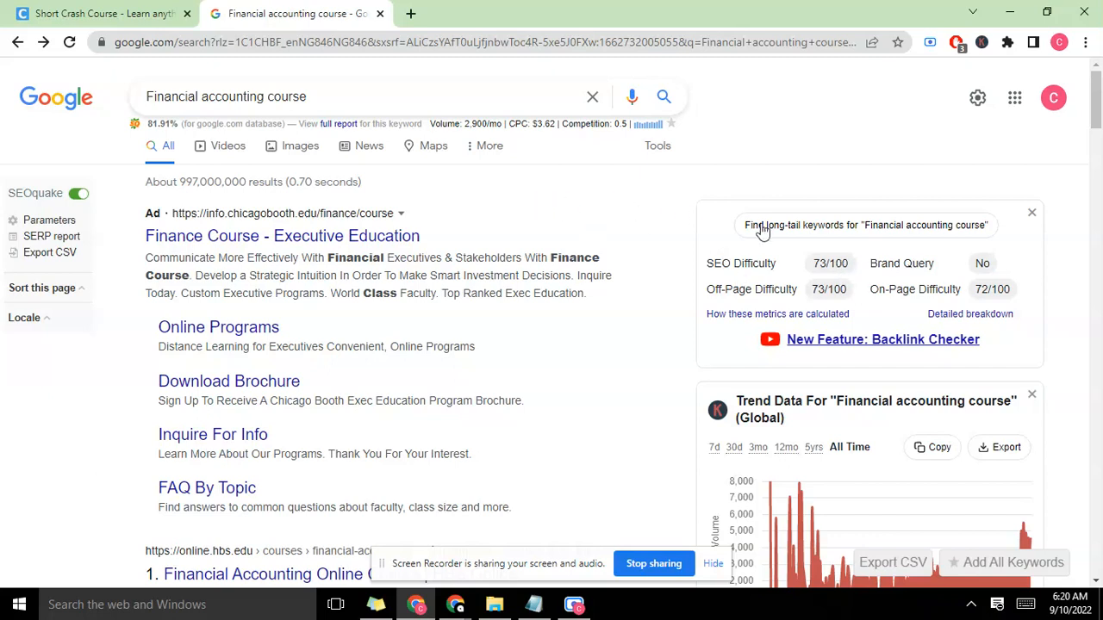
mouse_move(847, 248)
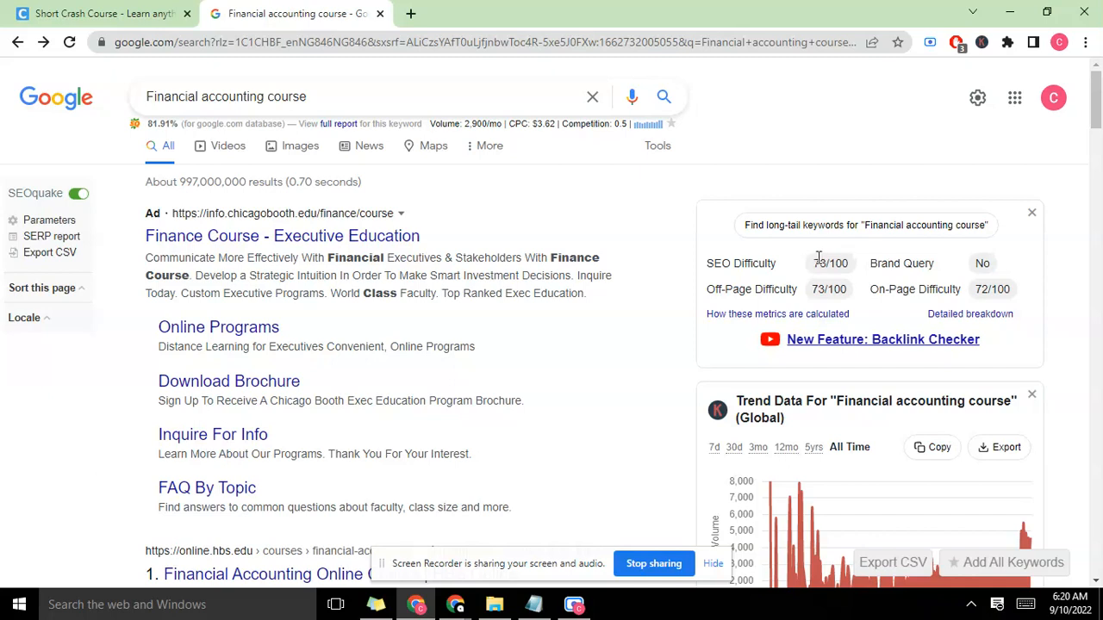
mouse_move(772, 262)
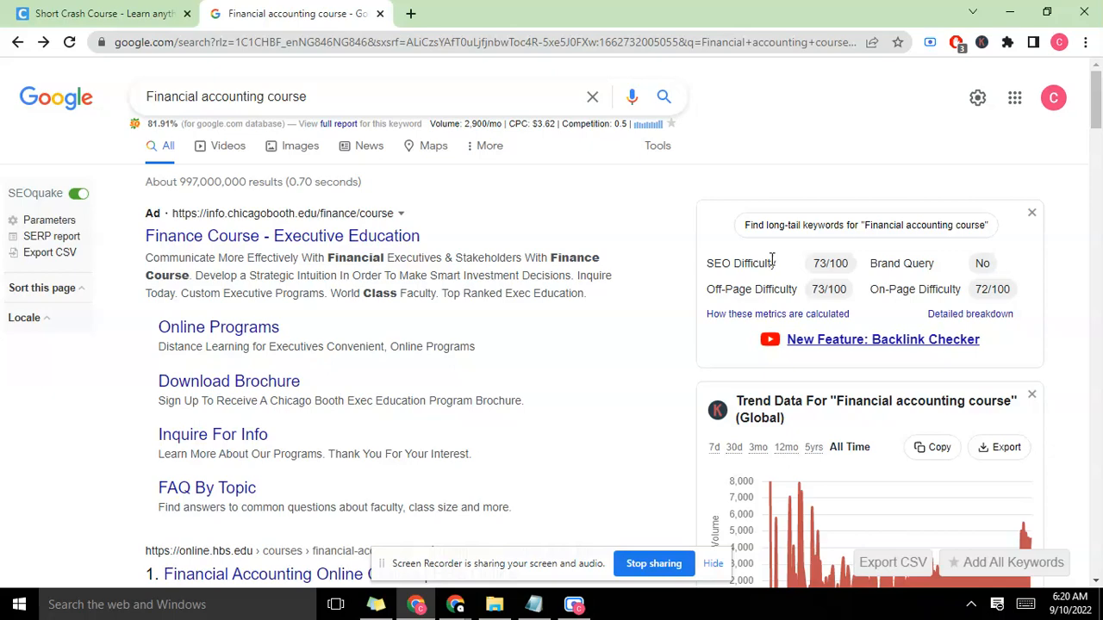
scroll("down", 3)
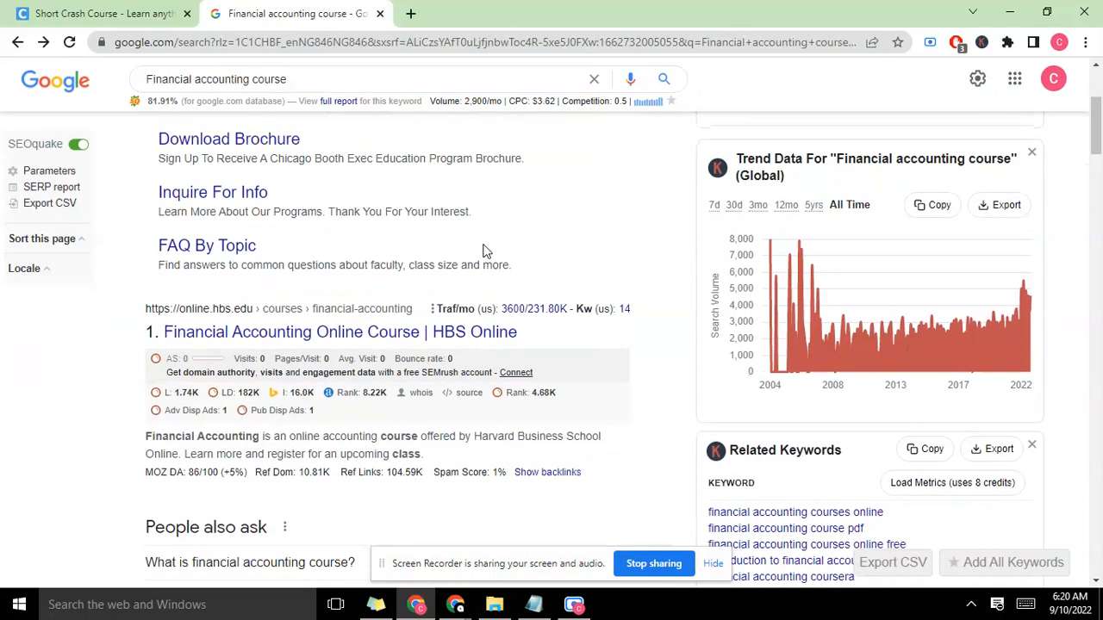
mouse_move(368, 393)
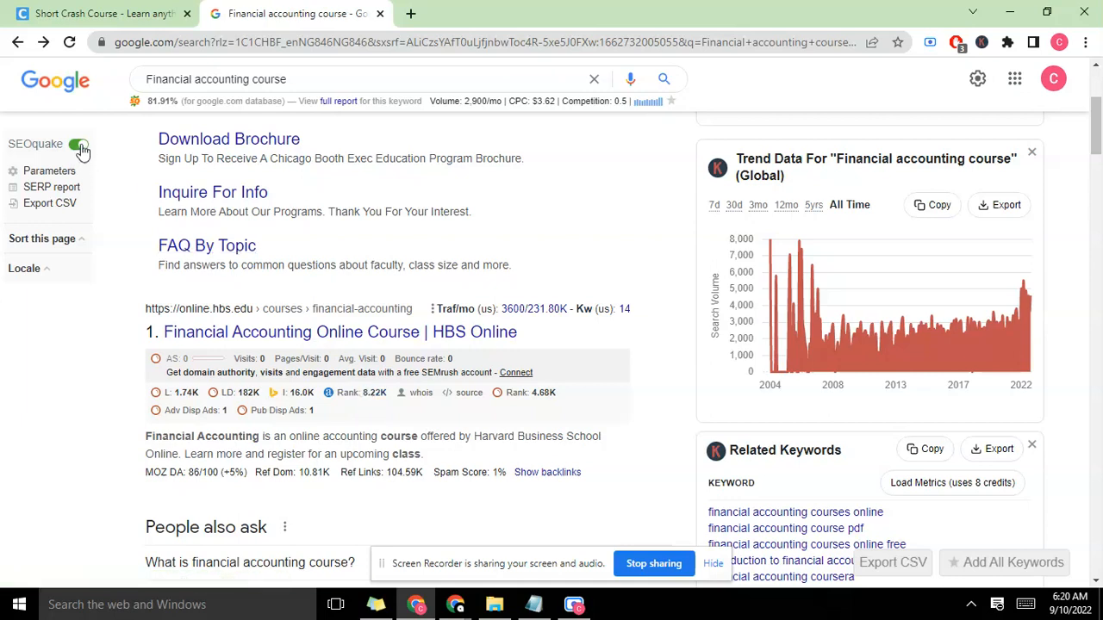
left_click(80, 145)
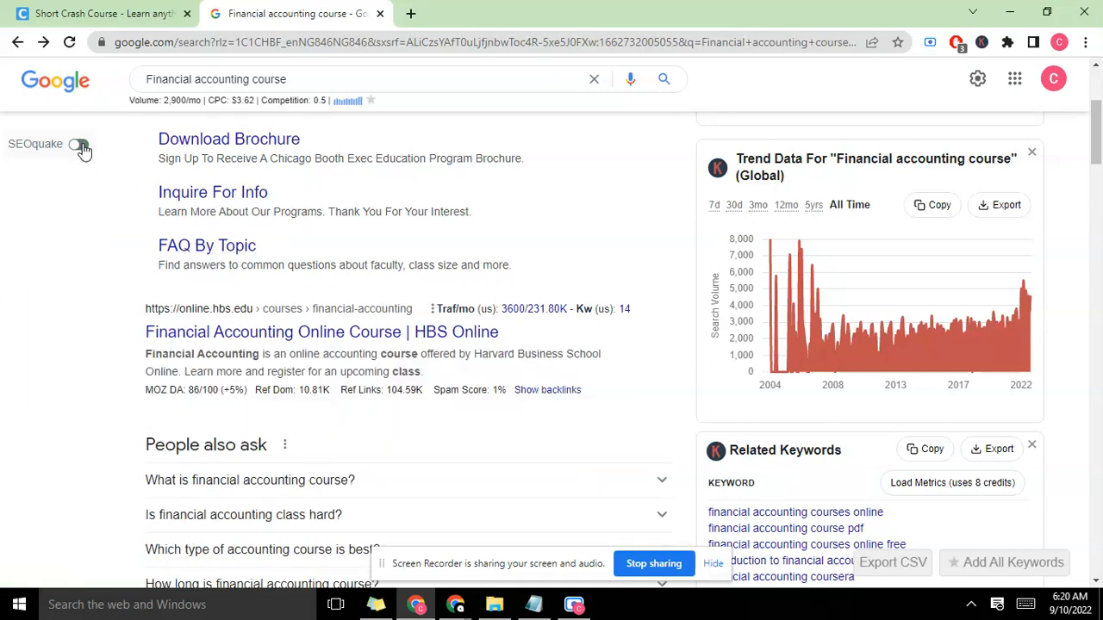
left_click(79, 145)
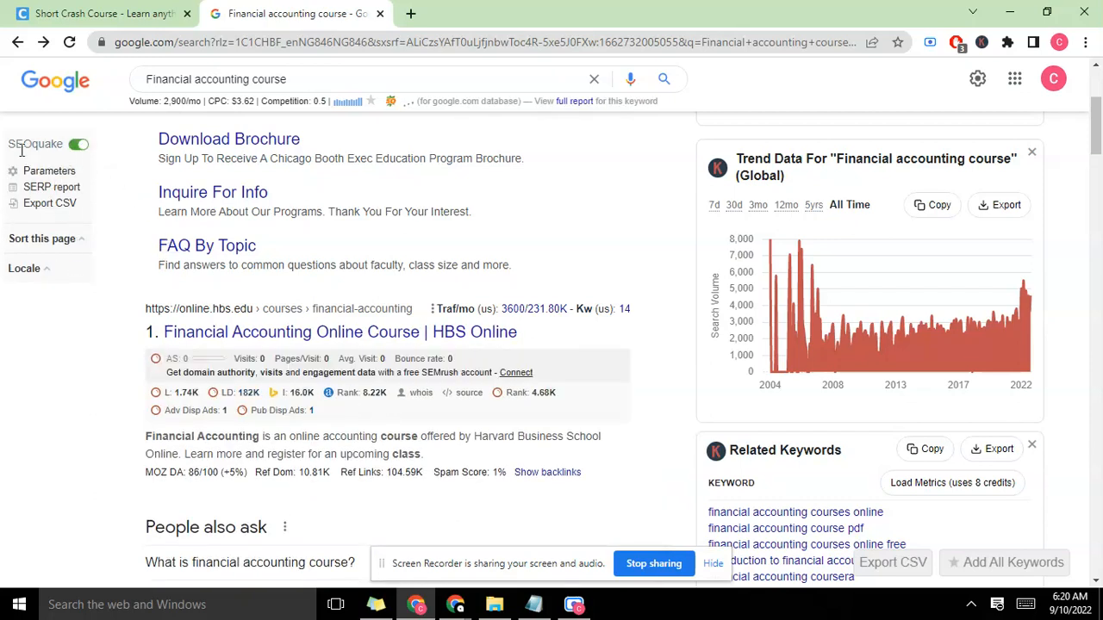
mouse_move(207, 362)
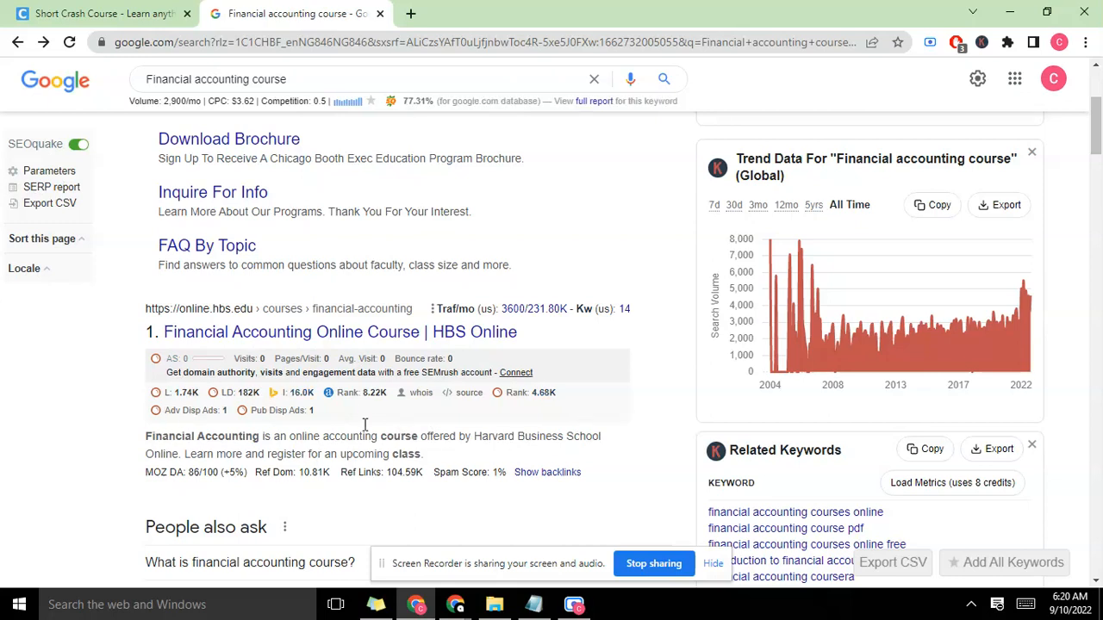
mouse_move(359, 434)
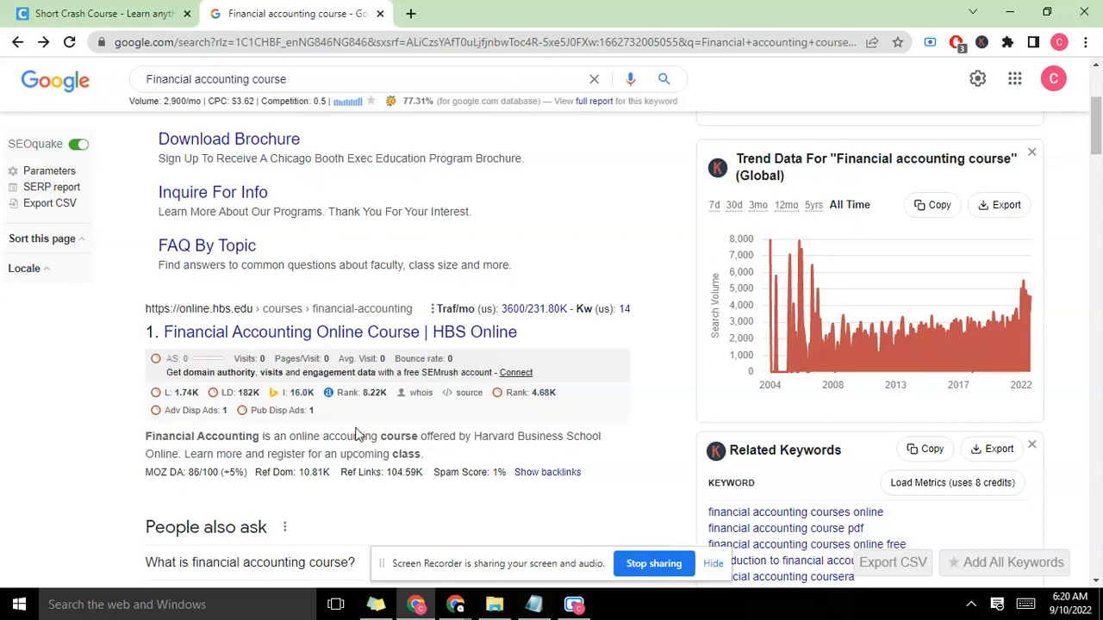
mouse_move(543, 419)
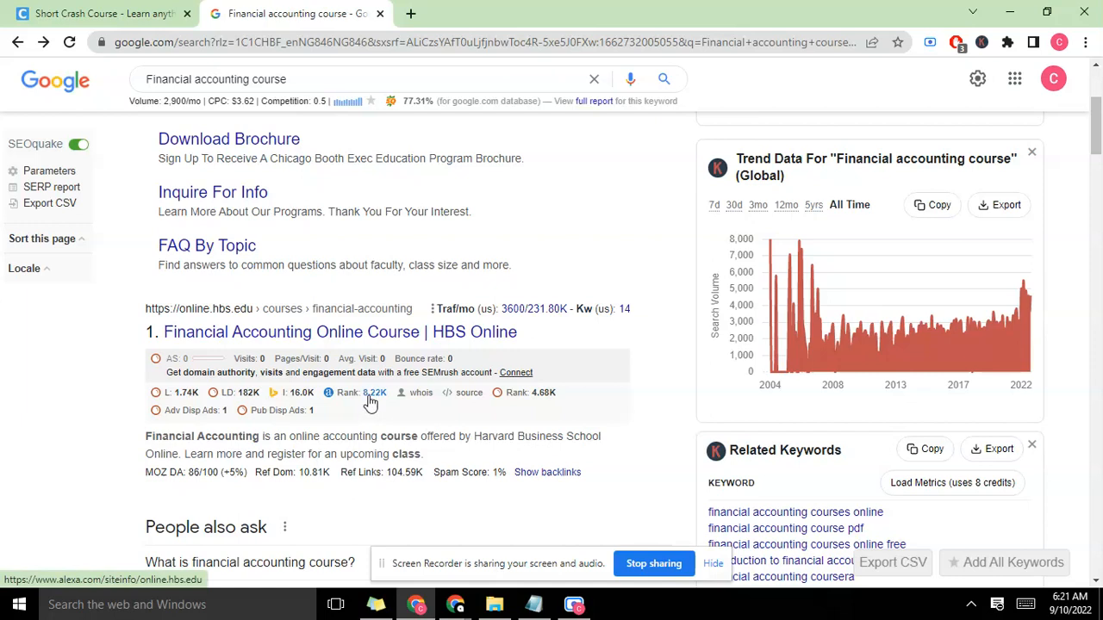
mouse_move(370, 393)
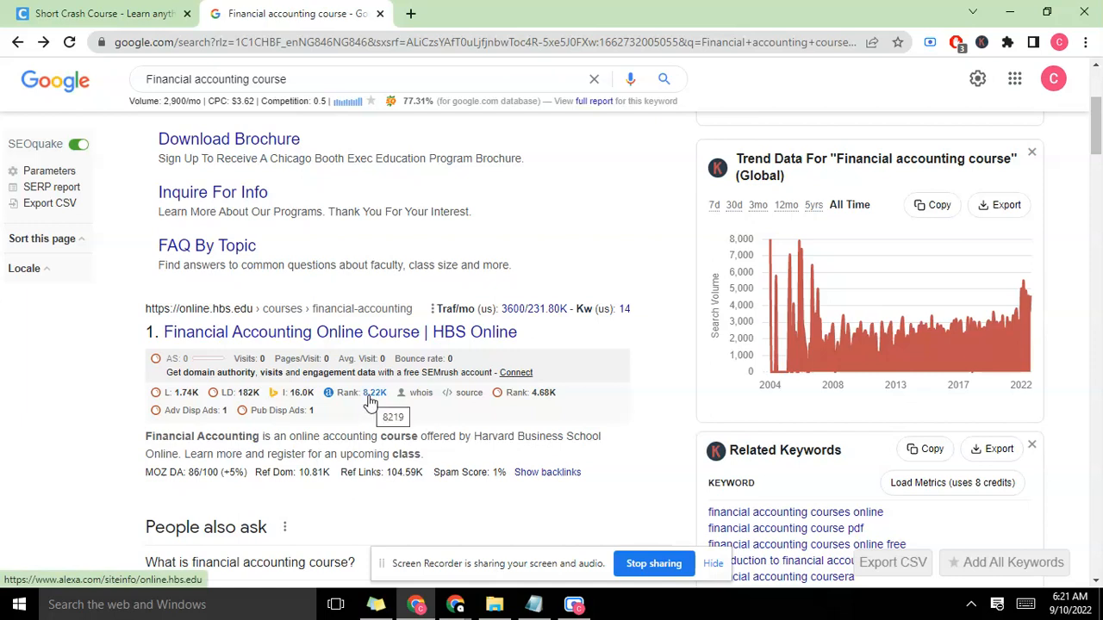
mouse_move(378, 405)
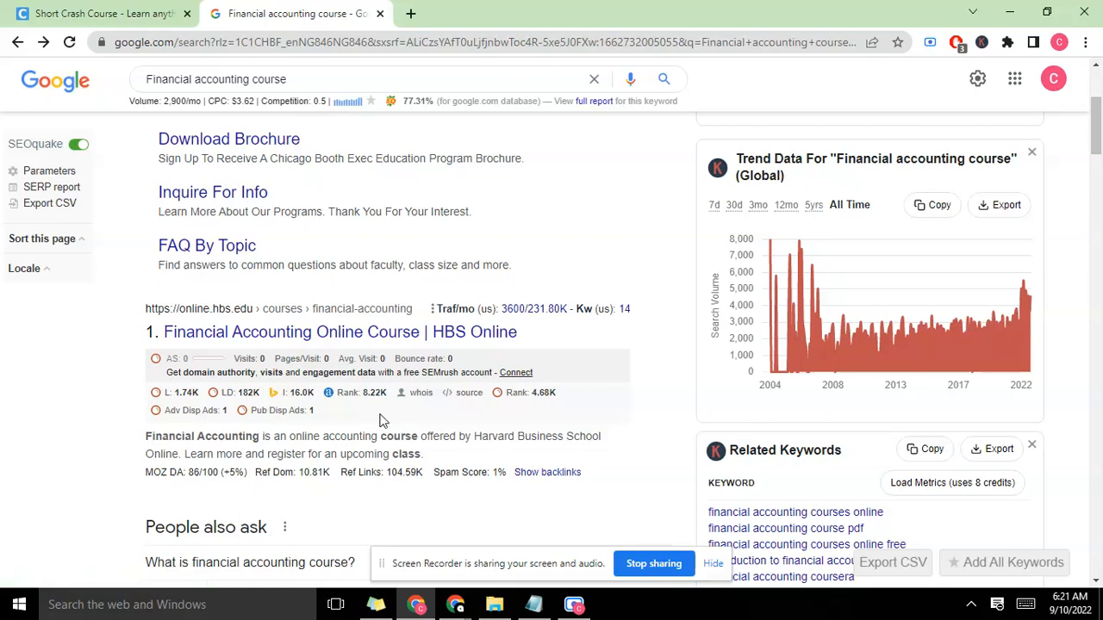
scroll("down", 3)
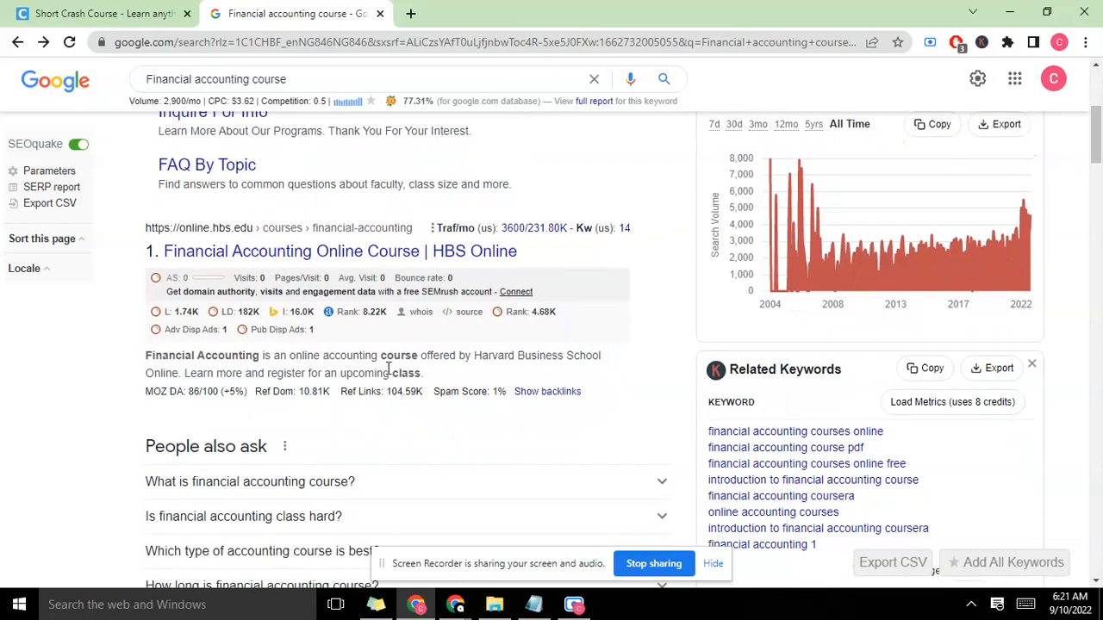
mouse_move(375, 326)
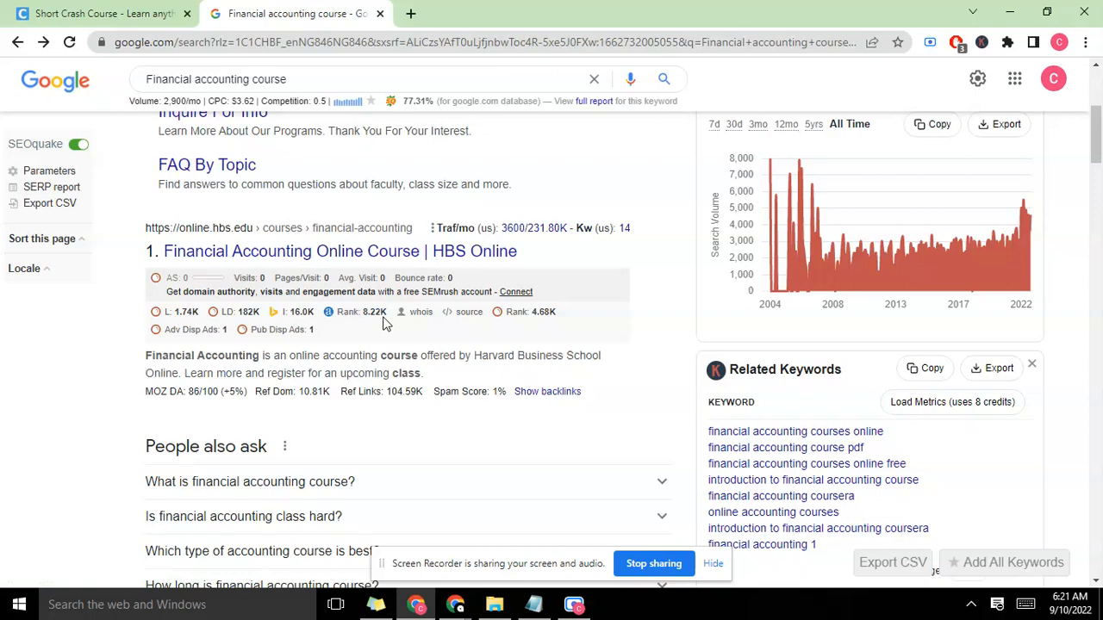
mouse_move(370, 312)
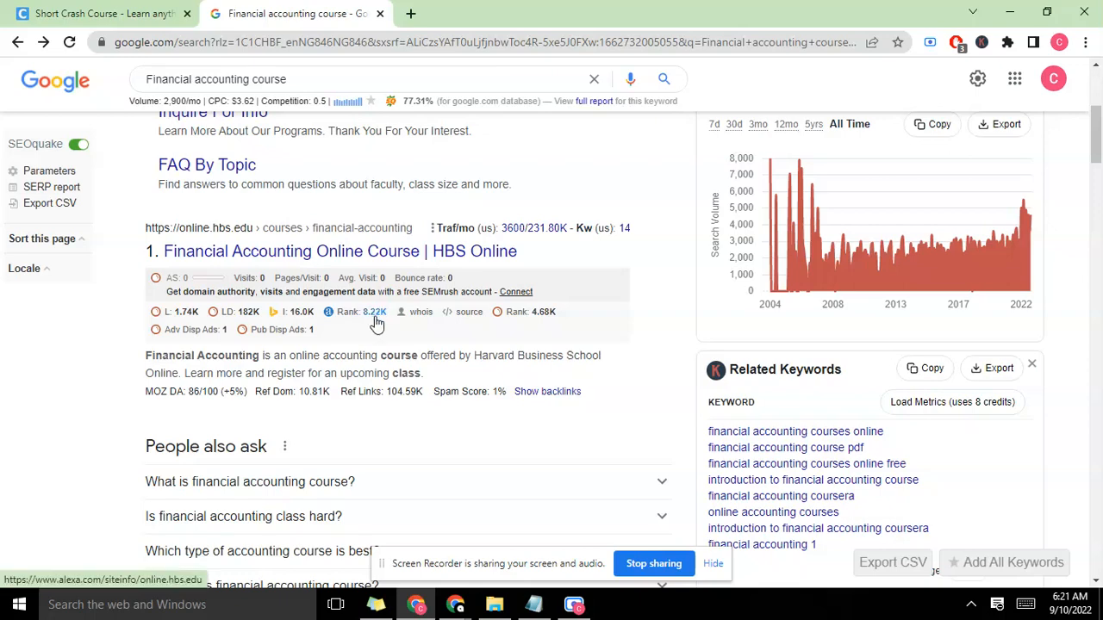
mouse_move(397, 326)
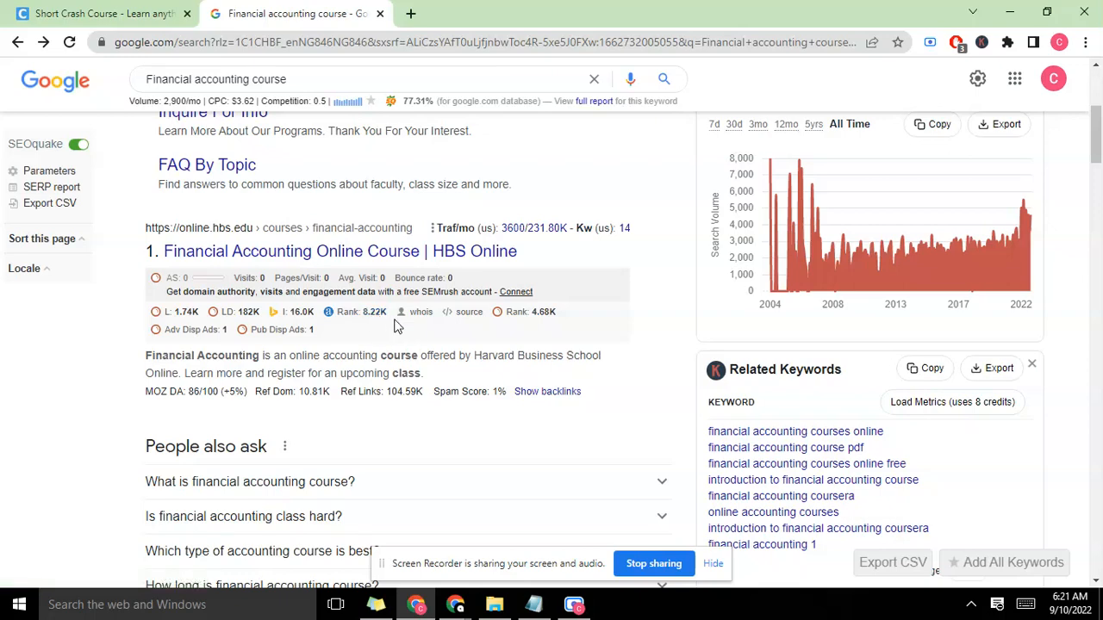
scroll("down", 3)
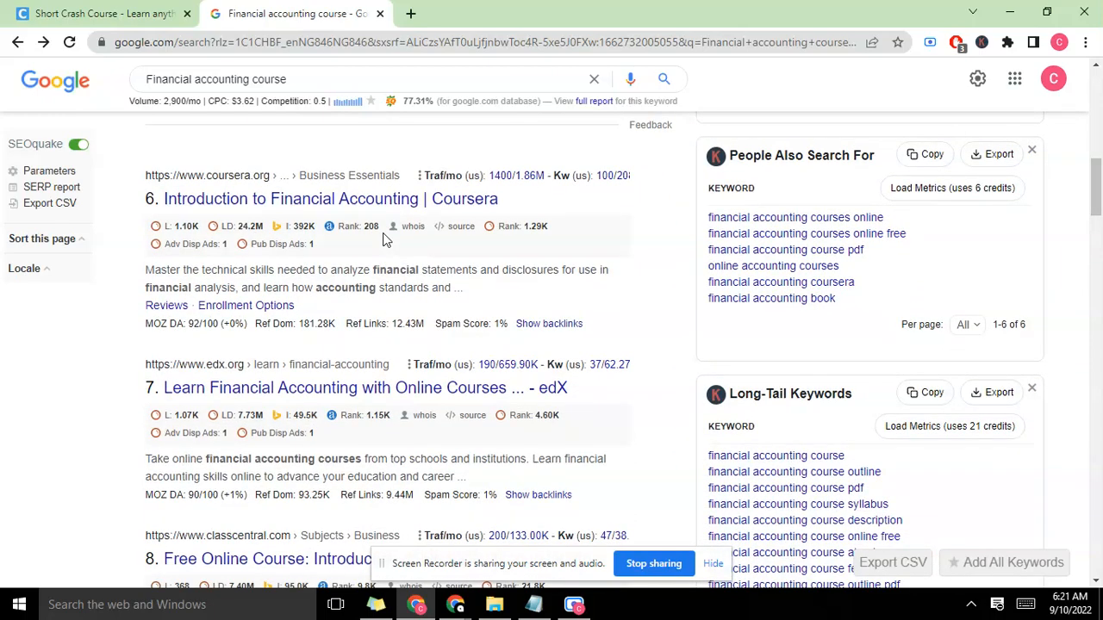
scroll("down", 3)
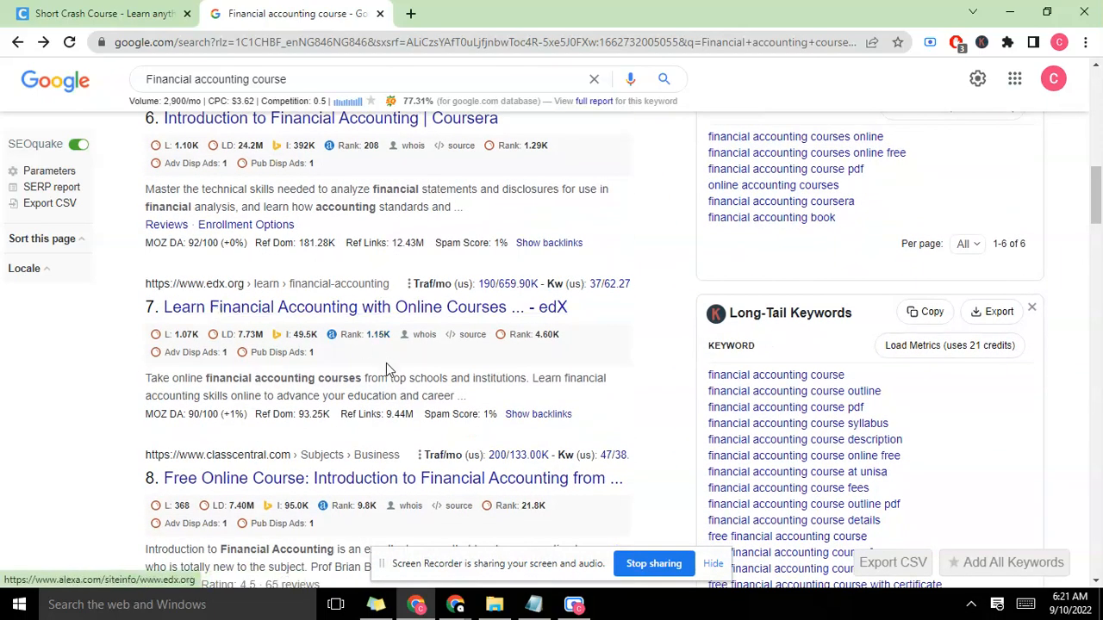
scroll("down", 3)
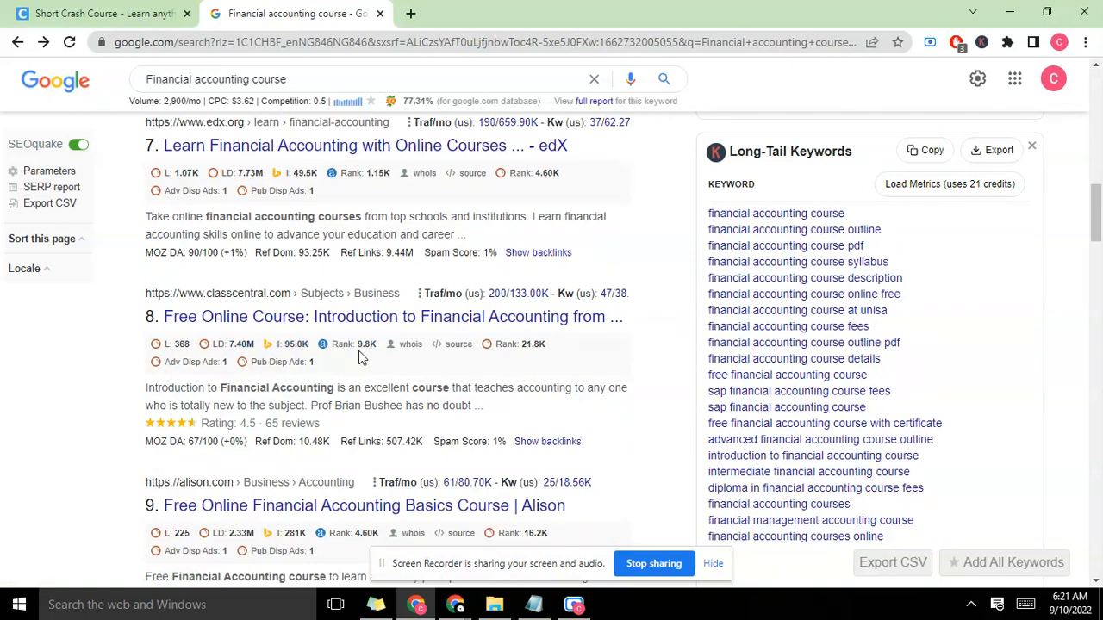
mouse_move(383, 370)
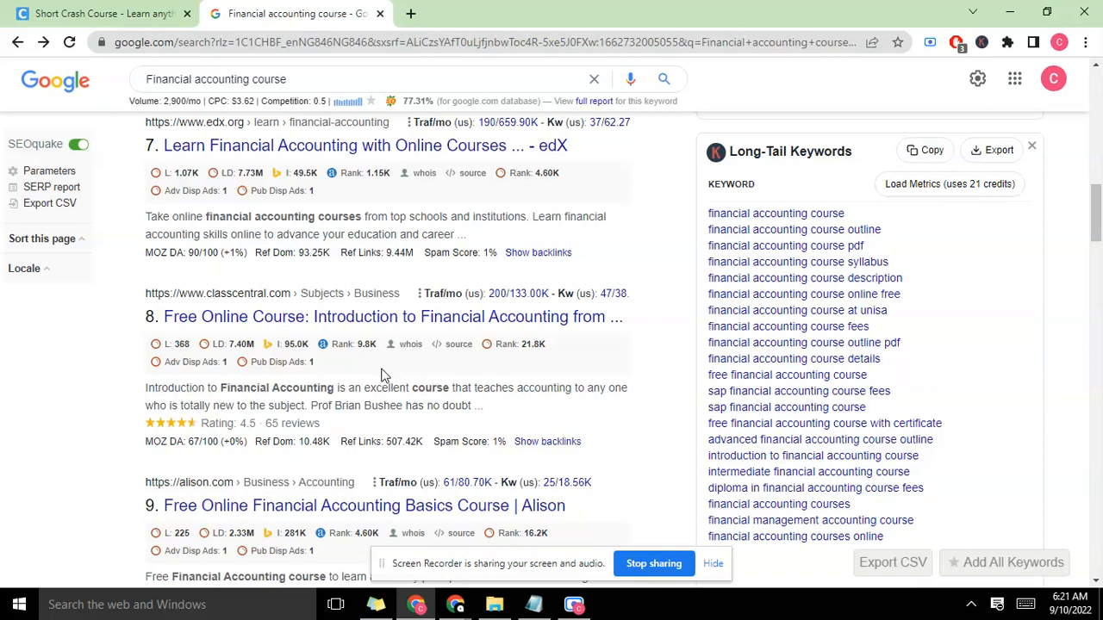
mouse_move(451, 386)
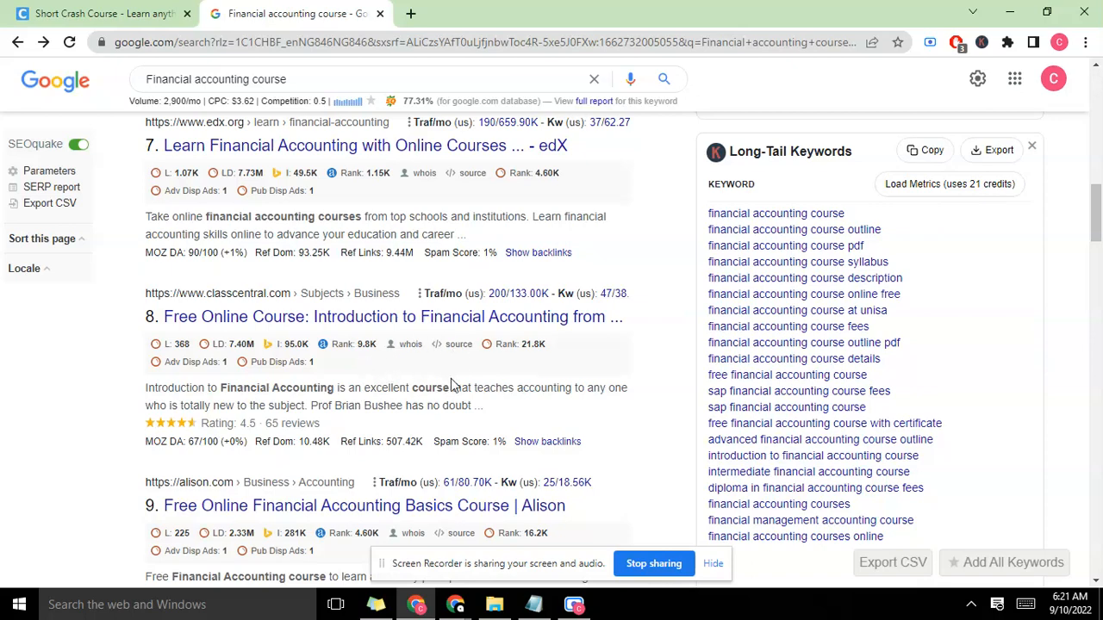
mouse_move(365, 345)
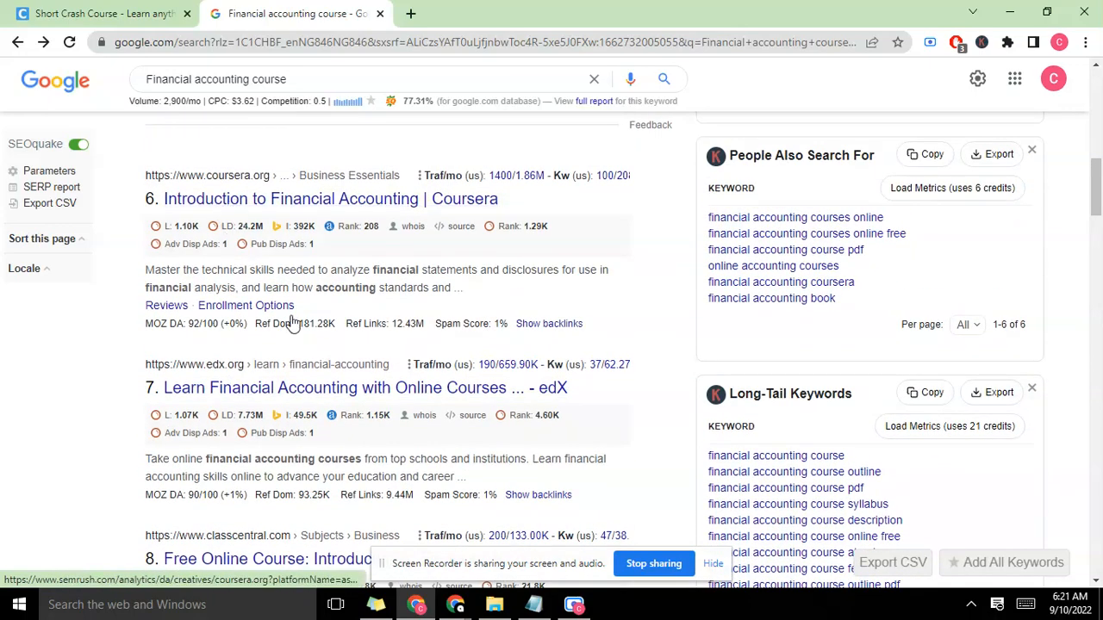
scroll("down", 3)
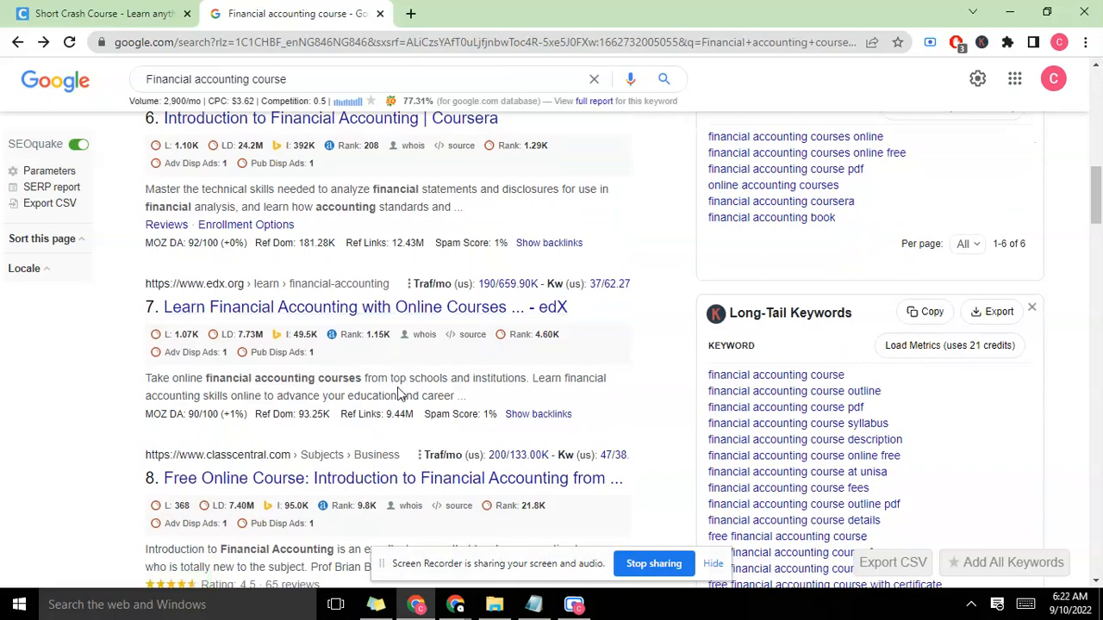
scroll("down", 3)
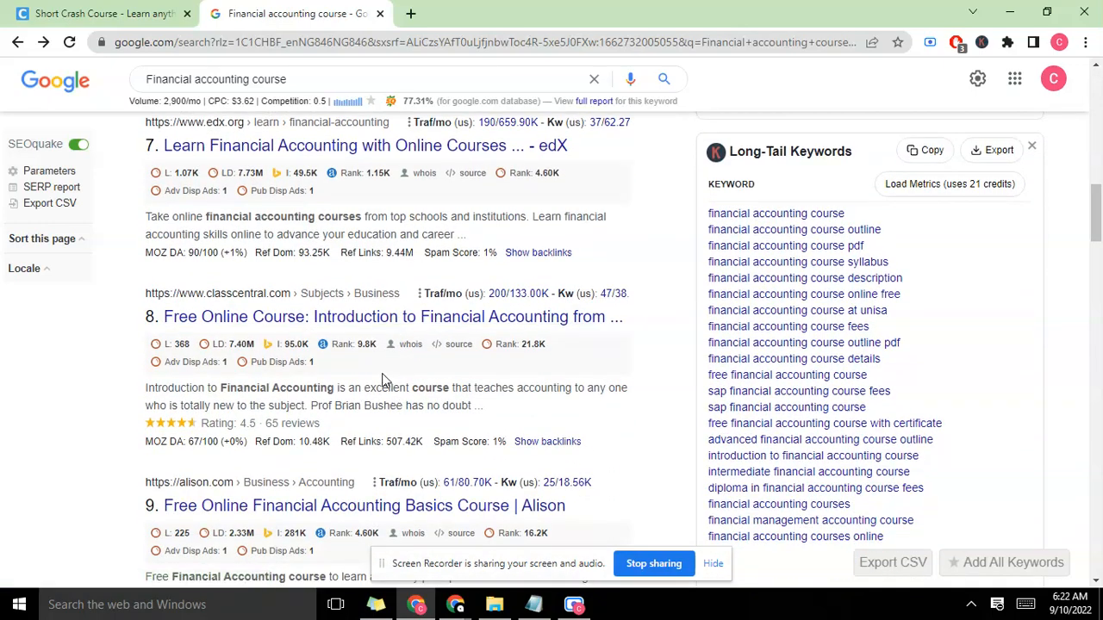
scroll("down", 3)
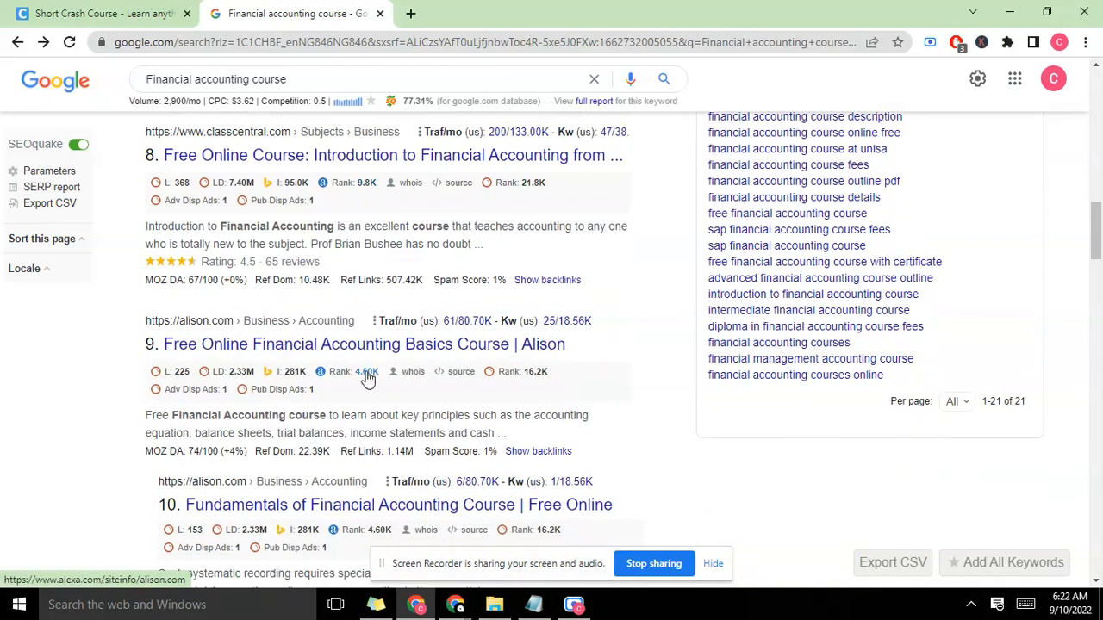
scroll("down", 3)
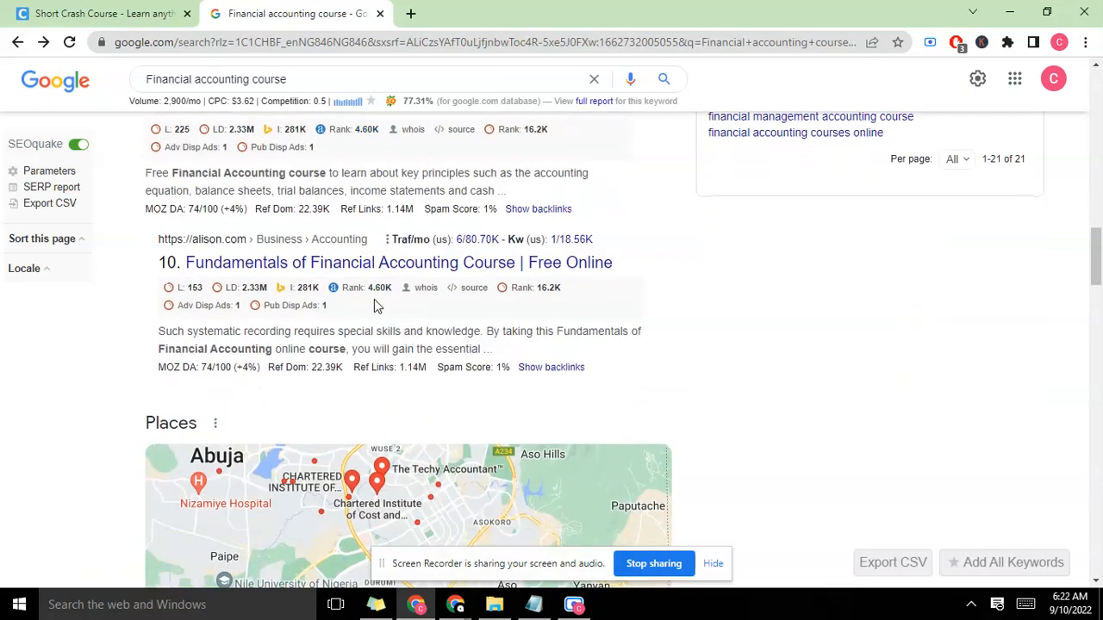
scroll("down", 3)
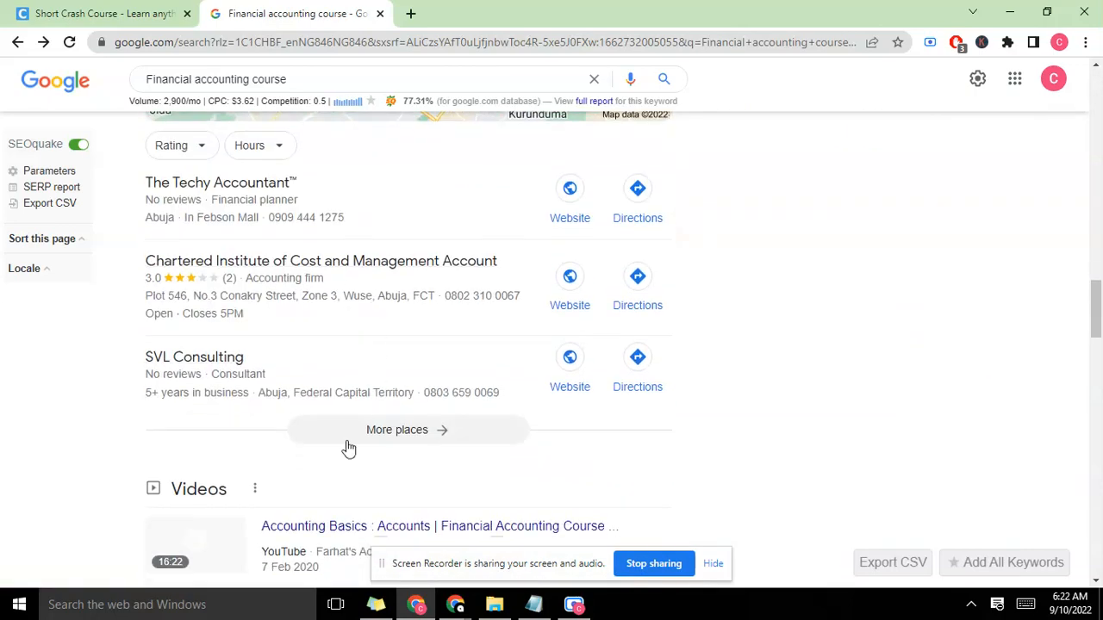
scroll("down", 3)
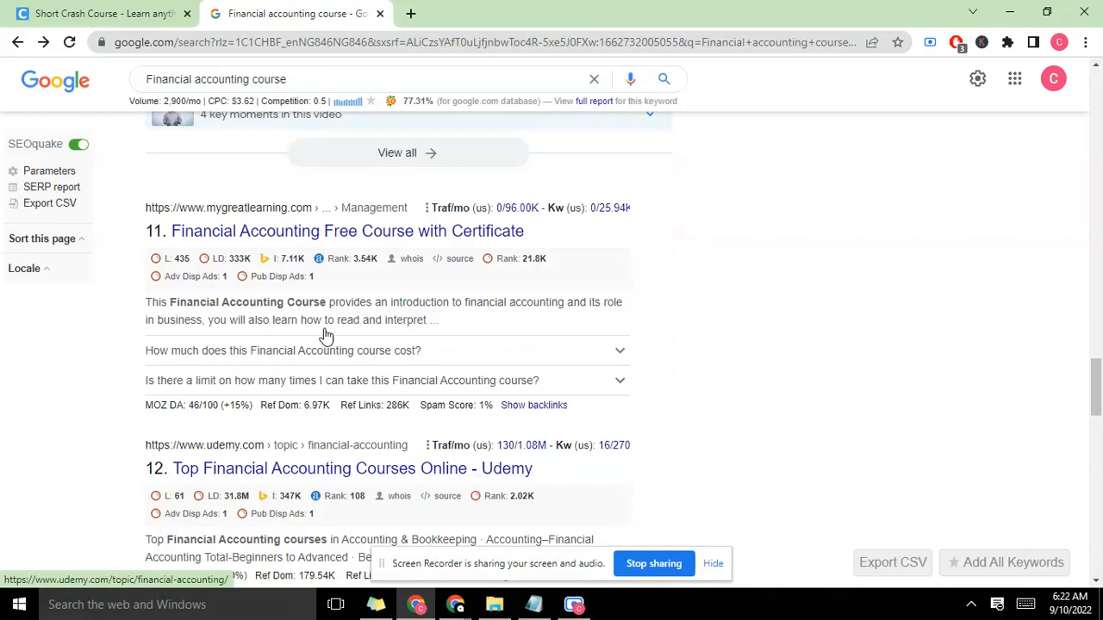
scroll("down", 3)
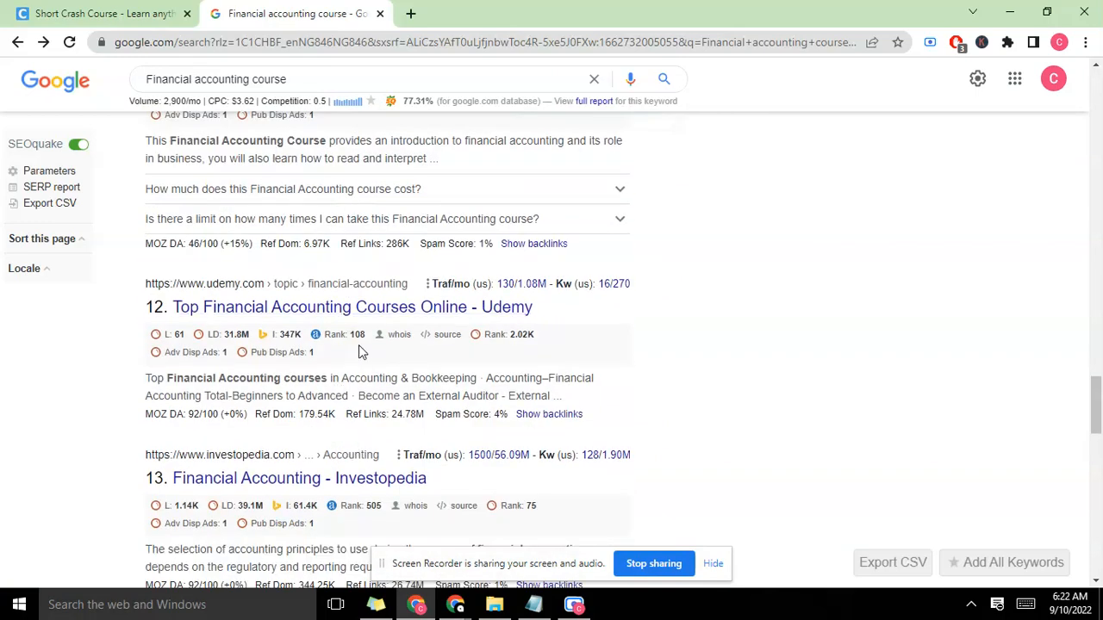
scroll("down", 3)
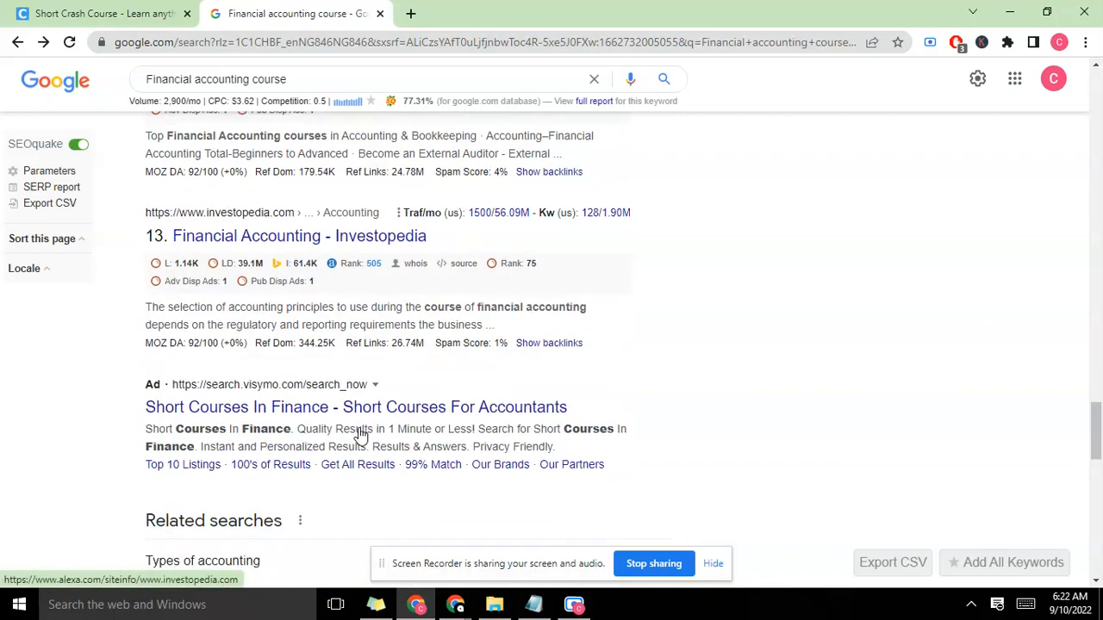
scroll("down", 3)
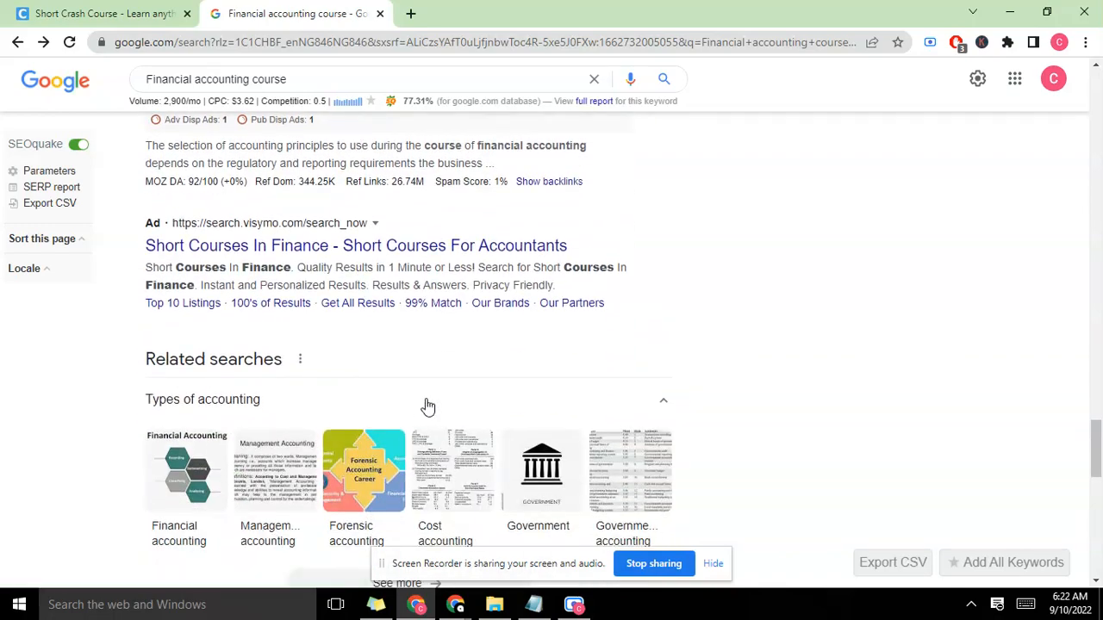
scroll("down", 3)
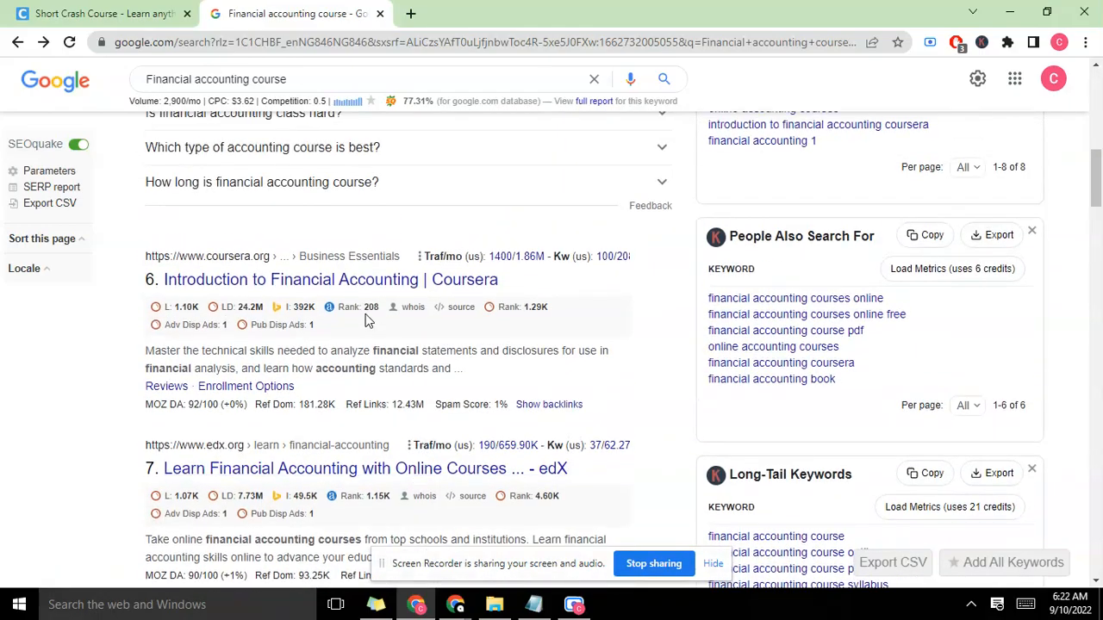
mouse_move(386, 343)
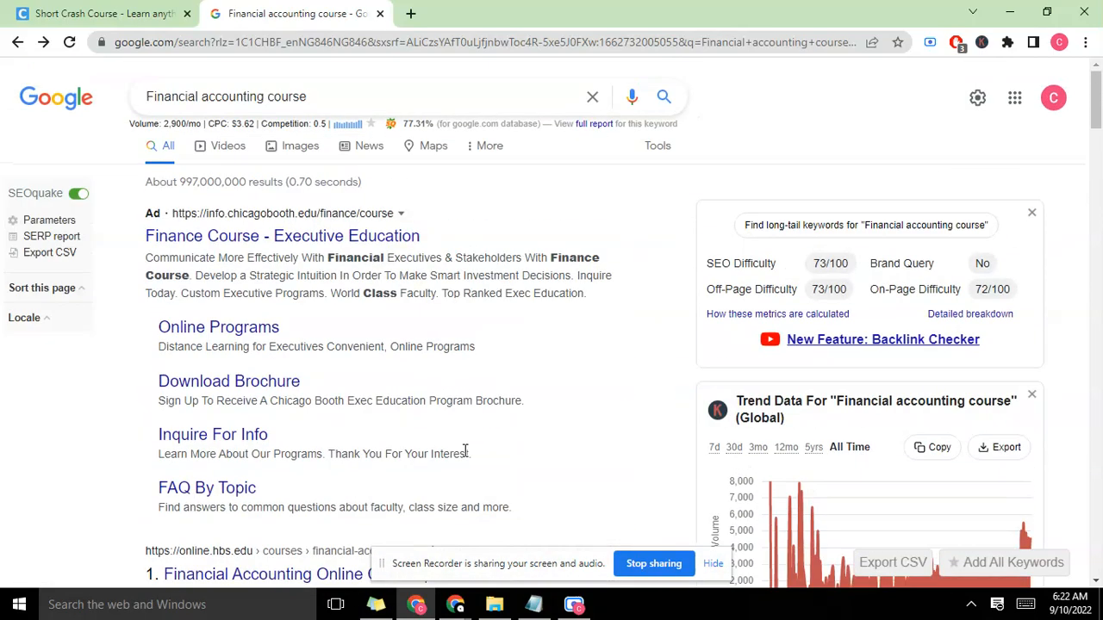
- Switch to the short crash course tab, then back to the Financial accounting course results tab
left_click(95, 14)
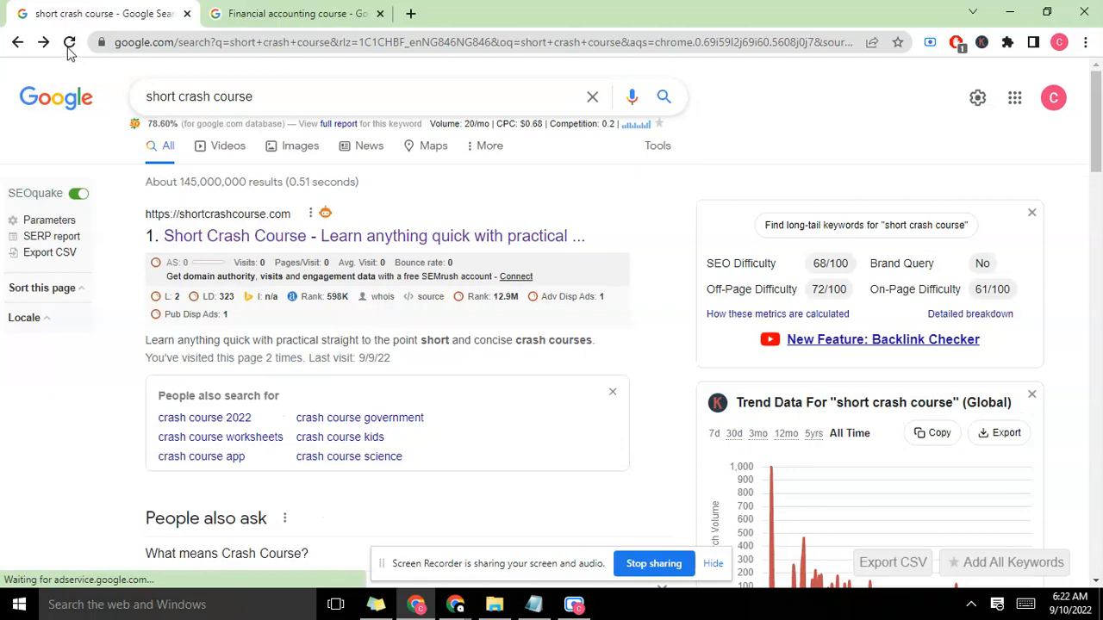
left_click(293, 13)
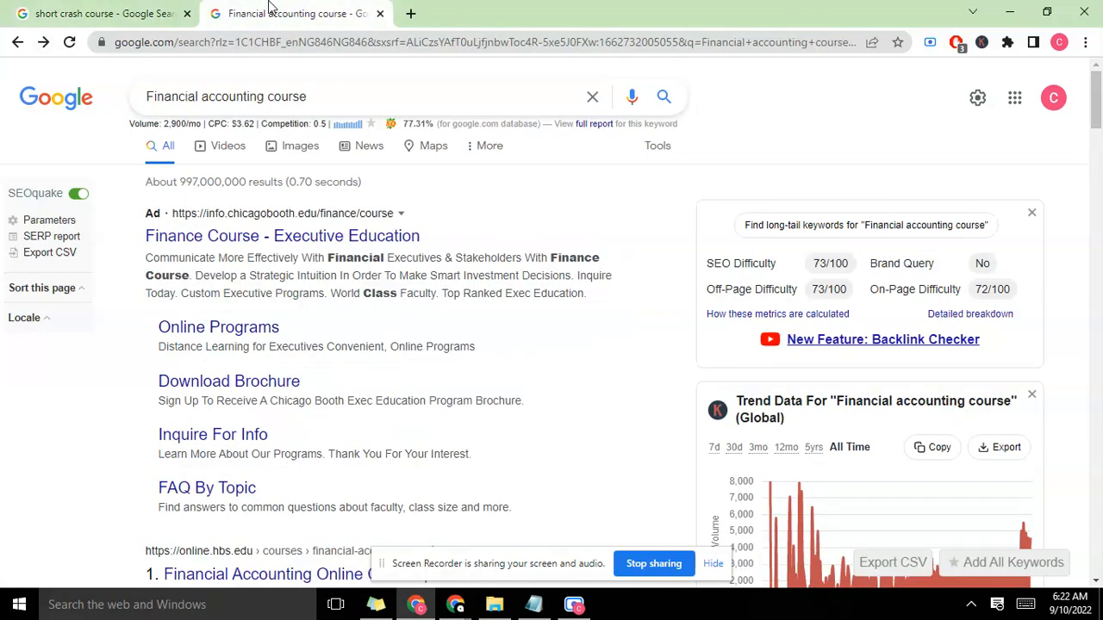
mouse_move(362, 180)
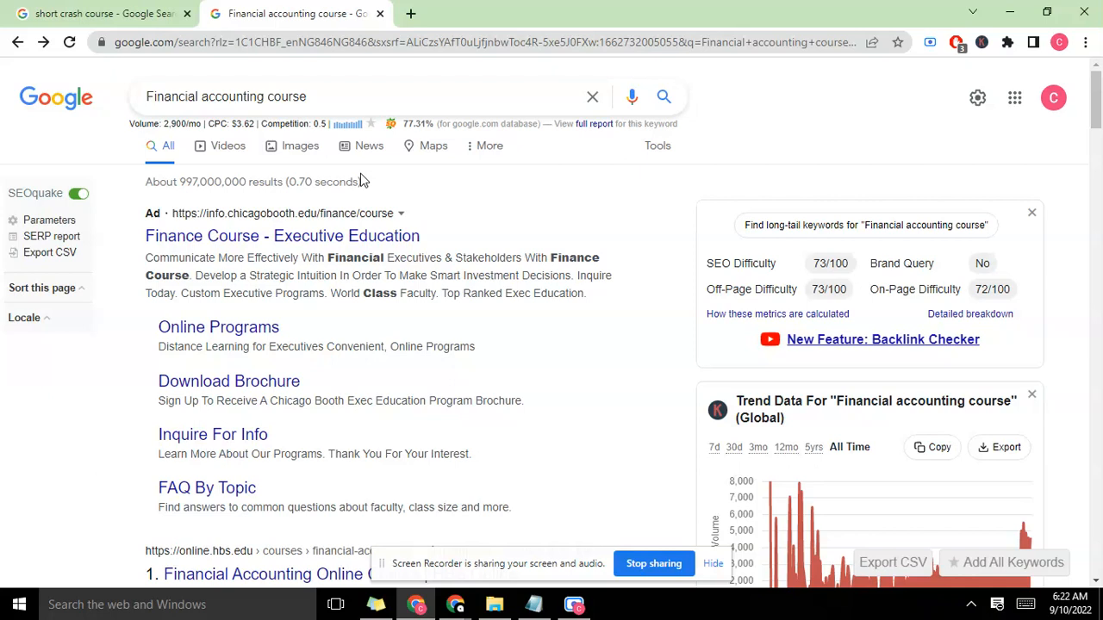
mouse_move(165, 147)
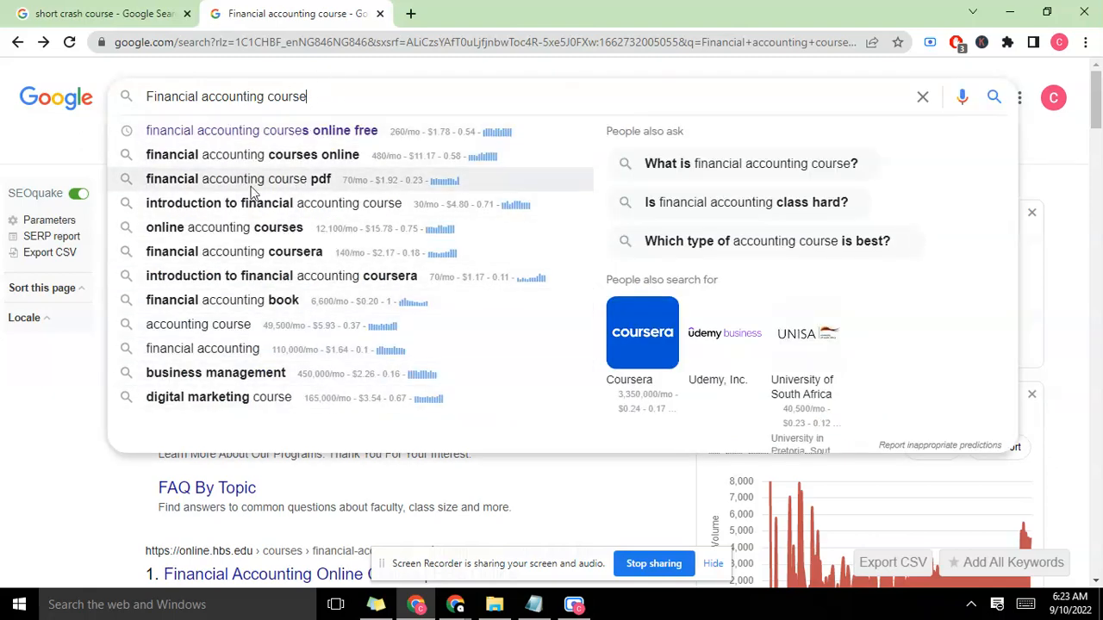
mouse_move(430, 131)
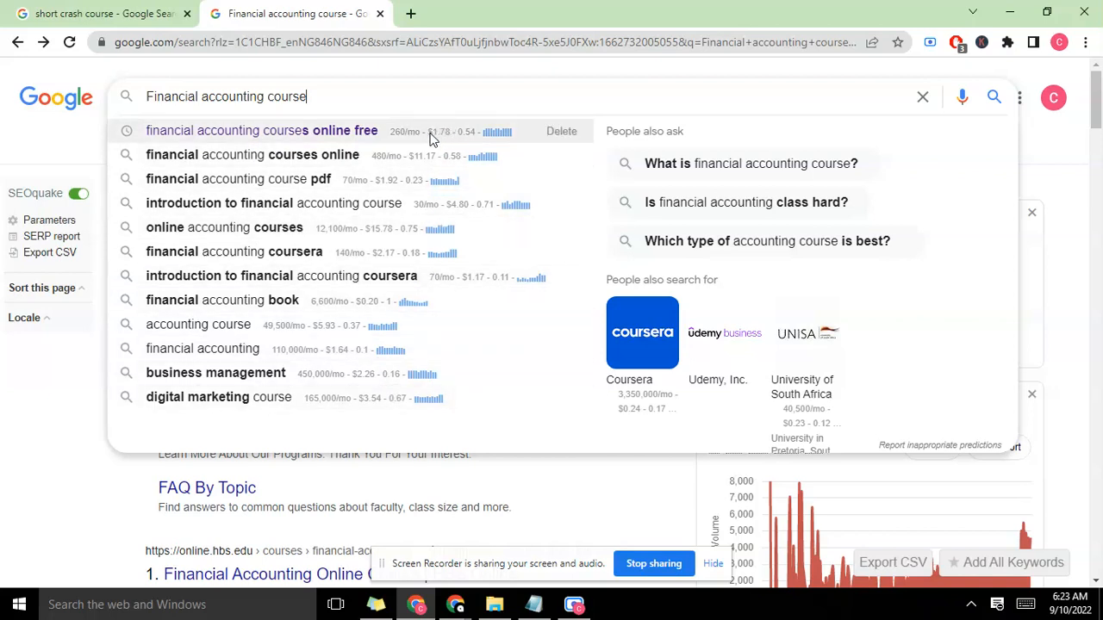
mouse_move(431, 141)
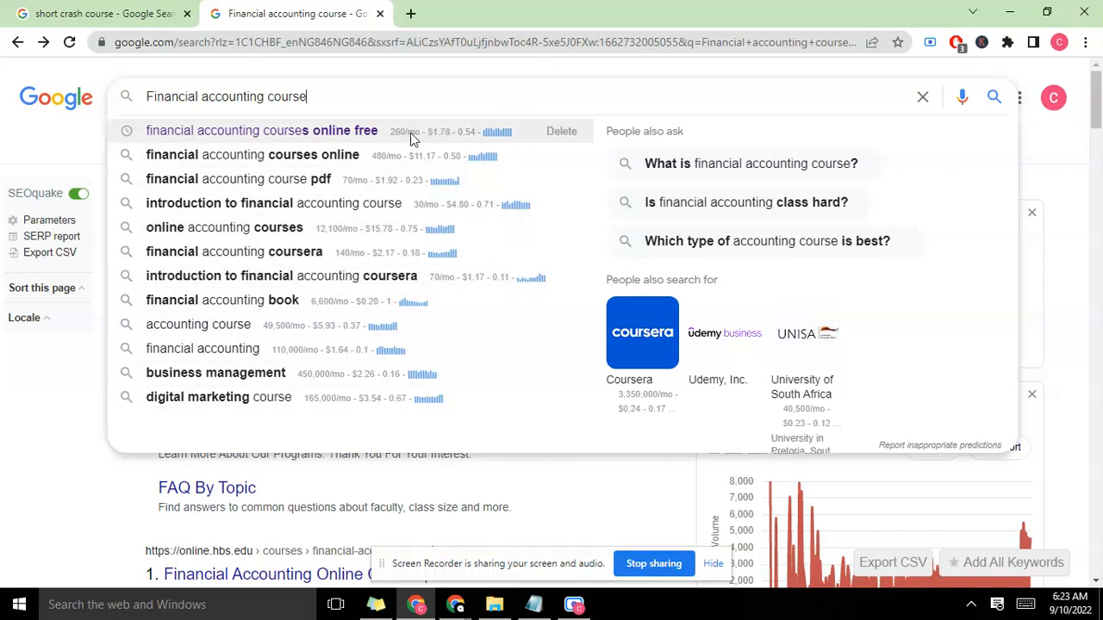
mouse_move(448, 141)
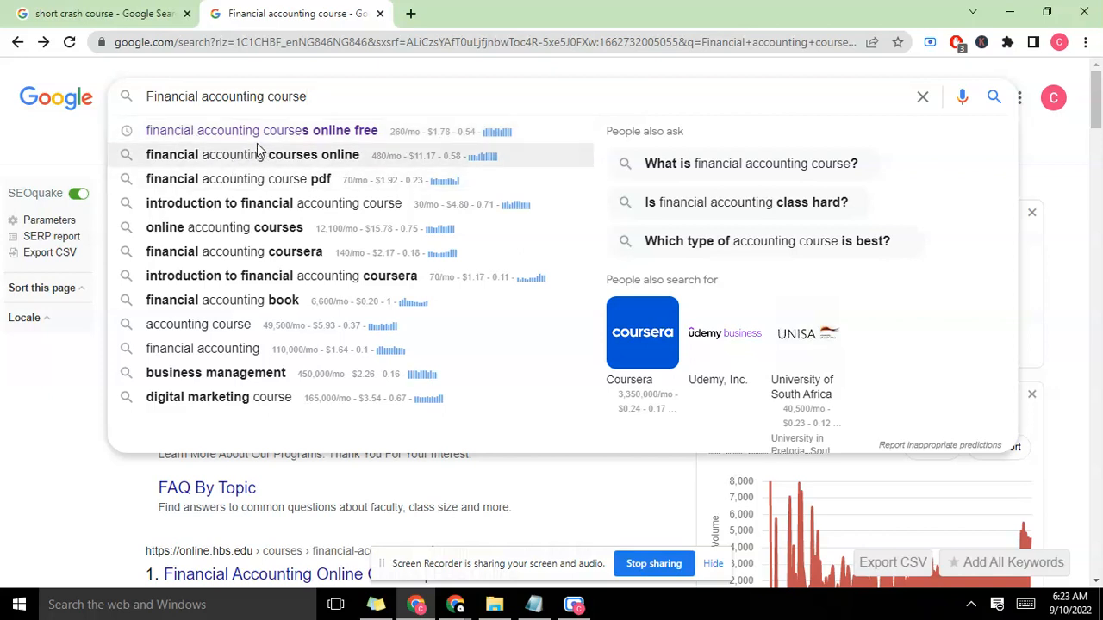
mouse_move(261, 131)
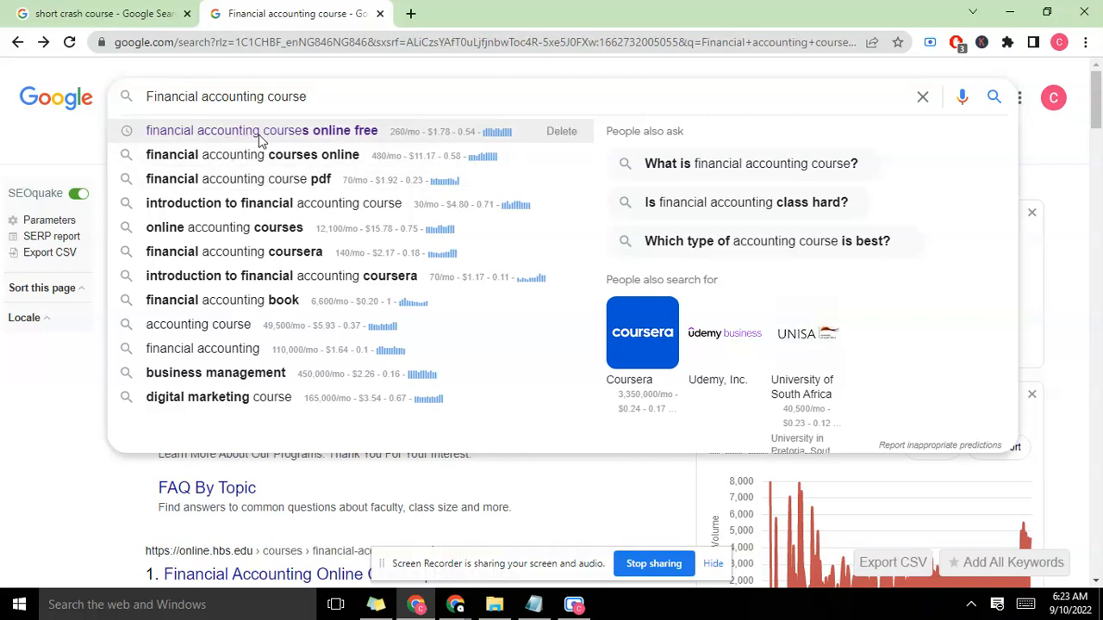
- Run the suggested Google search 'financial accounting courses online free'
left_click(262, 131)
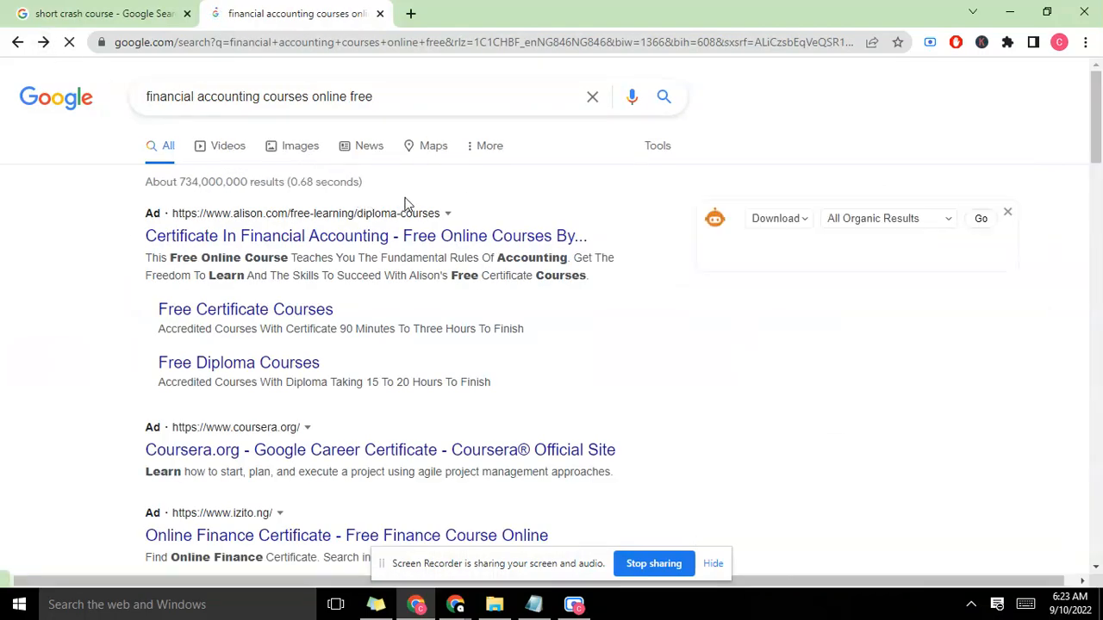
- Scroll the 'financial accounting courses online free' results down to Related searches, reviewing SEOquake metrics
scroll("down", 3)
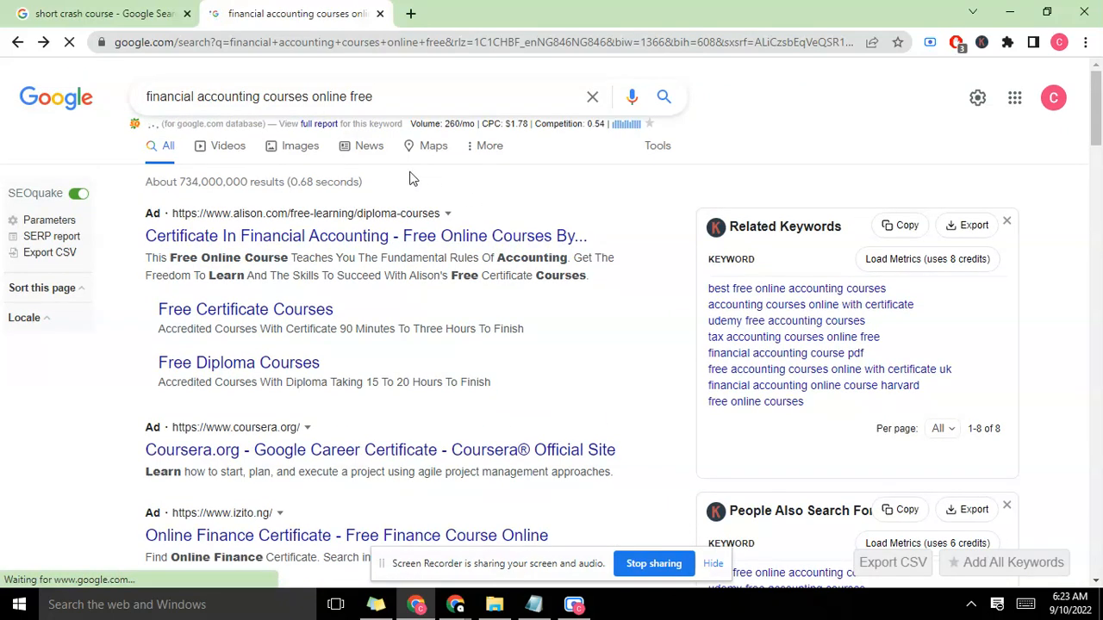
scroll("down", 3)
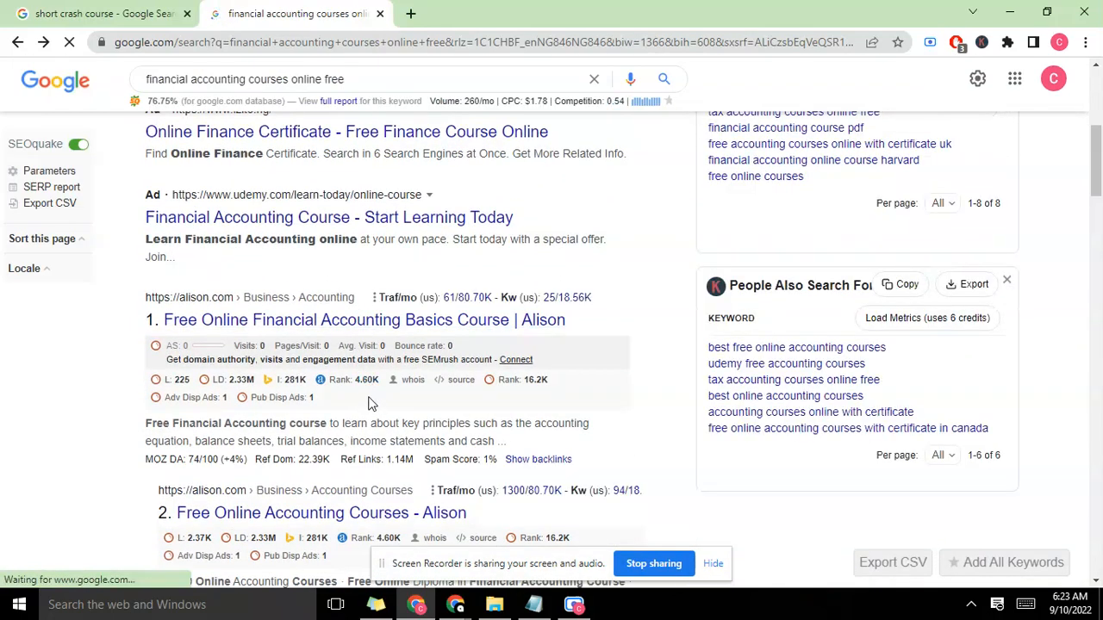
scroll("down", 3)
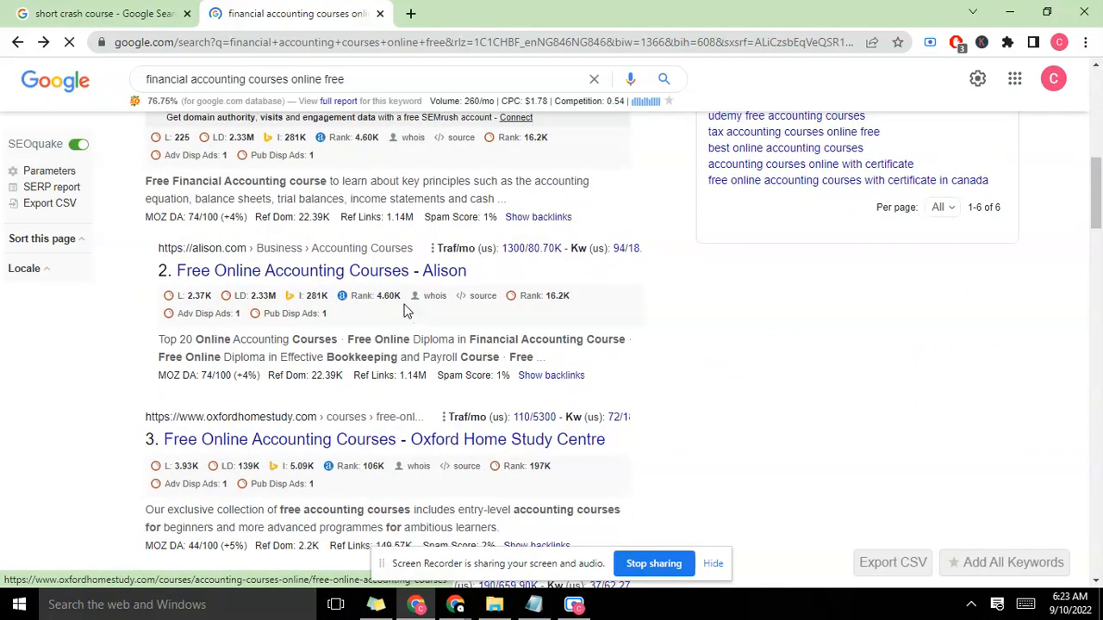
scroll("down", 3)
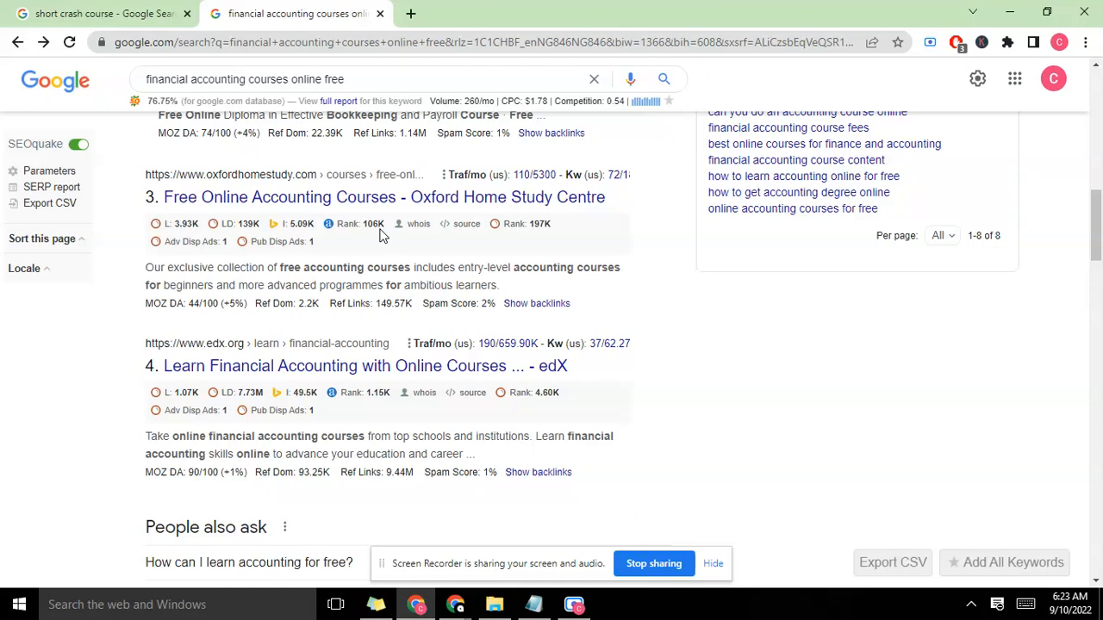
scroll("down", 3)
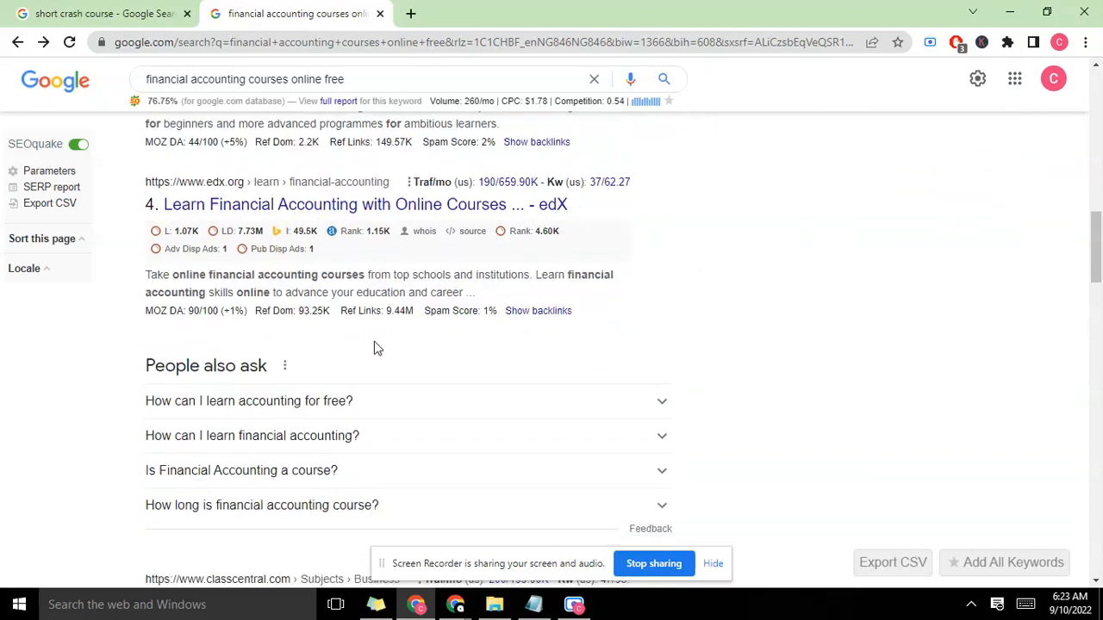
scroll("down", 3)
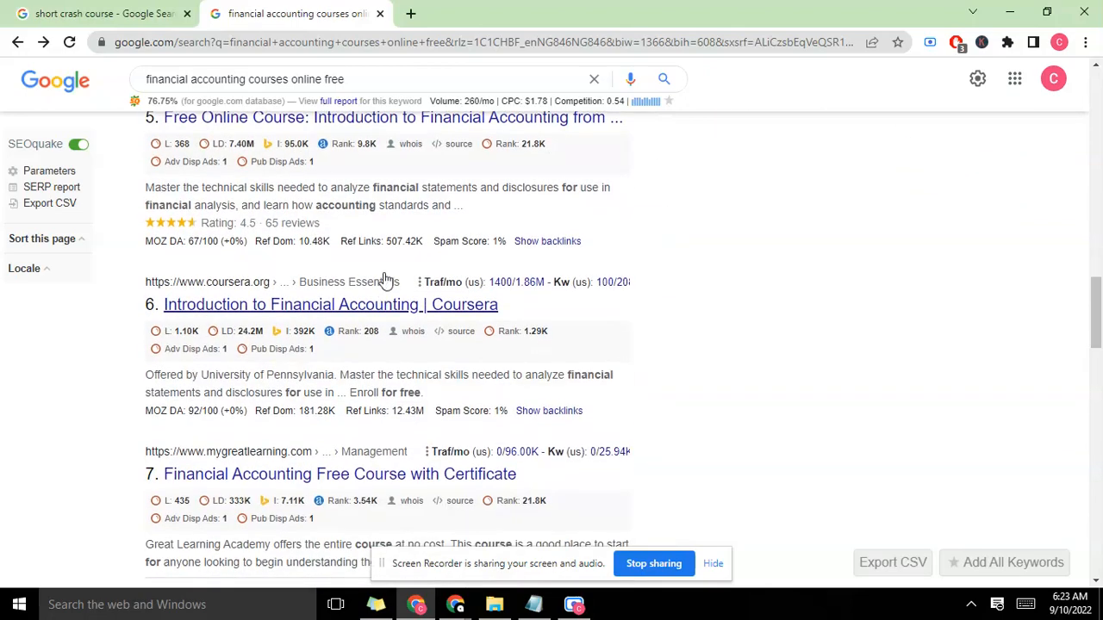
scroll("down", 3)
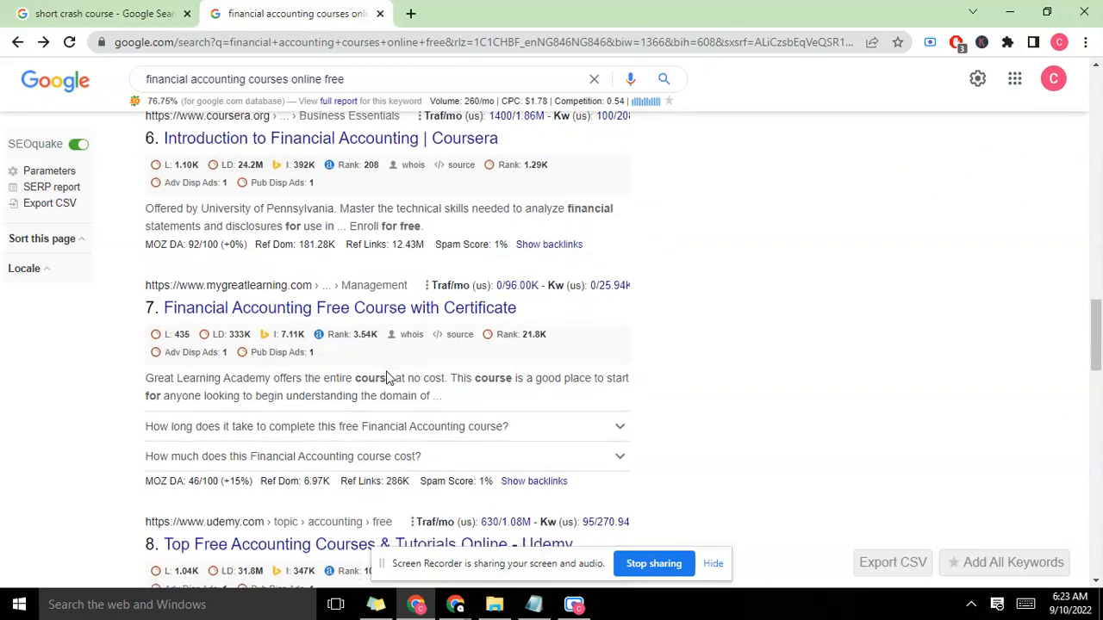
scroll("down", 3)
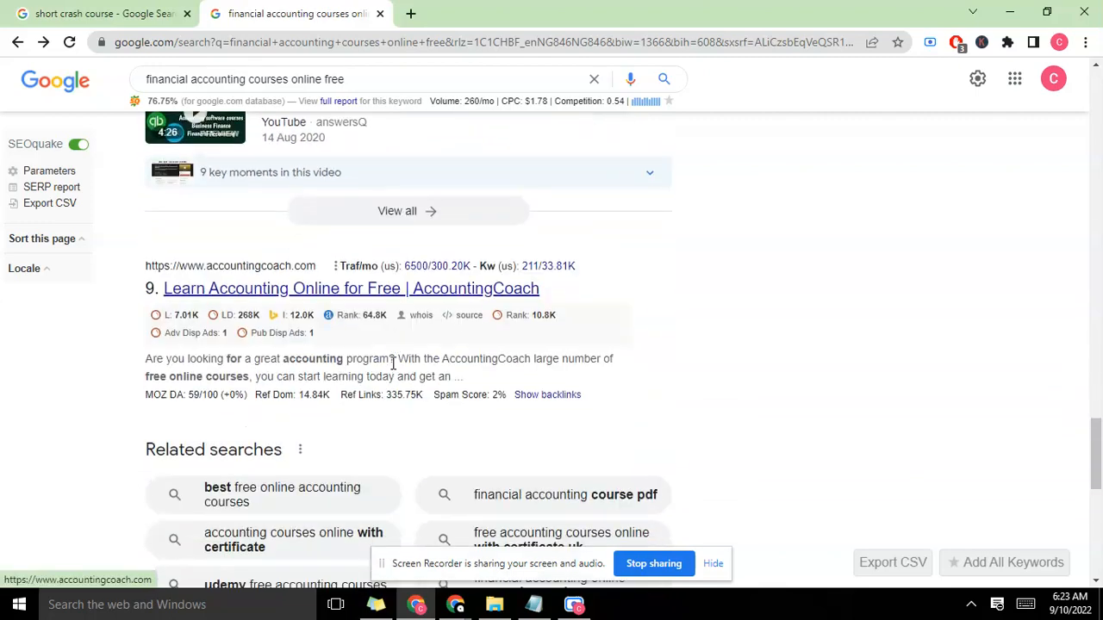
mouse_move(372, 326)
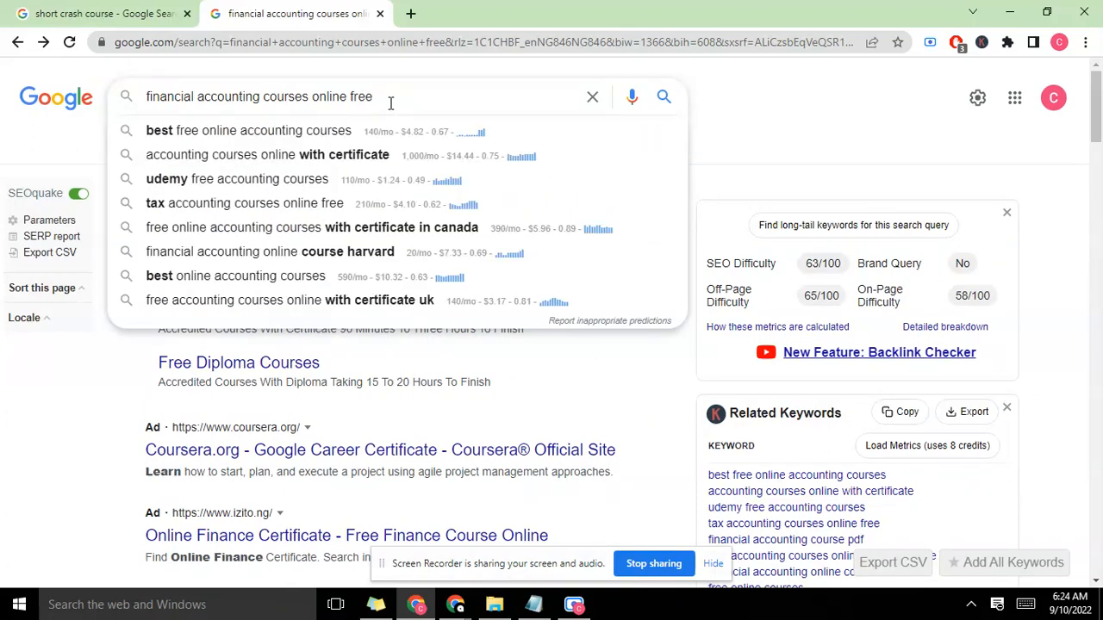
mouse_move(290, 241)
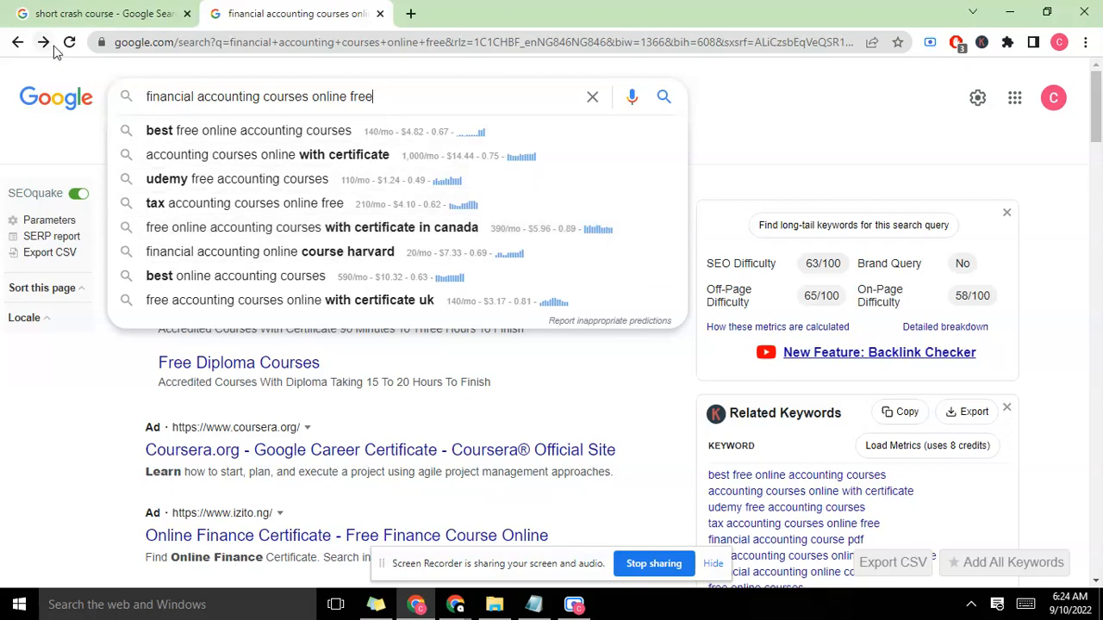
- Run the suggested search 'free online accounting courses with certificate in canada'
left_click(310, 227)
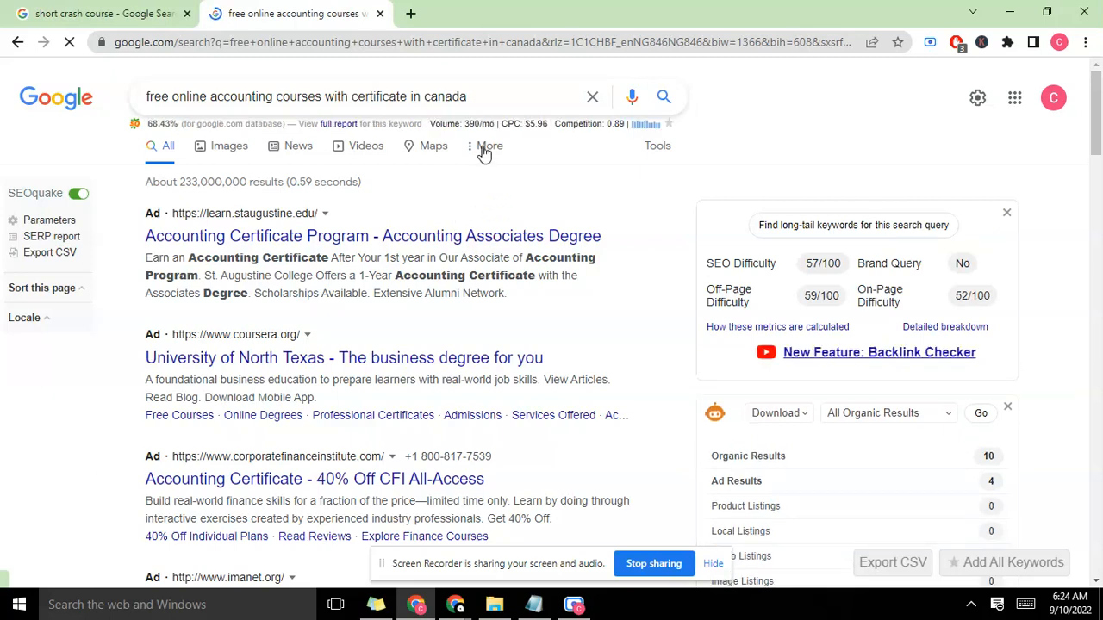
mouse_move(503, 193)
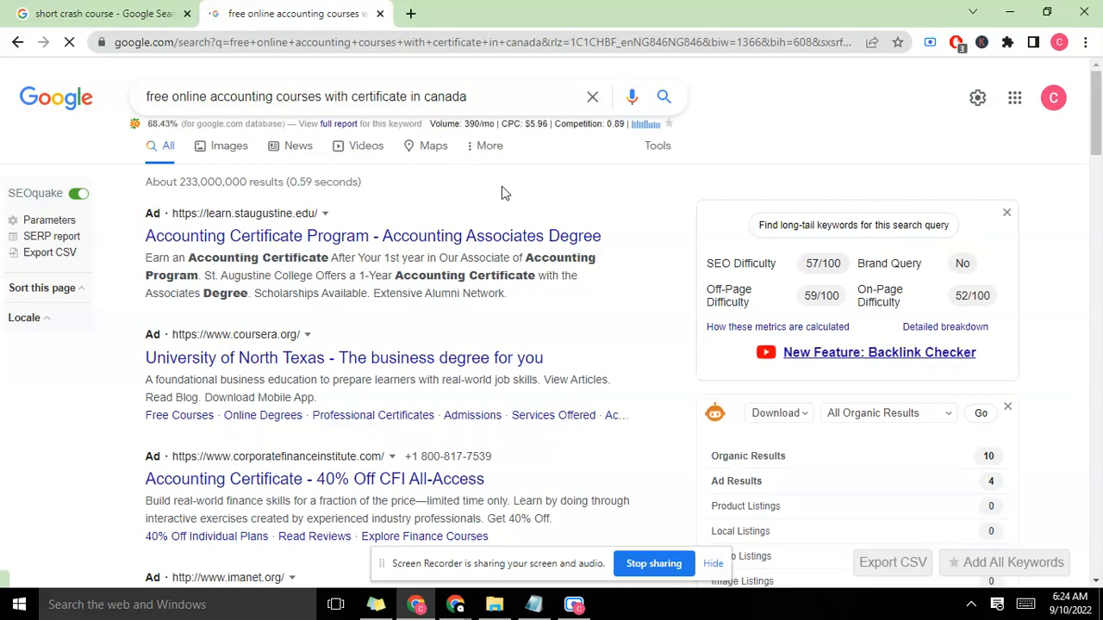
- Scroll the Canada accounting course results to Related searches, then bring the short crash course tab forward
scroll("down", 3)
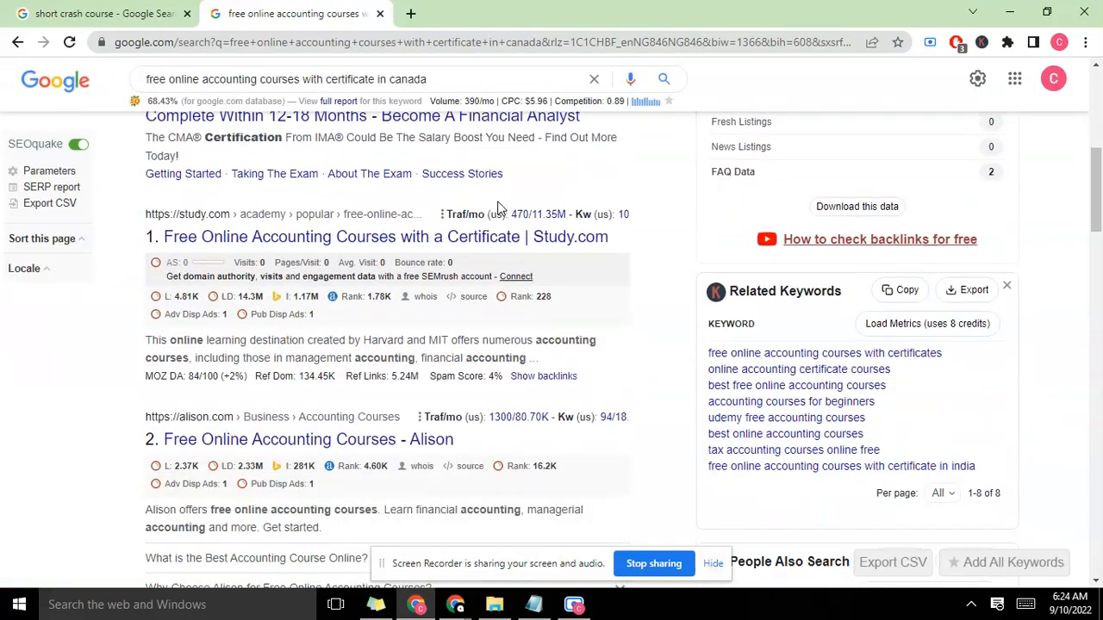
scroll("down", 3)
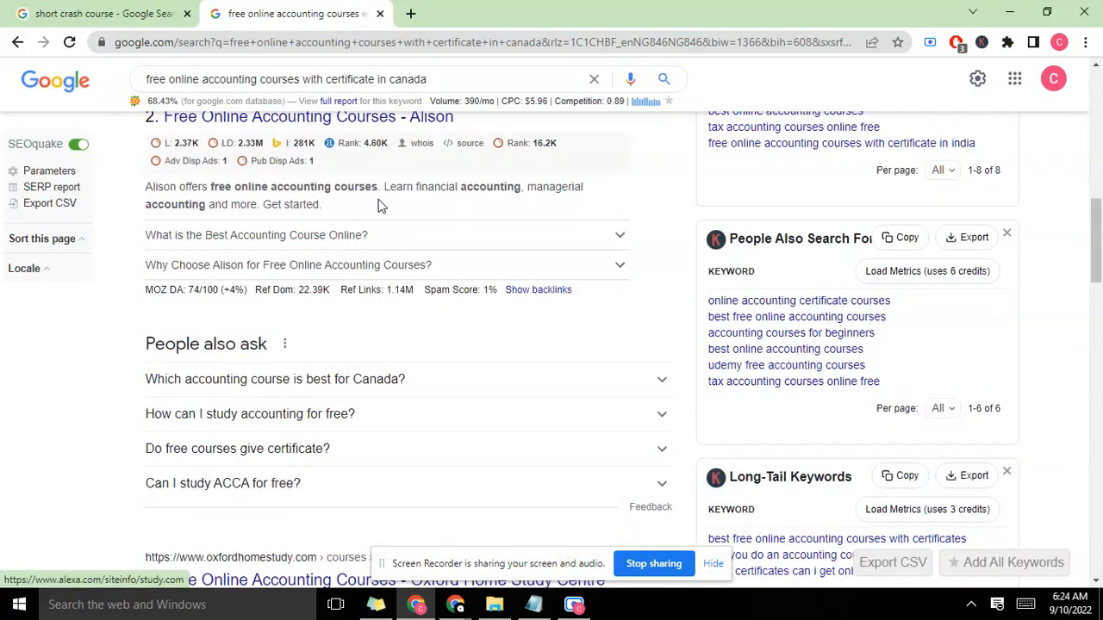
scroll("down", 3)
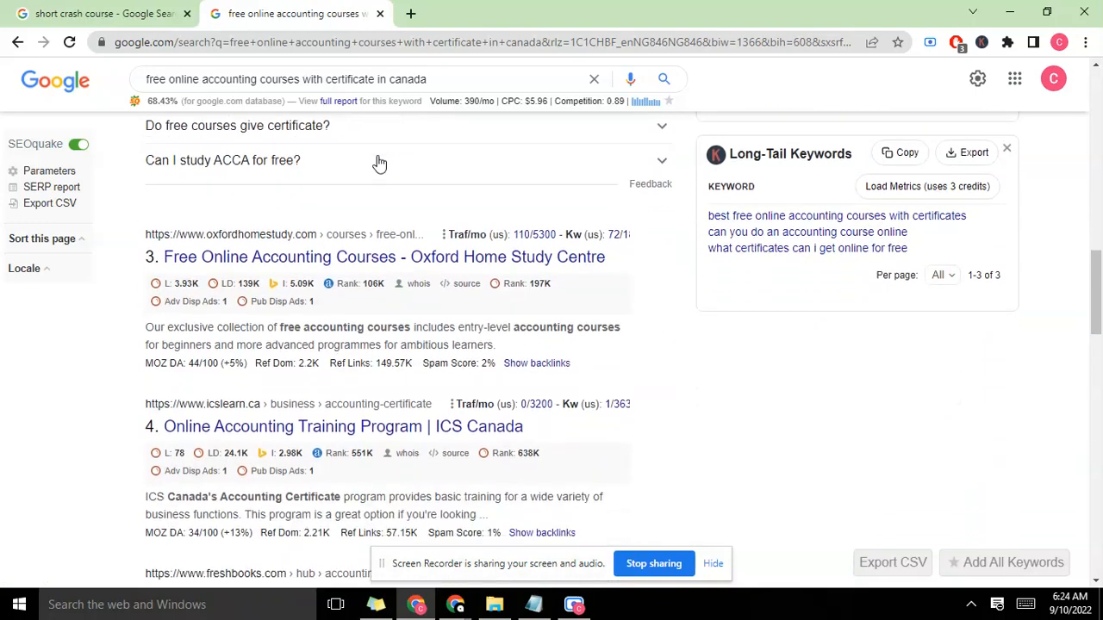
scroll("down", 3)
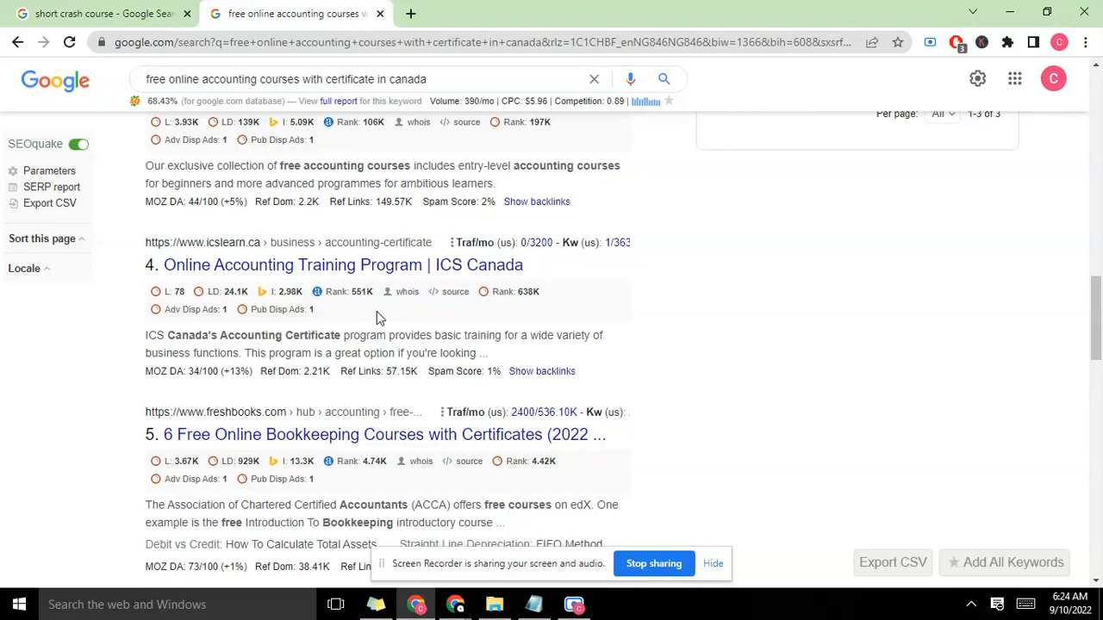
scroll("down", 3)
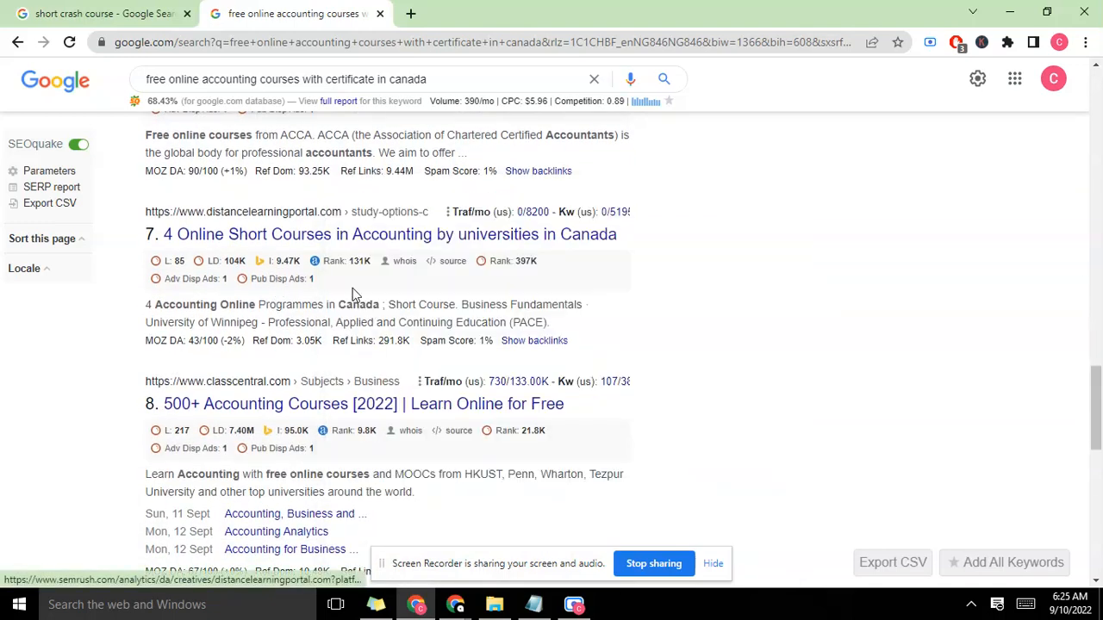
scroll("down", 3)
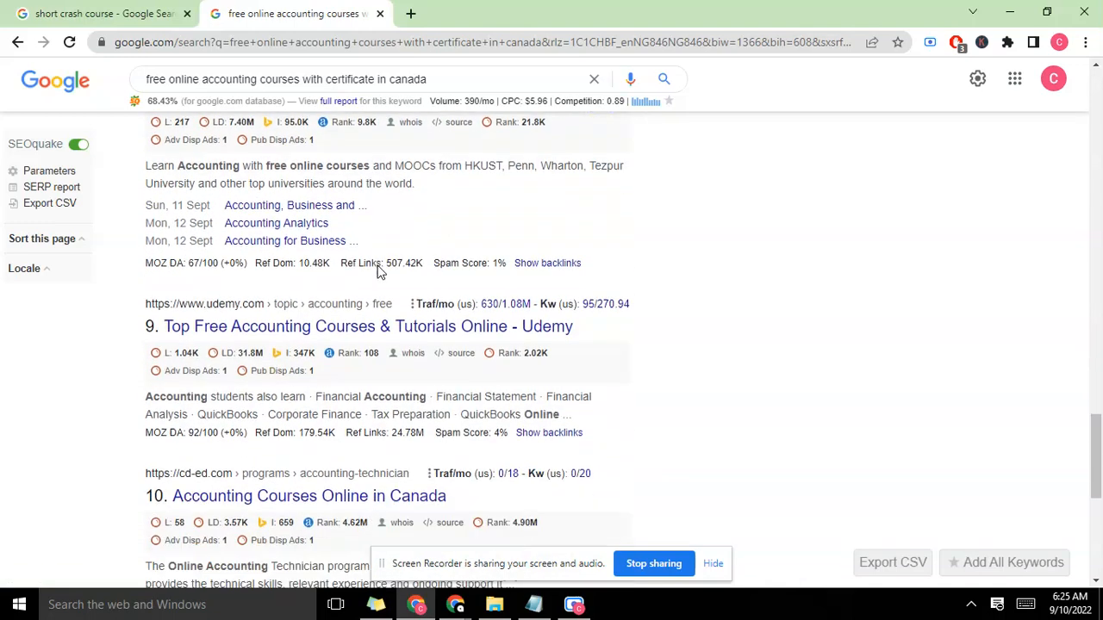
scroll("down", 3)
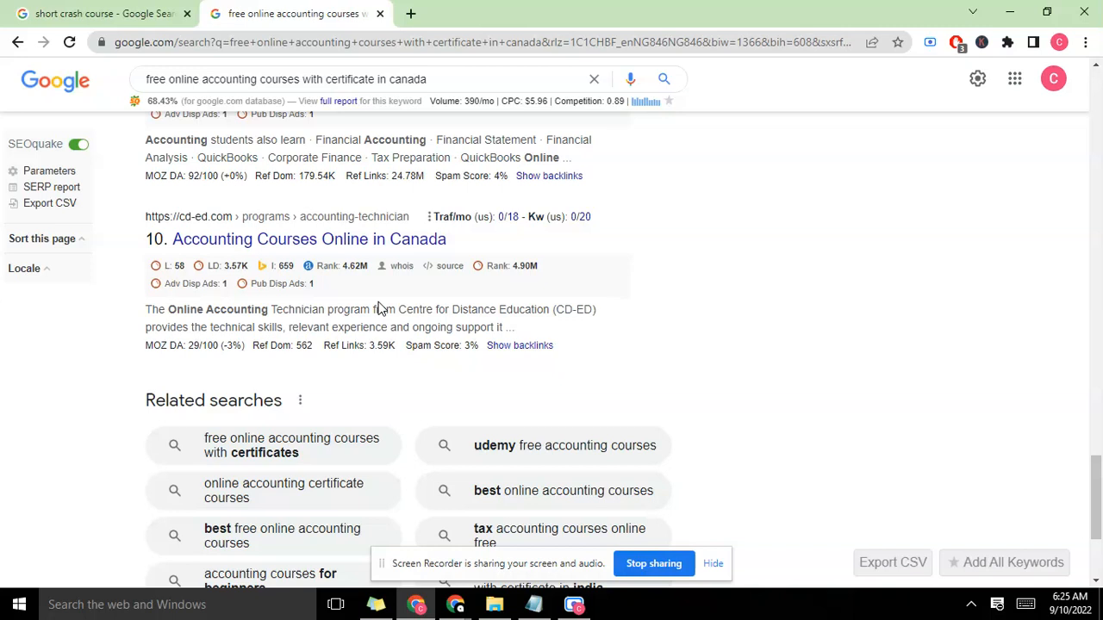
mouse_move(196, 99)
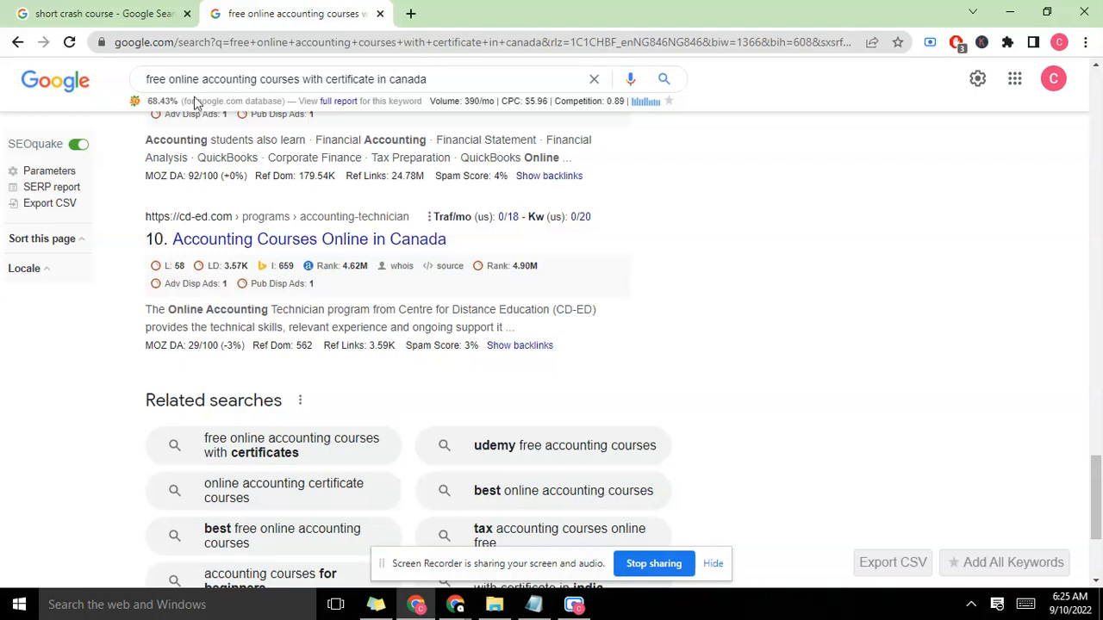
left_click(100, 14)
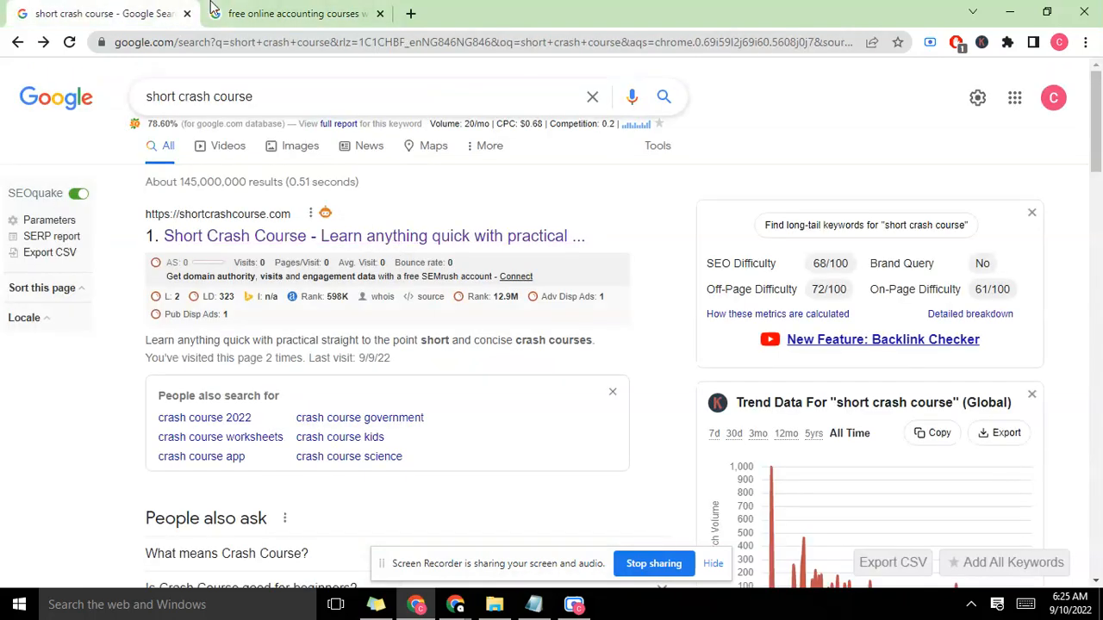
- Switch back to the 'free online accounting courses' results tab
left_click(296, 14)
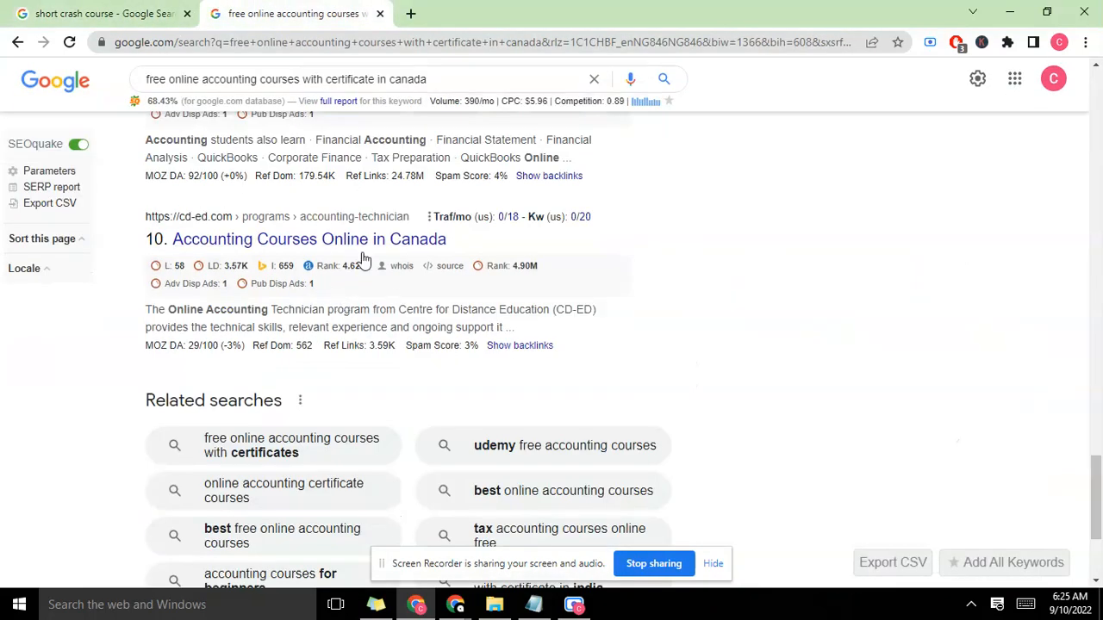
mouse_move(362, 282)
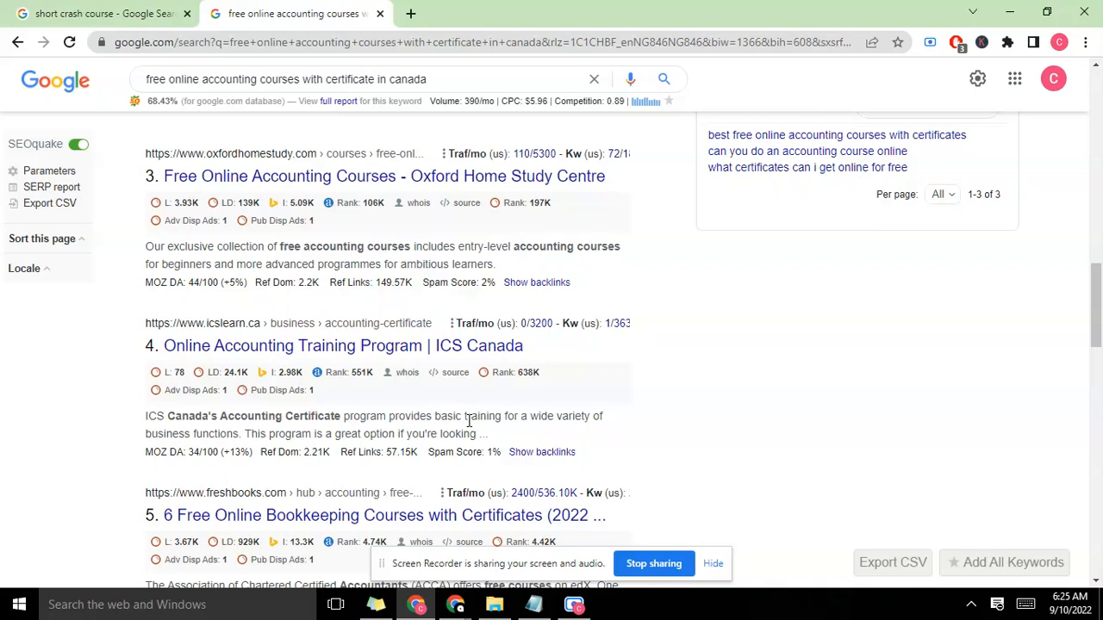
scroll("up", 3)
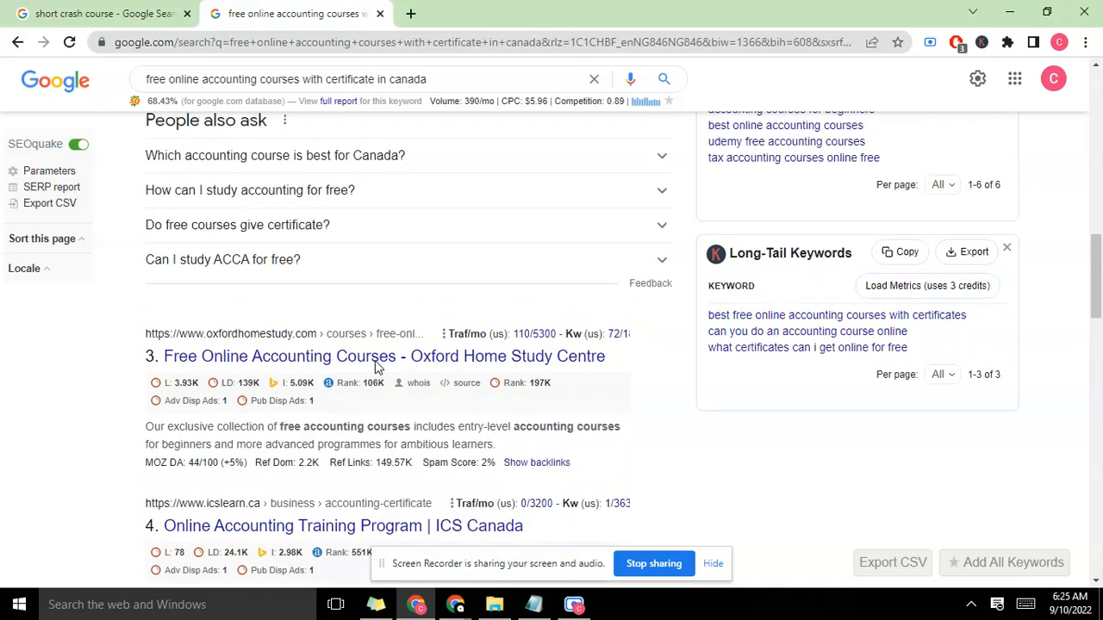
scroll("up", 3)
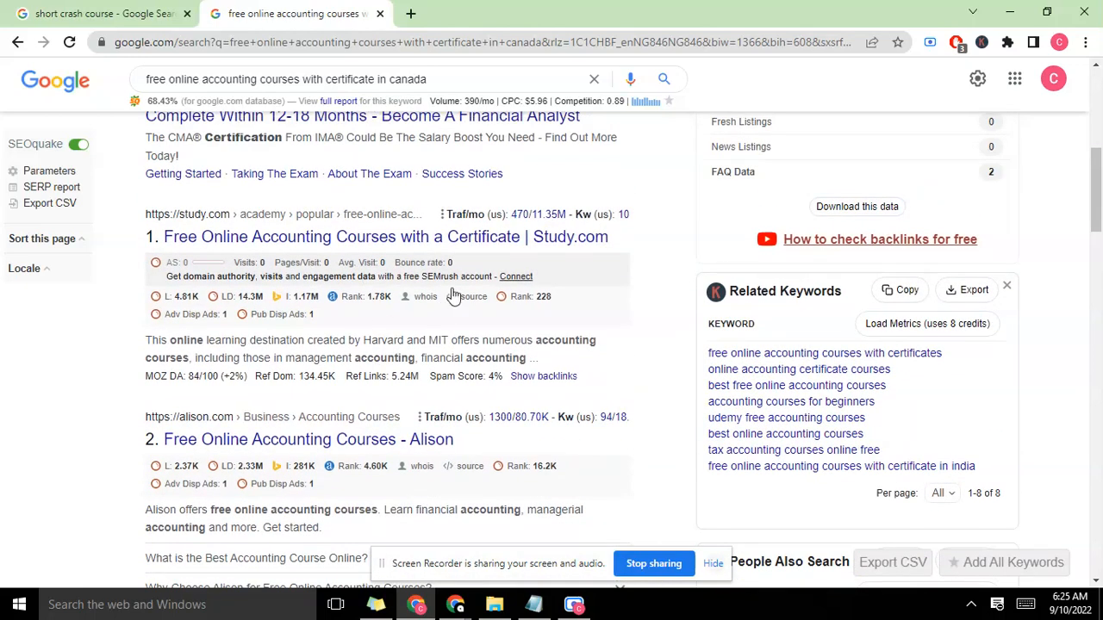
mouse_move(469, 312)
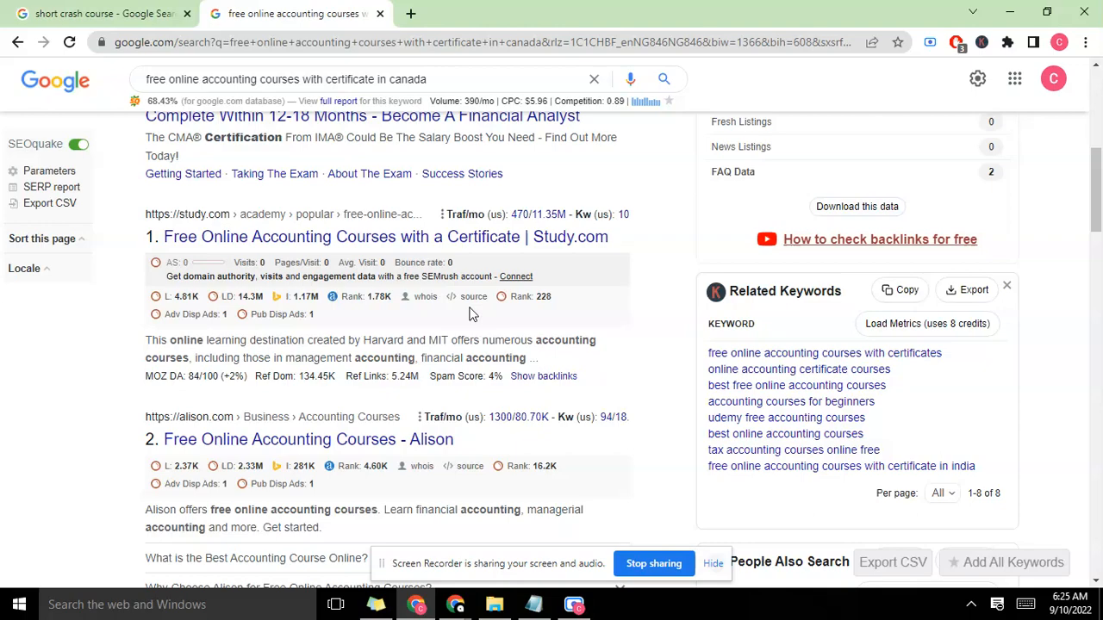
scroll("up", 3)
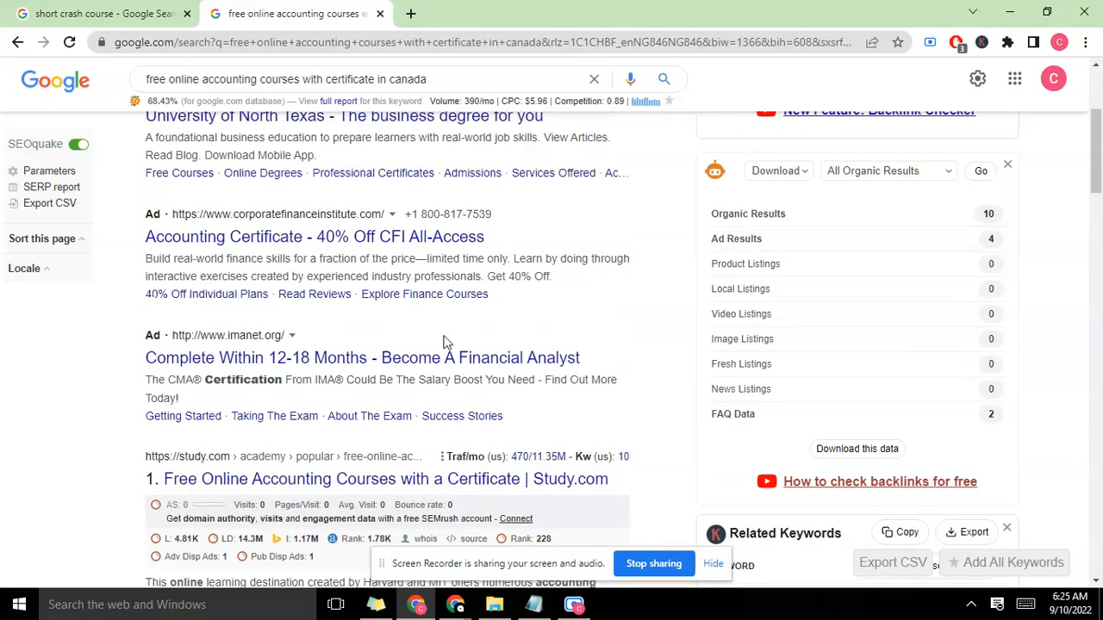
scroll("down", 3)
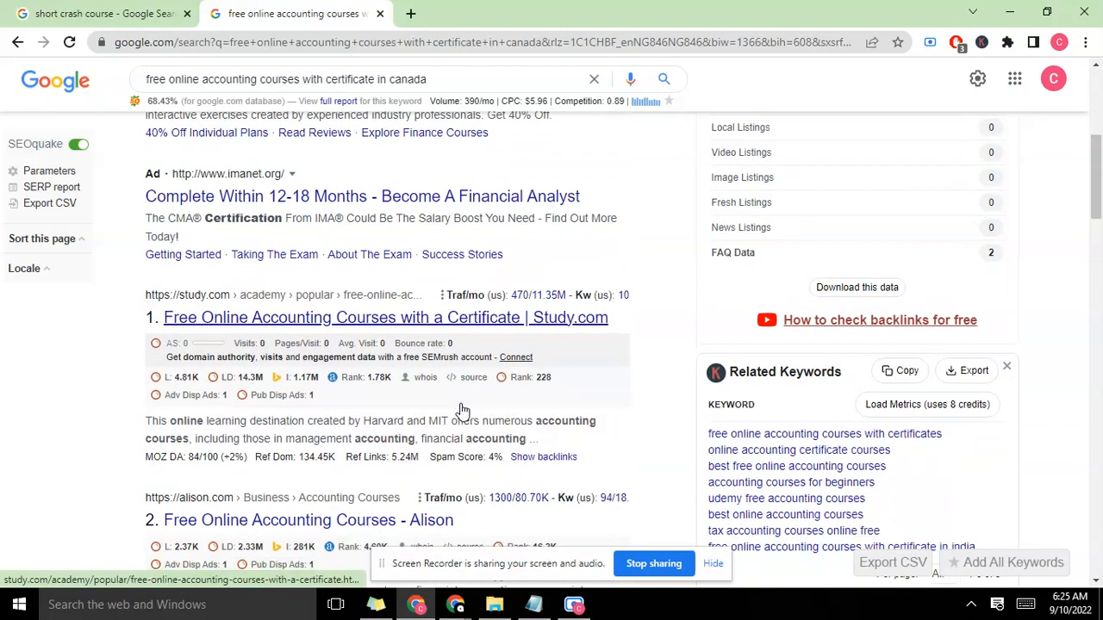
scroll("down", 3)
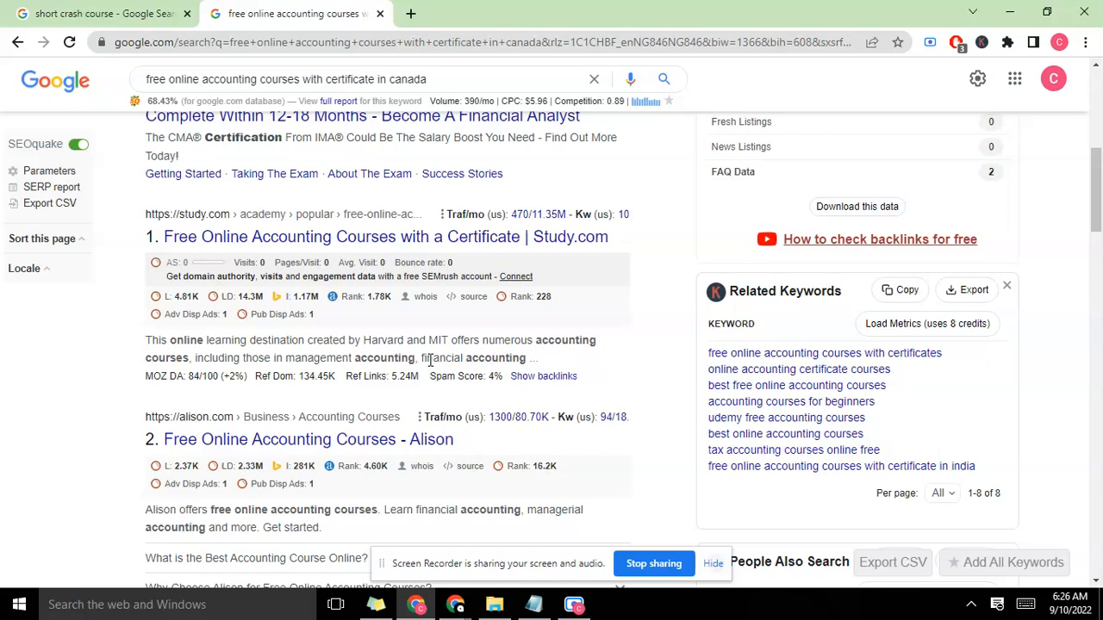
scroll("down", 3)
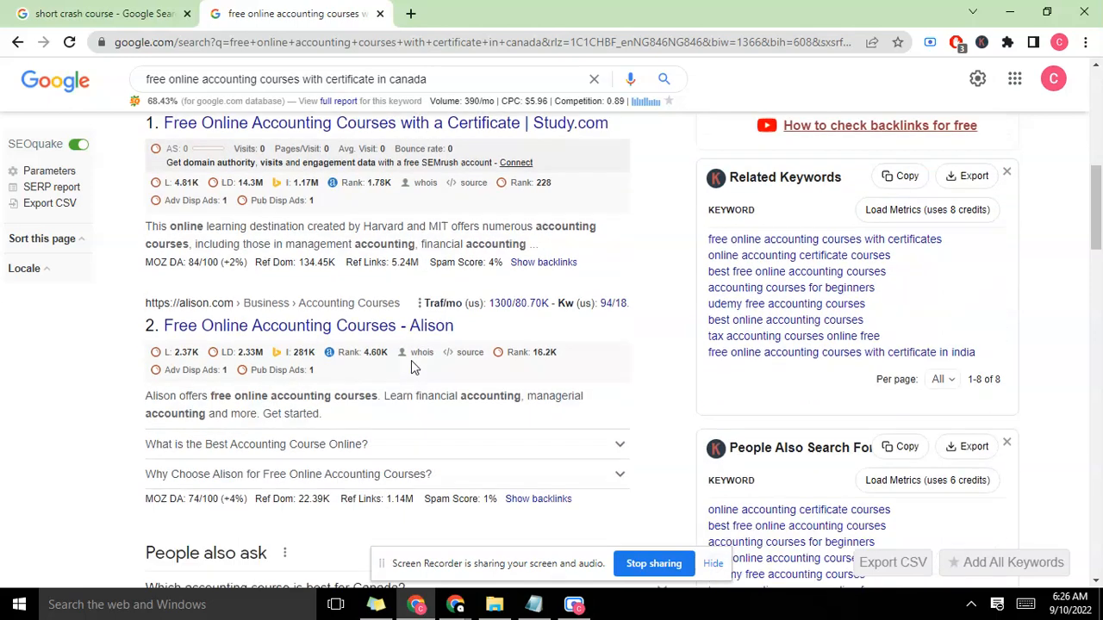
scroll("down", 3)
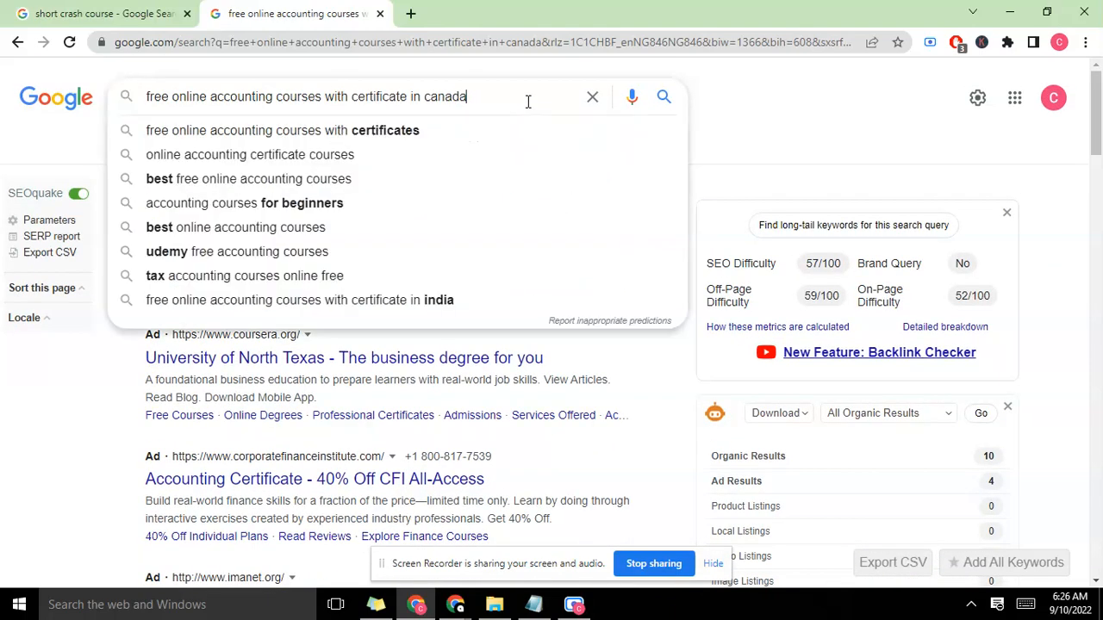
- Select the whole search query text in the Google search box
triple_click(306, 96)
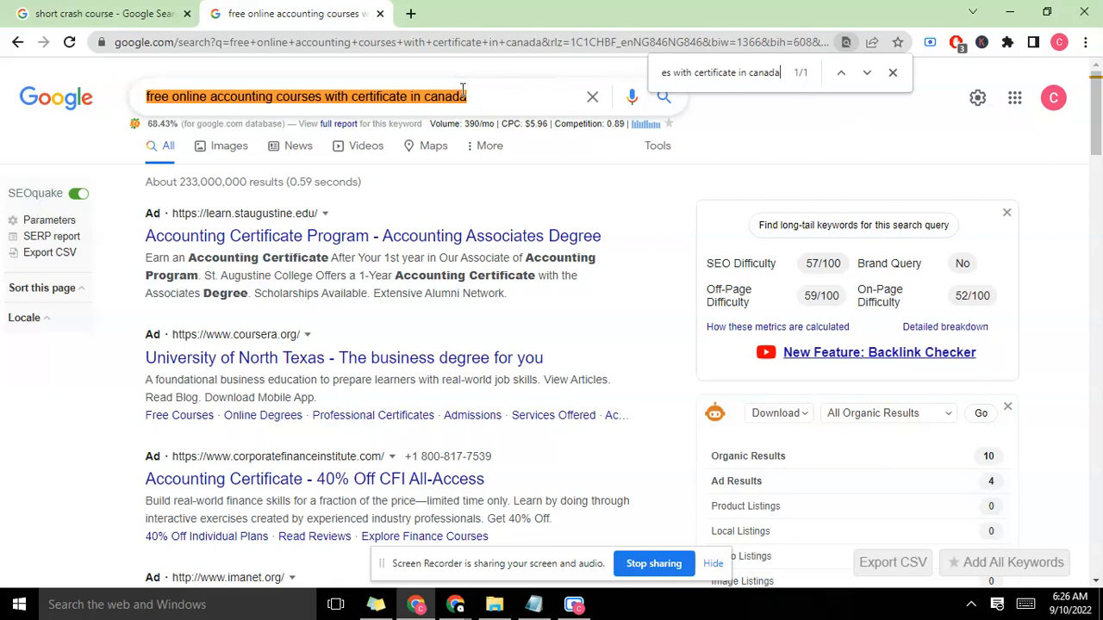
scroll("down", 3)
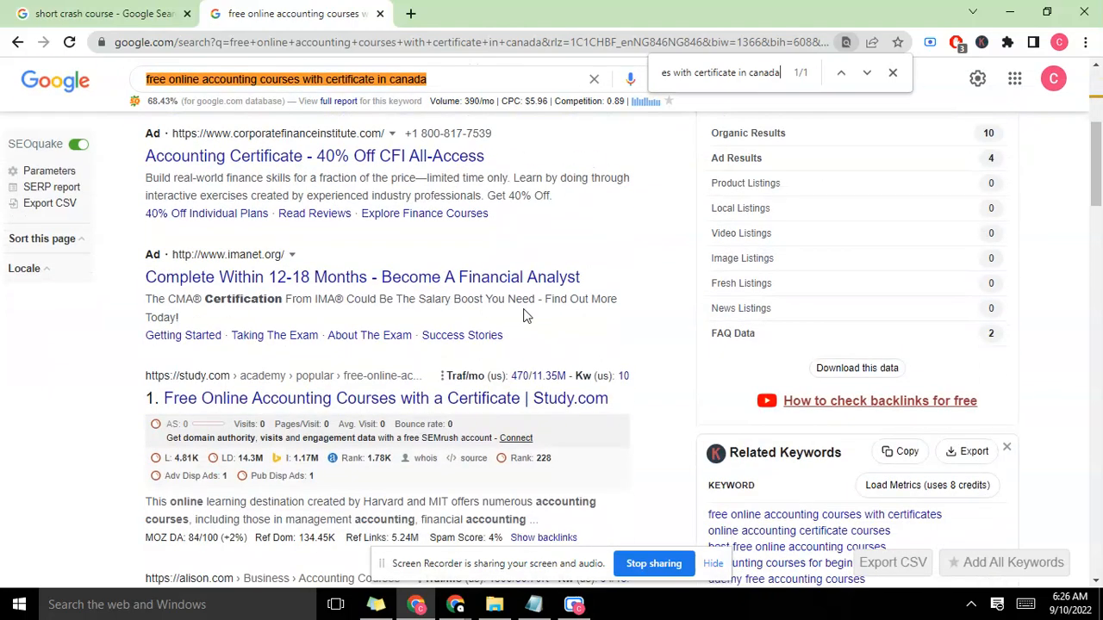
scroll("down", 3)
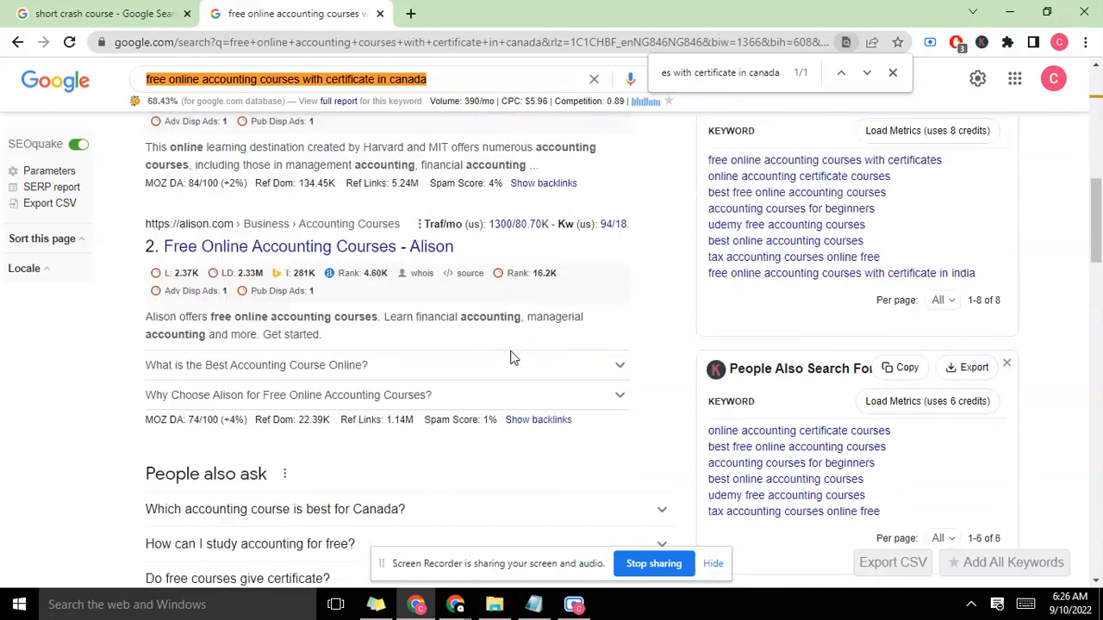
scroll("down", 3)
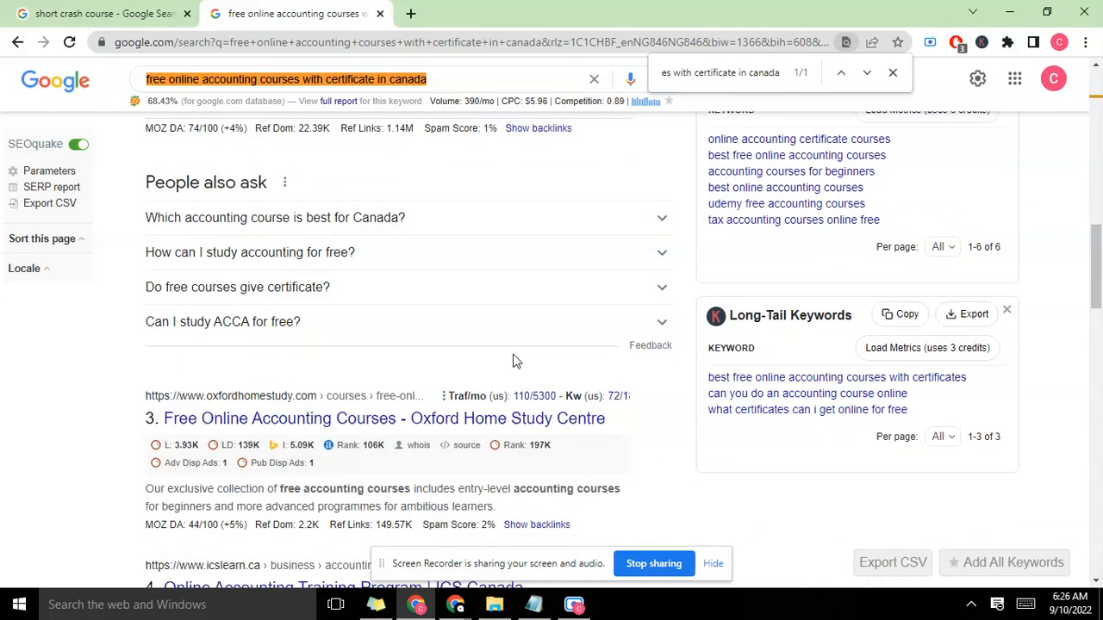
mouse_move(438, 341)
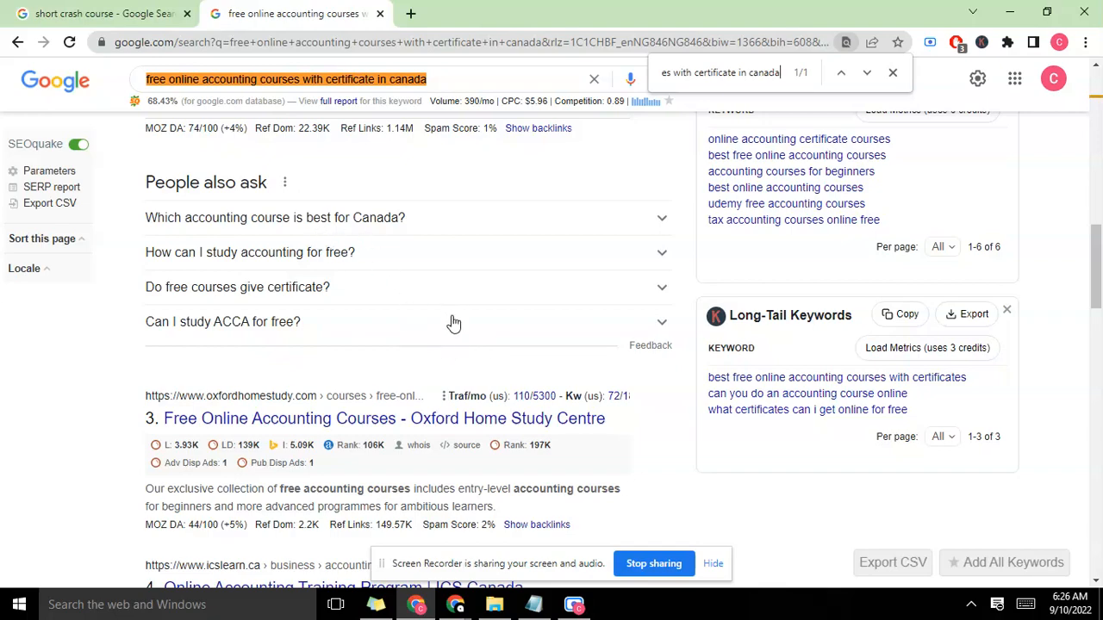
scroll("down", 3)
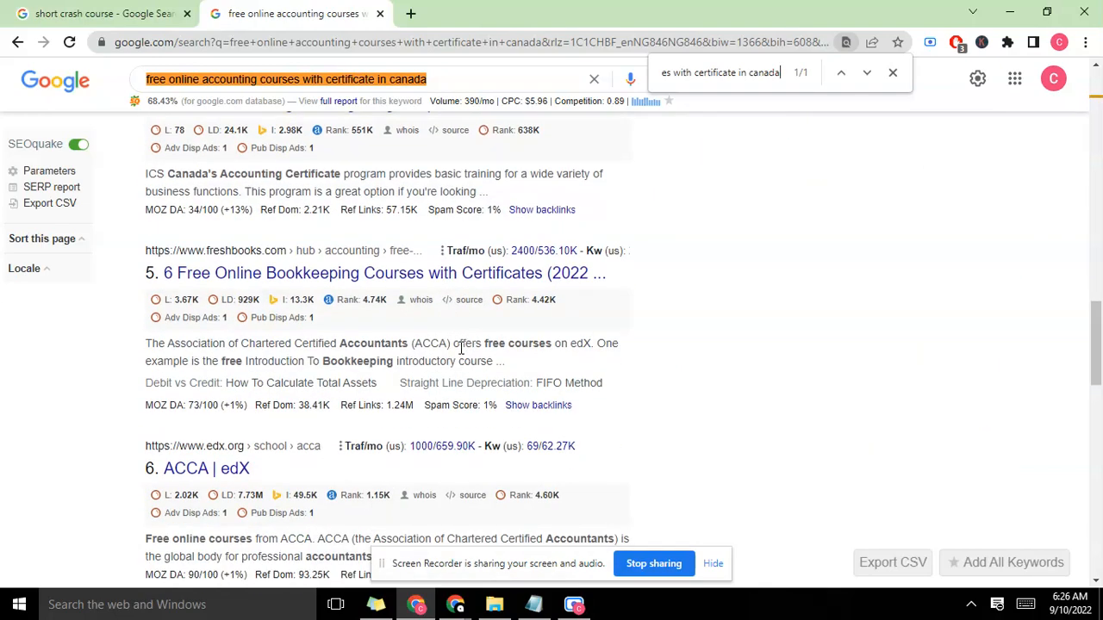
scroll("down", 3)
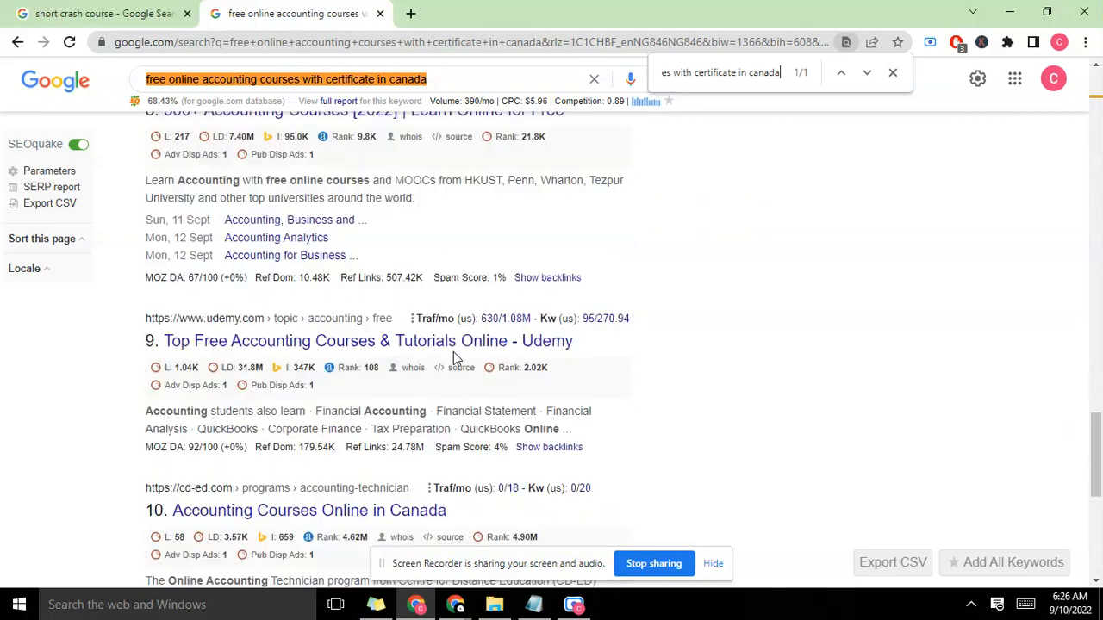
scroll("down", 3)
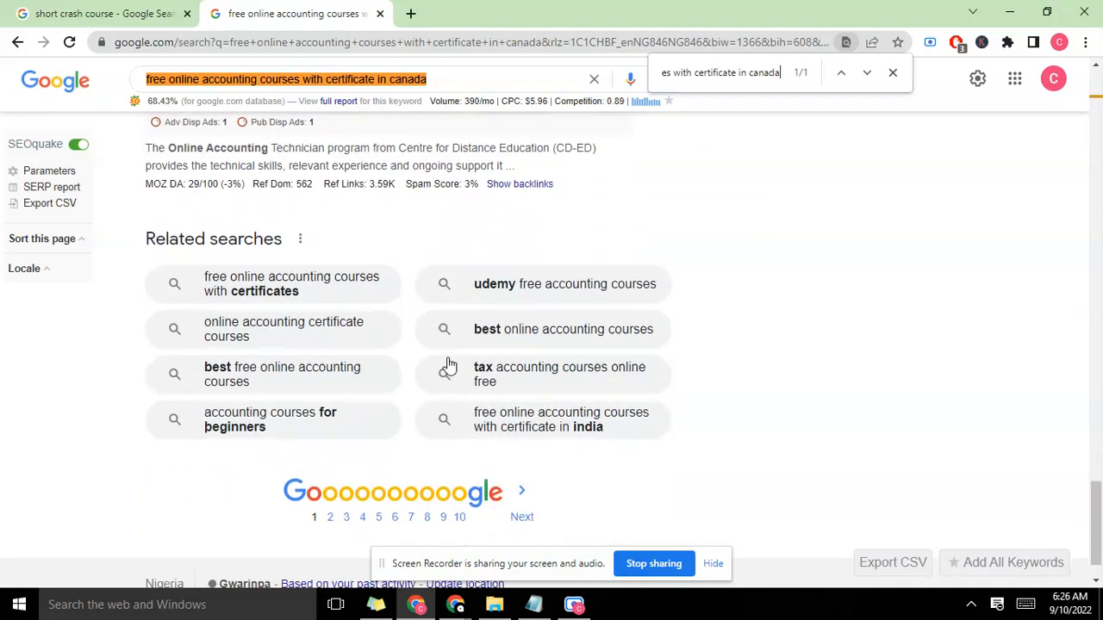